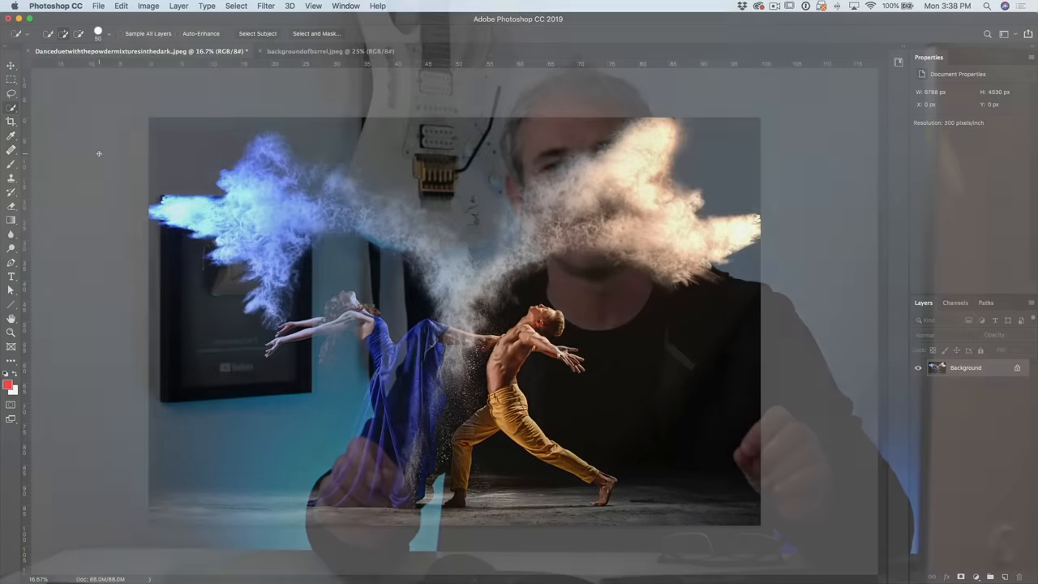
Browse the menu bar and bring up the Filter menu to reach the Render filters.
left_click(328, 50)
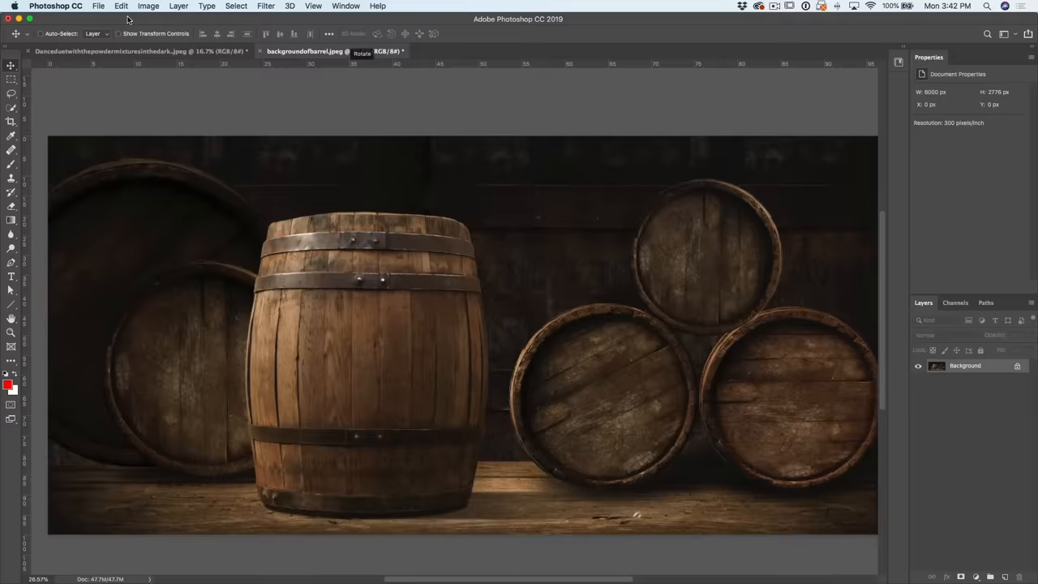
left_click(138, 50)
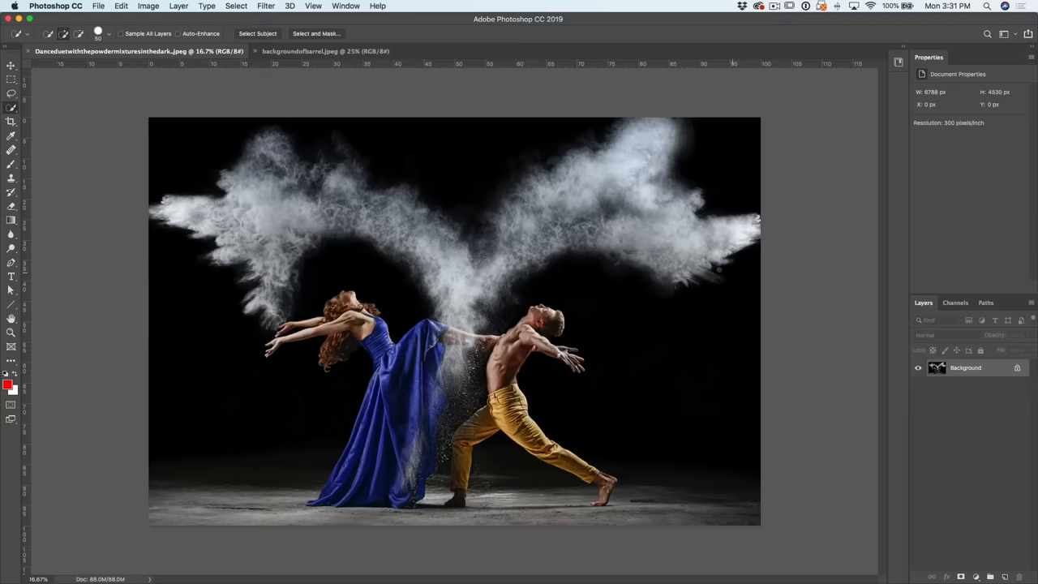
mouse_move(270, 7)
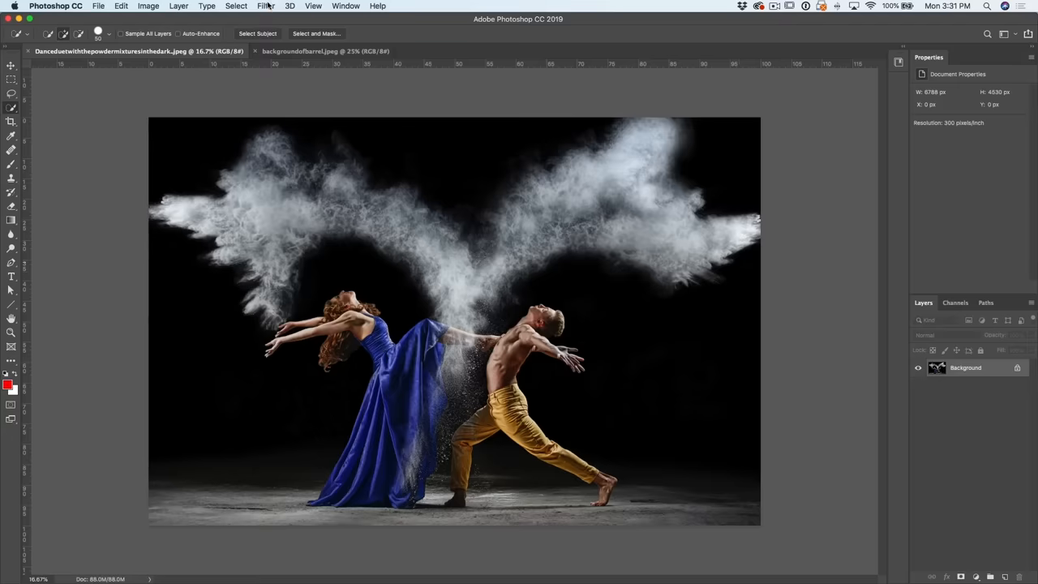
left_click(266, 7)
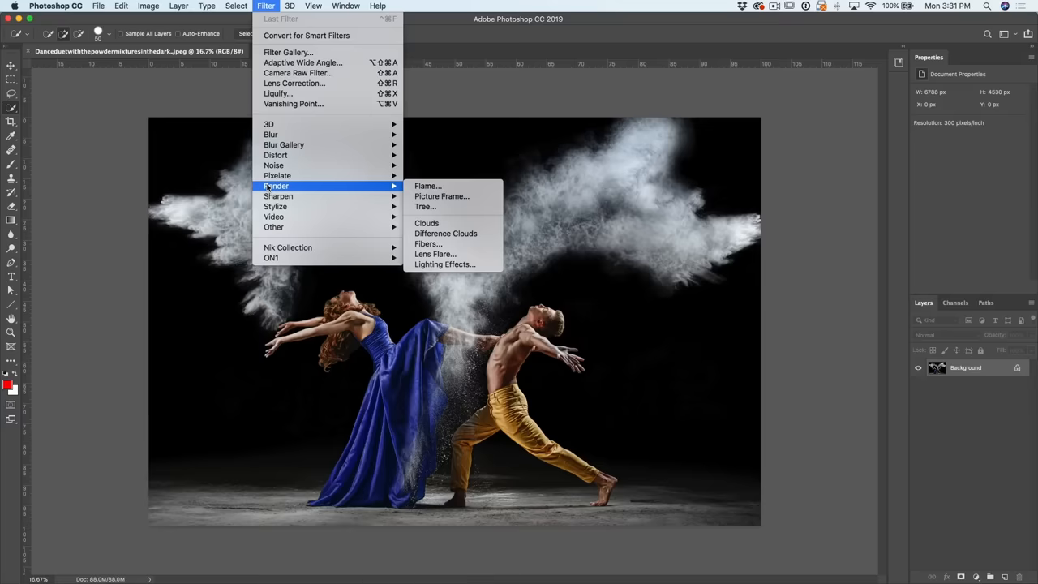
mouse_move(270, 188)
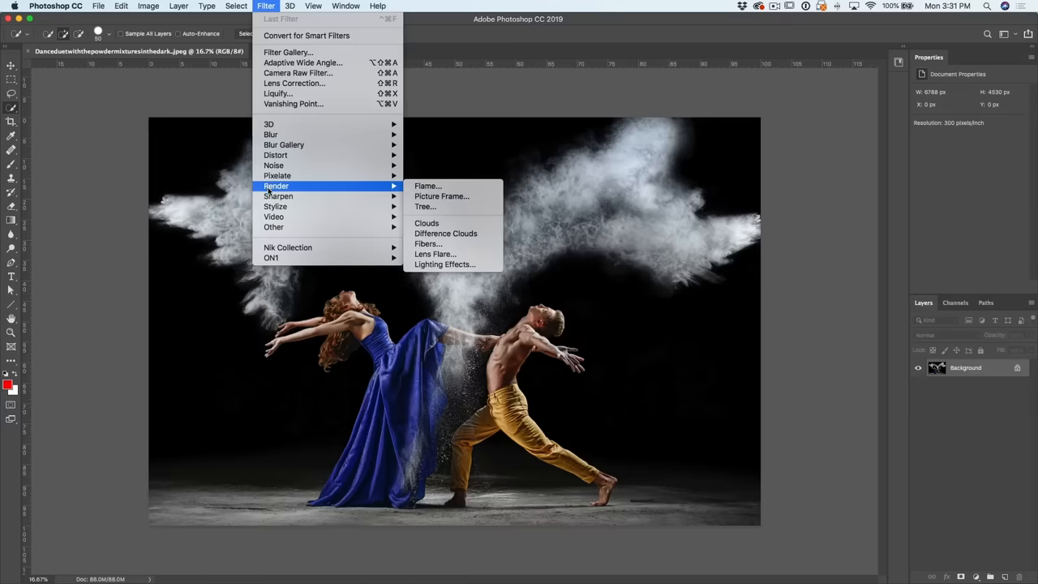
mouse_move(279, 188)
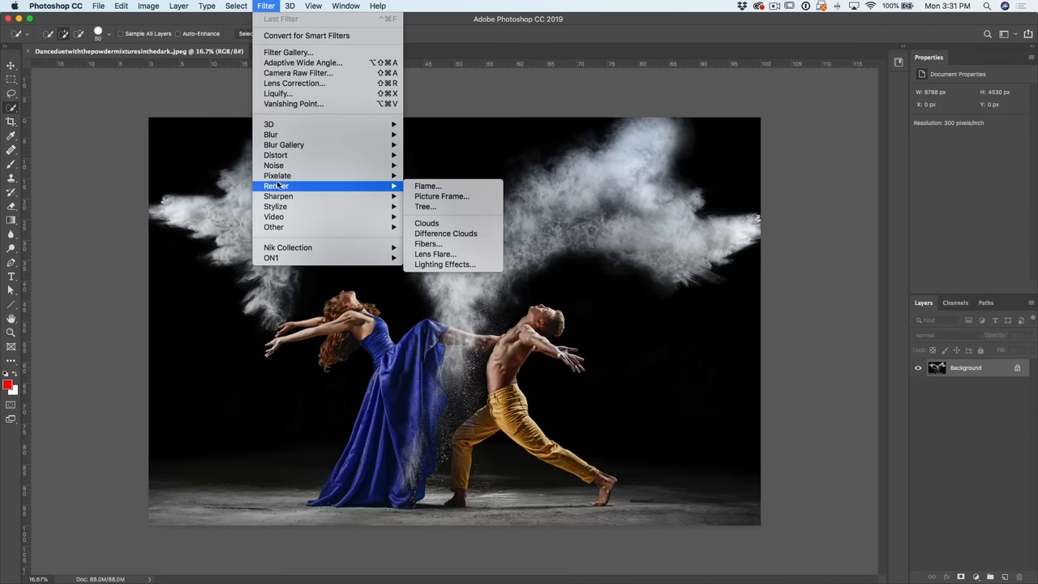
mouse_move(299, 187)
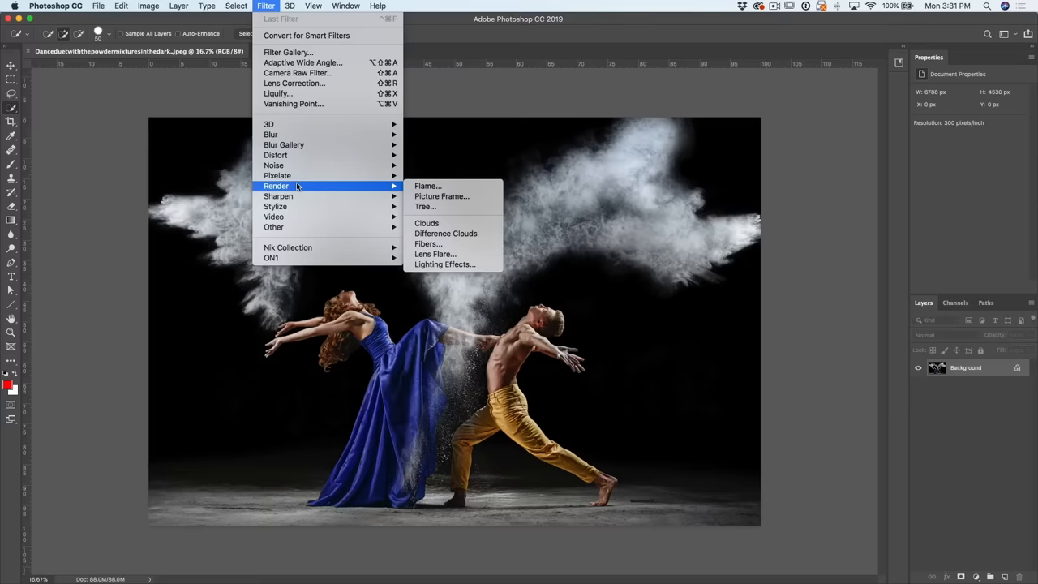
mouse_move(441, 196)
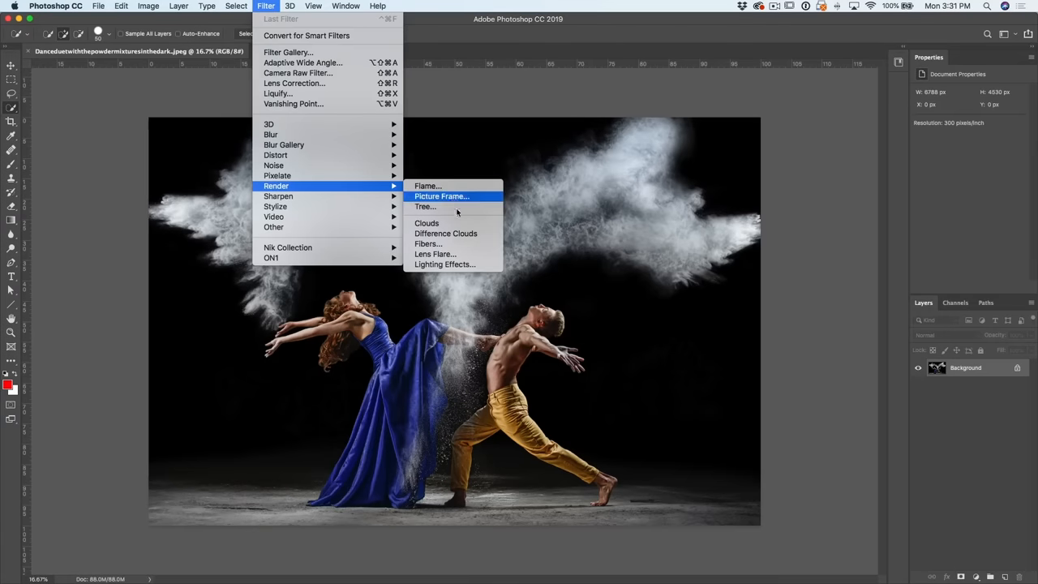
mouse_move(444, 264)
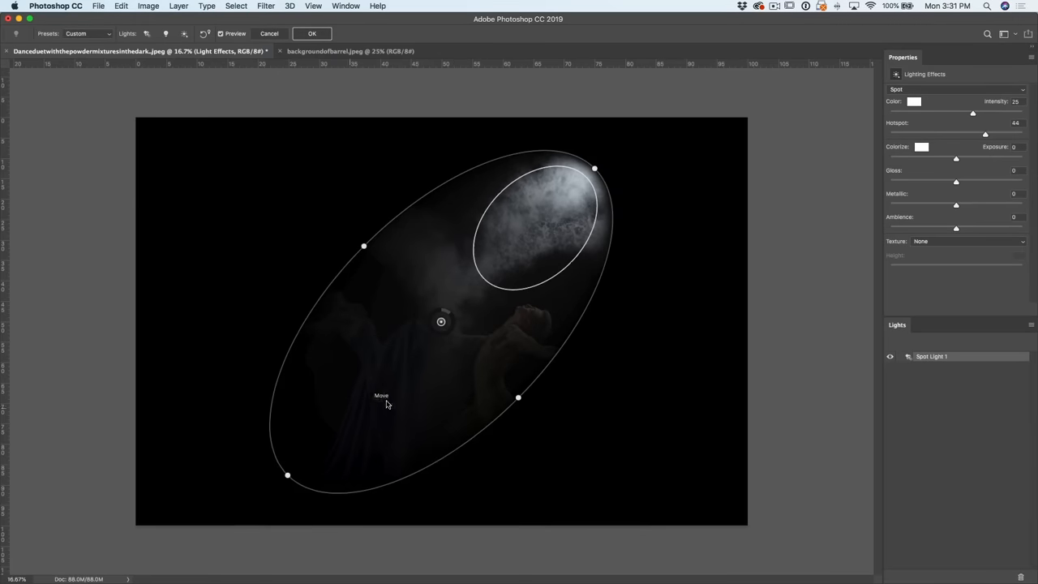
mouse_move(620, 232)
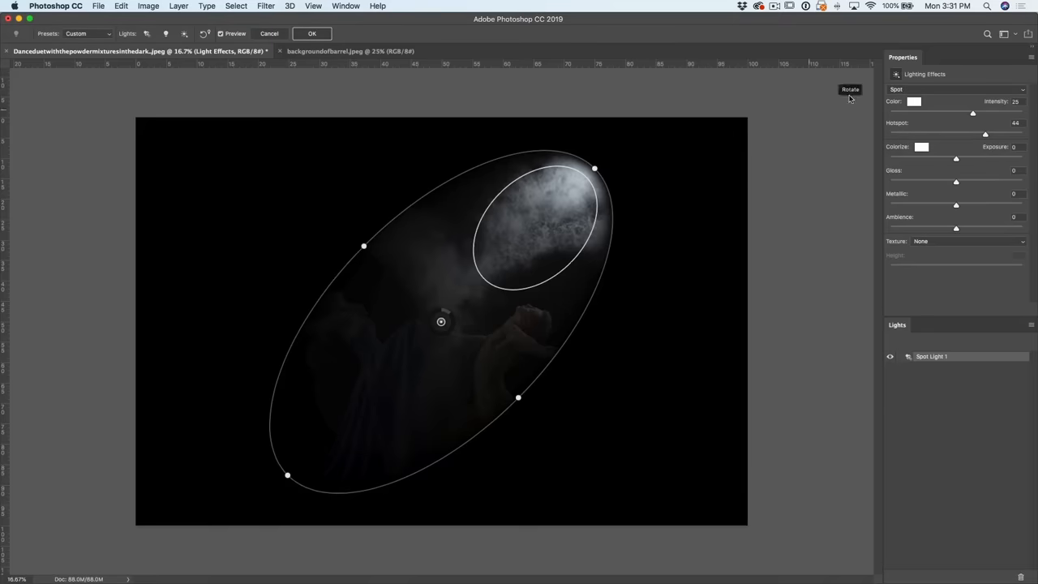
mouse_move(441, 322)
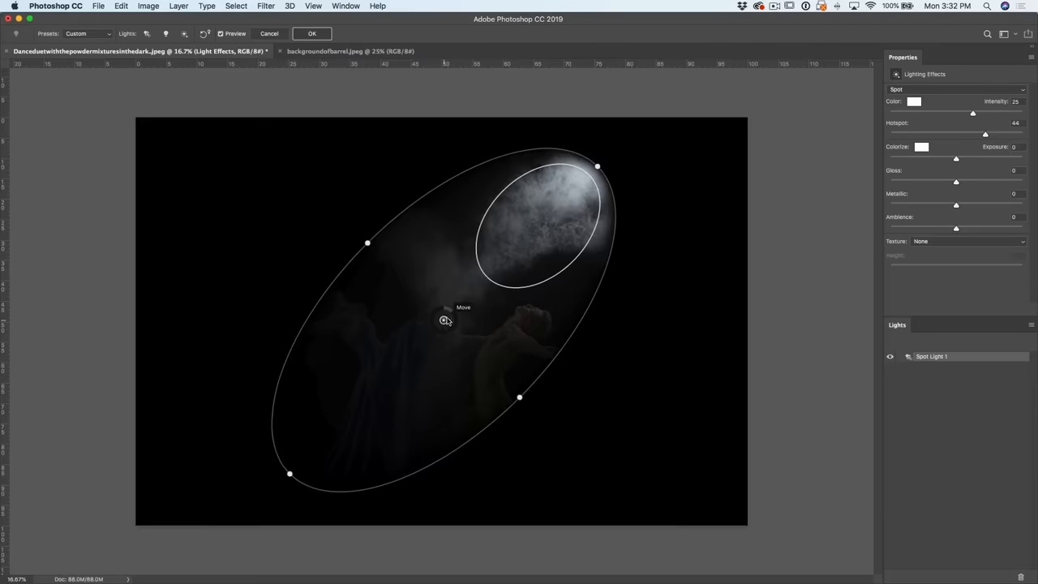
Move the spotlight onto the upper-right powder cloud and raise its intensity toward 100.
left_click_drag(444, 318, 610, 256)
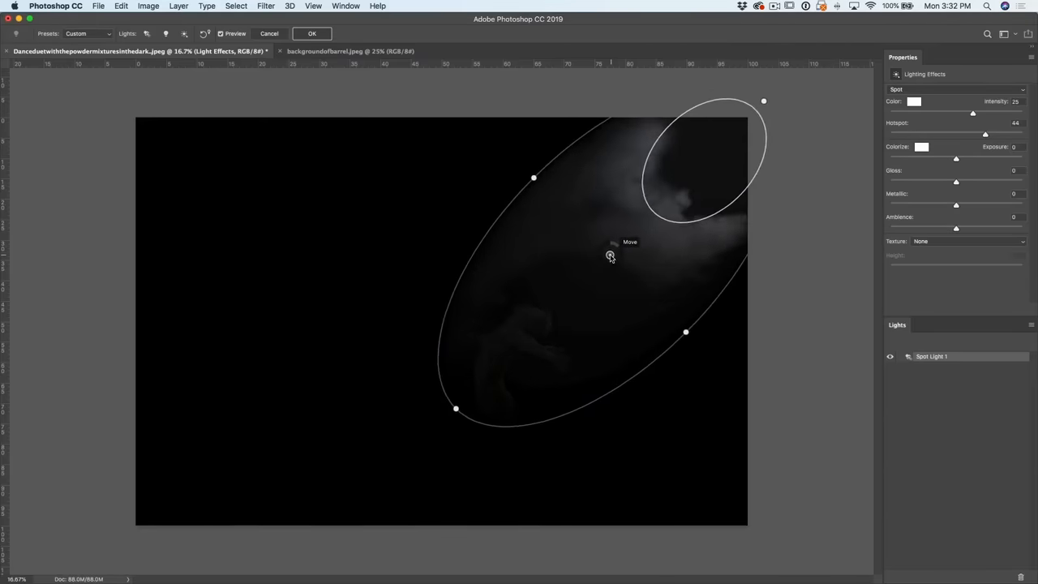
left_click_drag(610, 256, 620, 259)
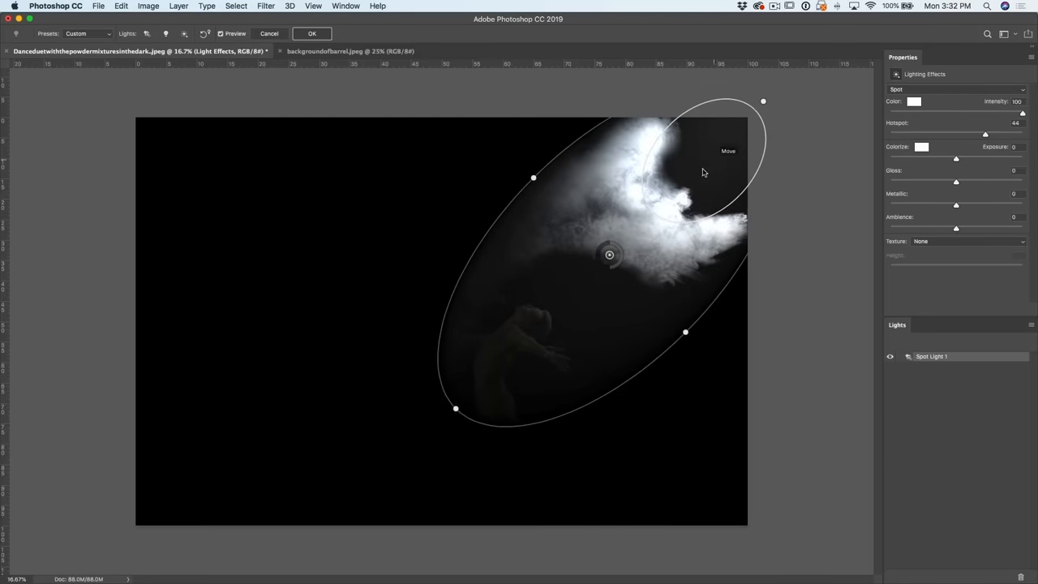
left_click_drag(610, 255, 617, 243)
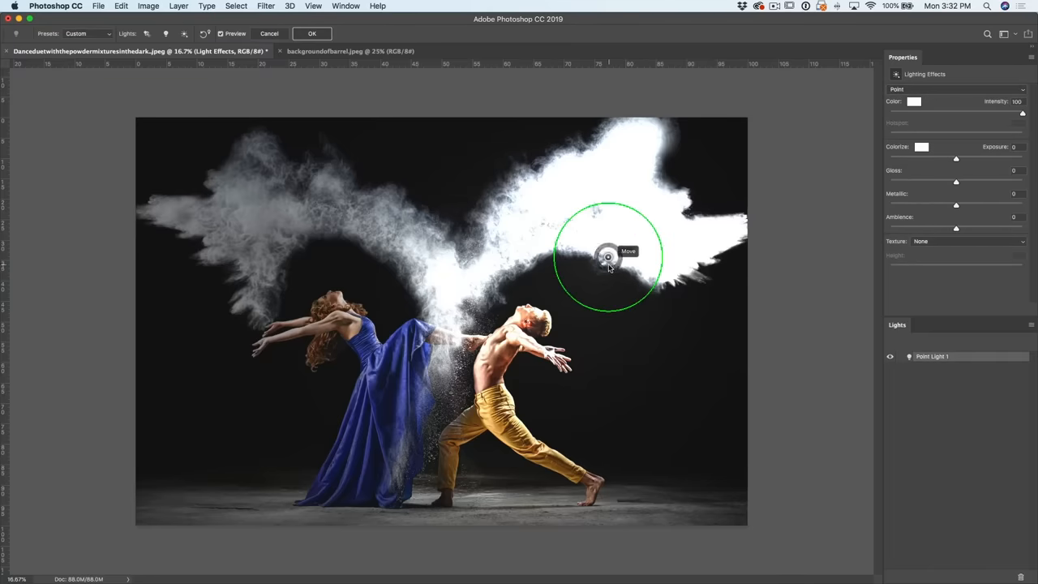
Lower the point light to about 45 intensity and reposition it over the upper-right powder cloud.
left_click_drag(607, 258, 614, 258)
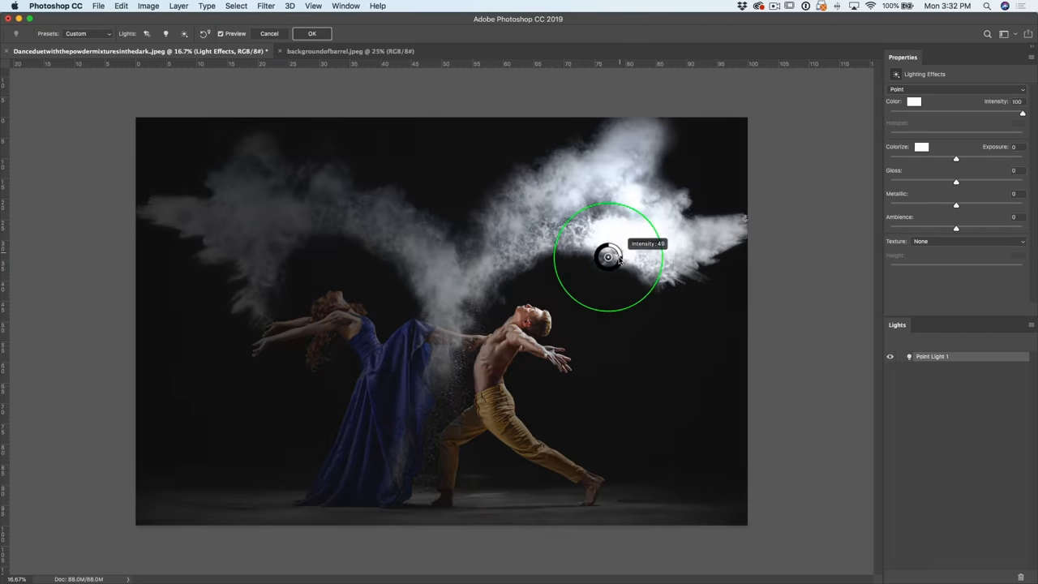
left_click_drag(608, 256, 483, 247)
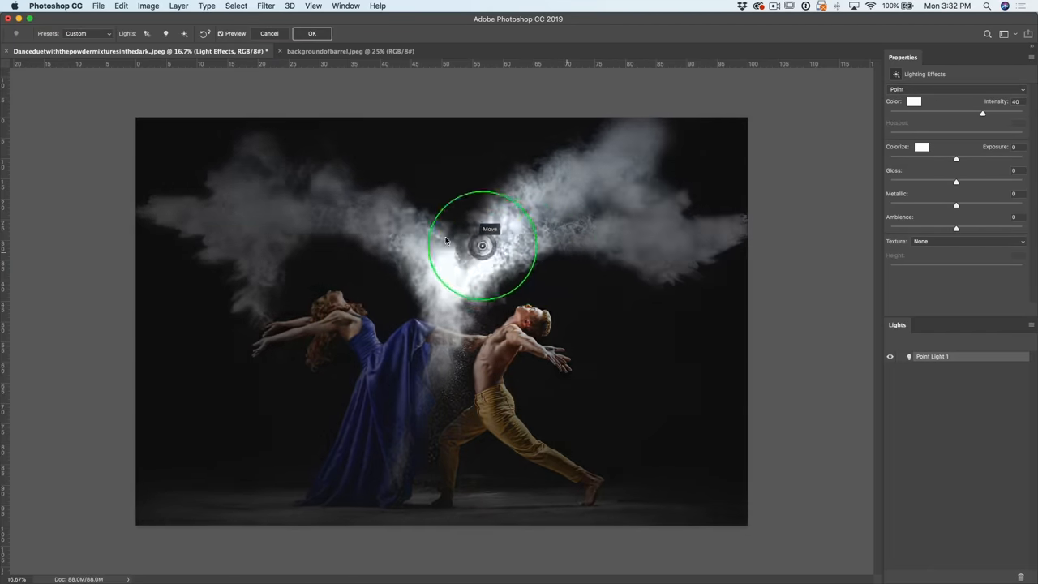
left_click_drag(483, 245, 392, 197)
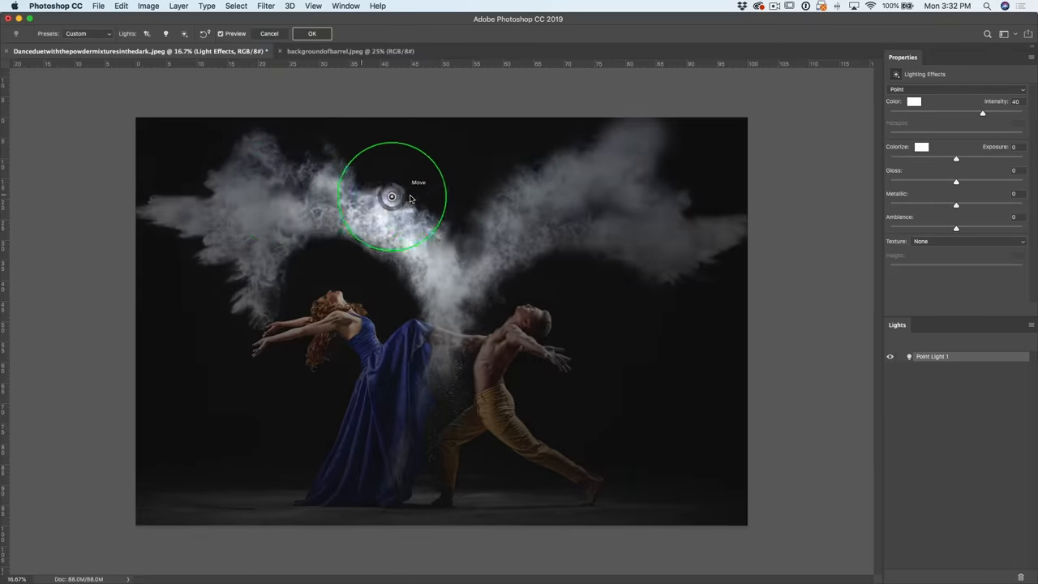
left_click_drag(393, 198, 689, 180)
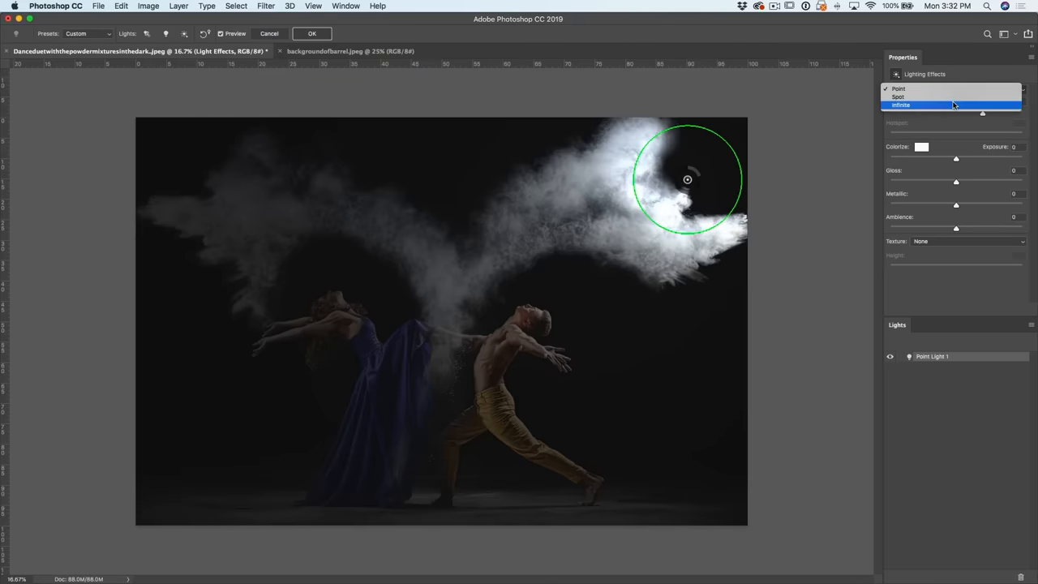
Switch to an infinite light at about 40 intensity and try aiming it from upper left, above and upper right.
left_click(902, 104)
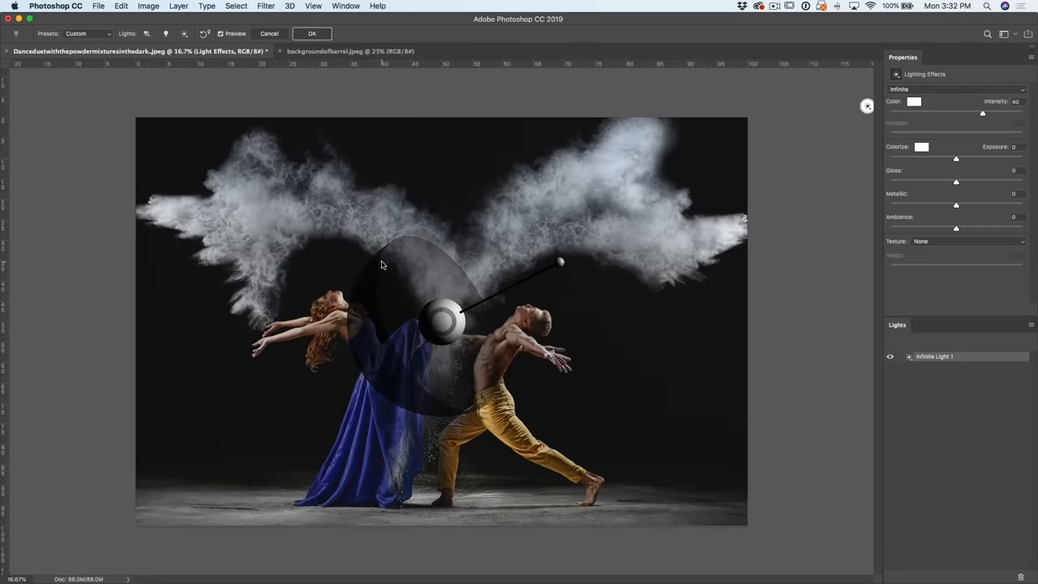
mouse_move(170, 474)
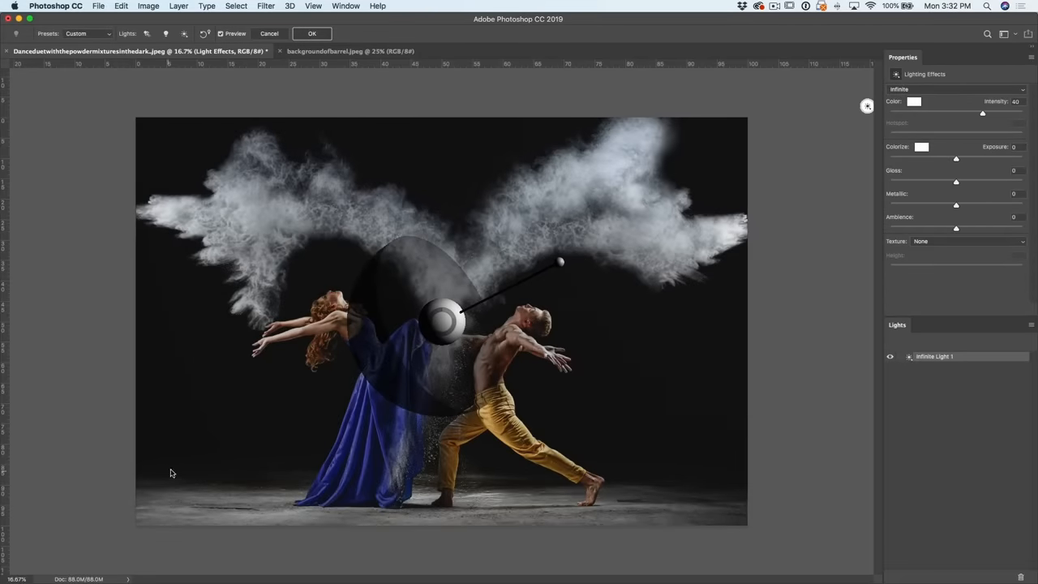
mouse_move(867, 107)
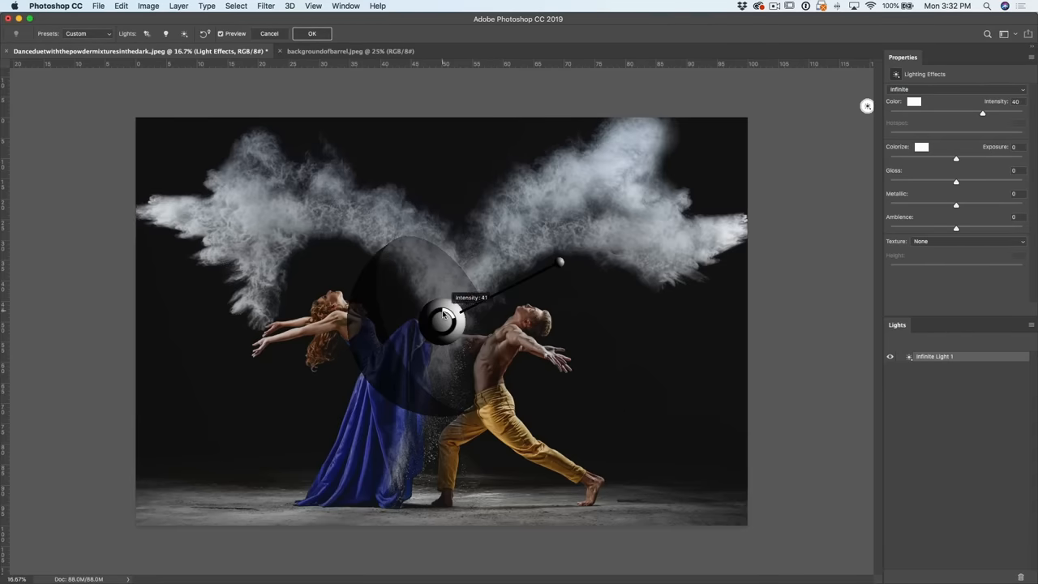
left_click_drag(446, 316, 458, 307)
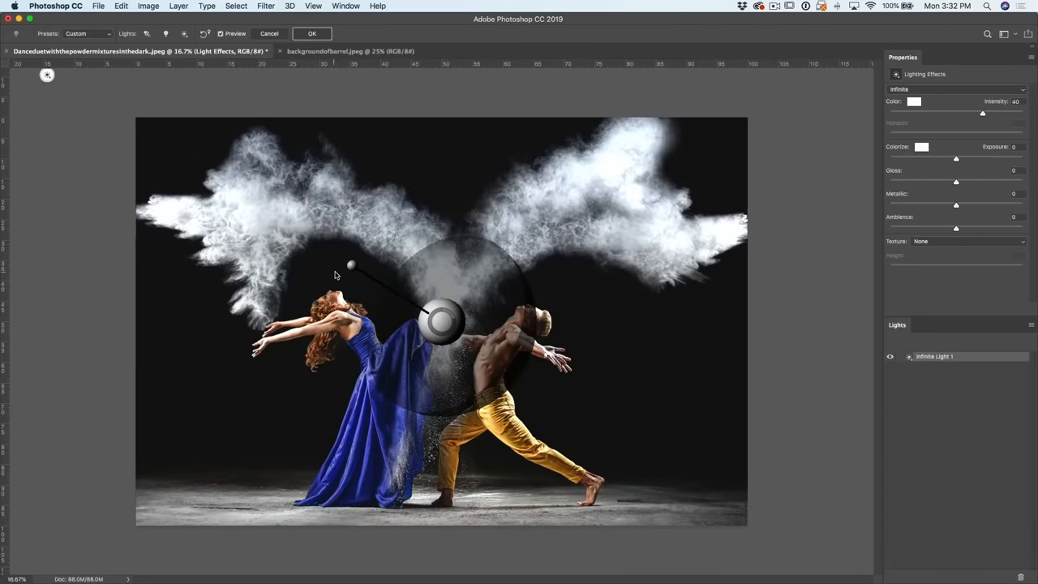
left_click_drag(351, 266, 402, 222)
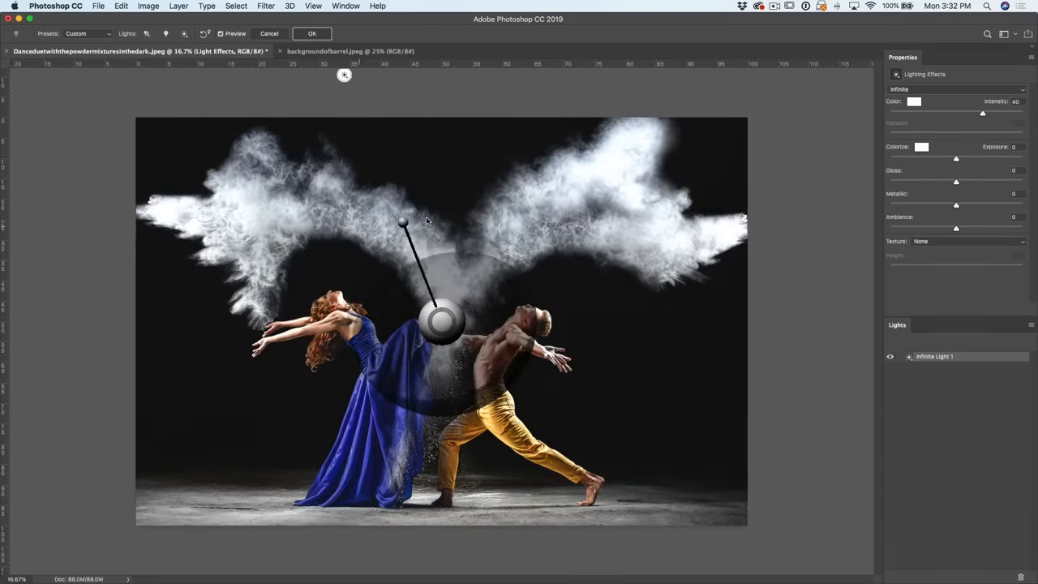
left_click_drag(402, 220, 503, 245)
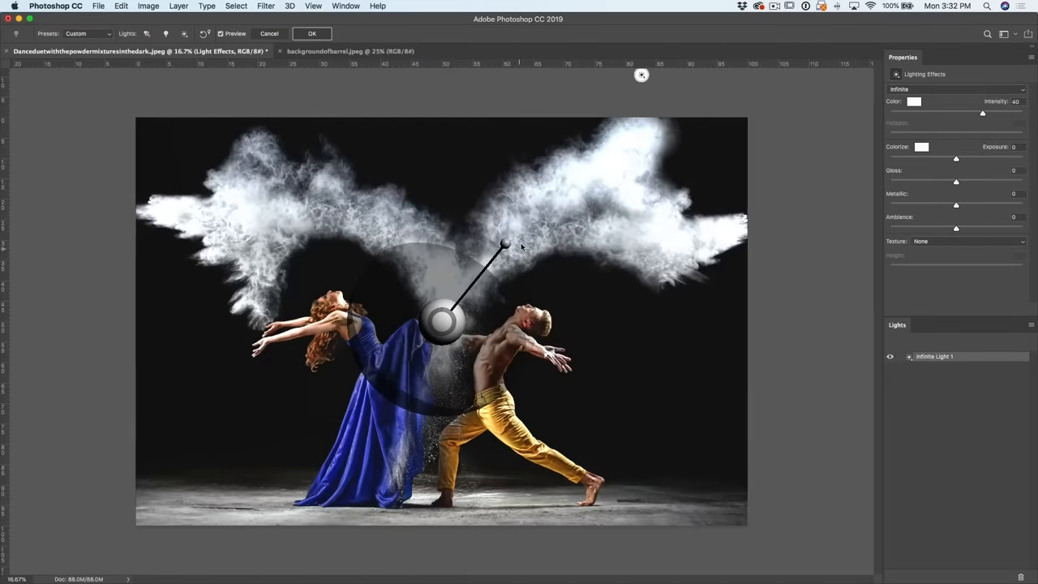
left_click_drag(503, 246, 512, 230)
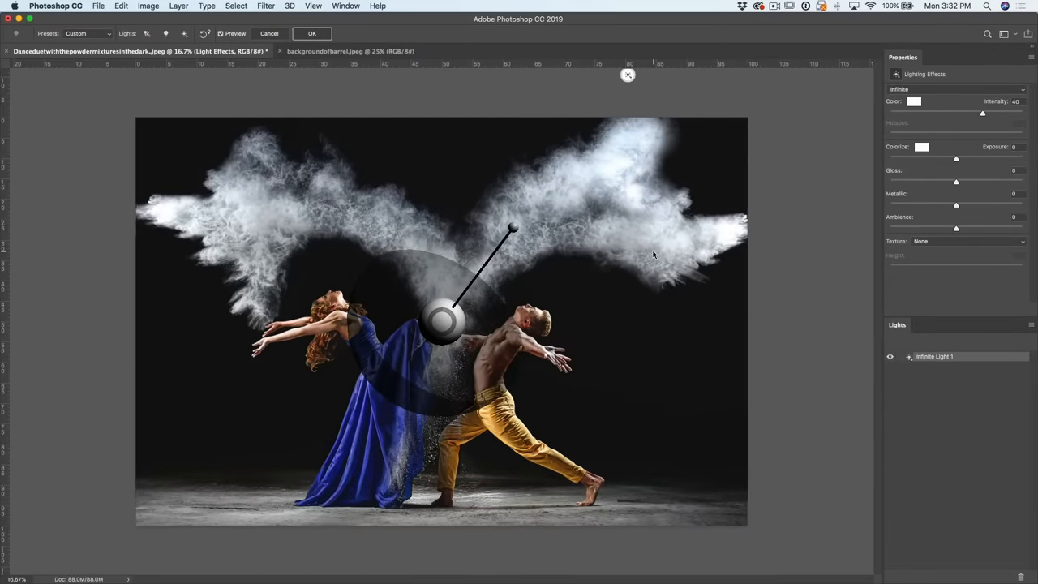
mouse_move(543, 243)
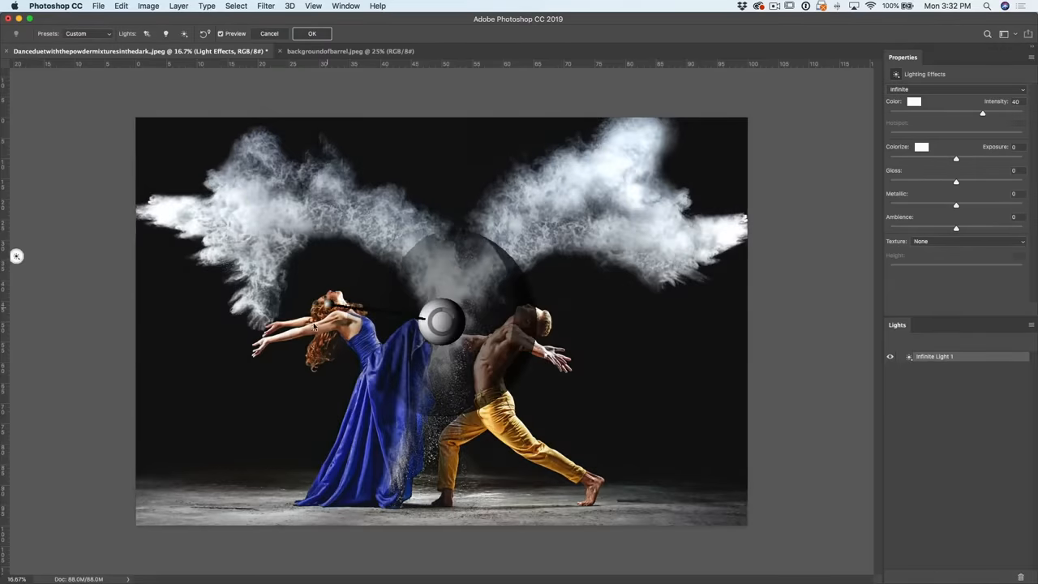
Angle the infinite light toward the right dancer and fine-tune its intensity slider.
left_click_drag(441, 317, 485, 262)
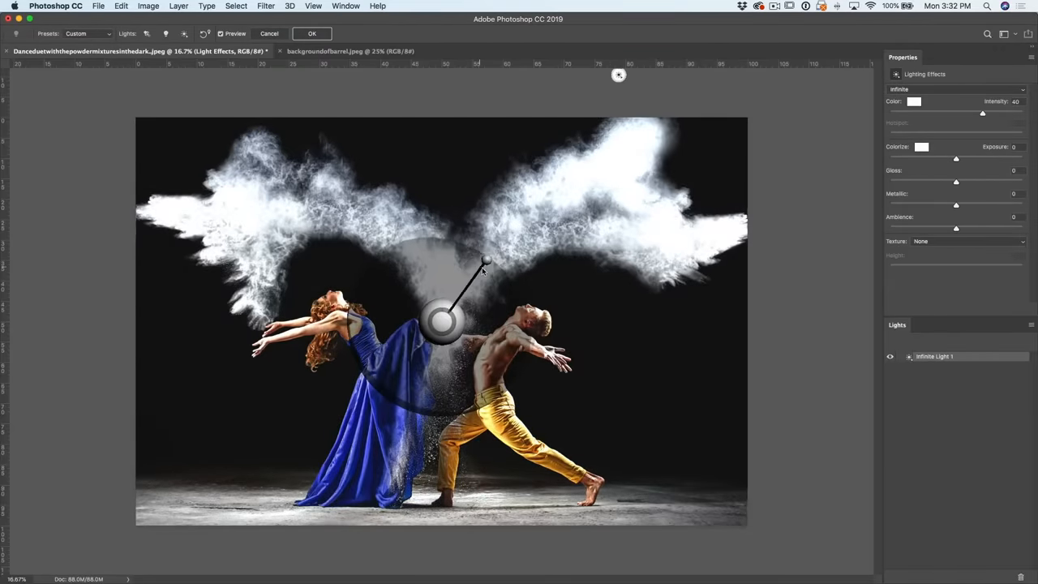
left_click_drag(485, 260, 503, 272)
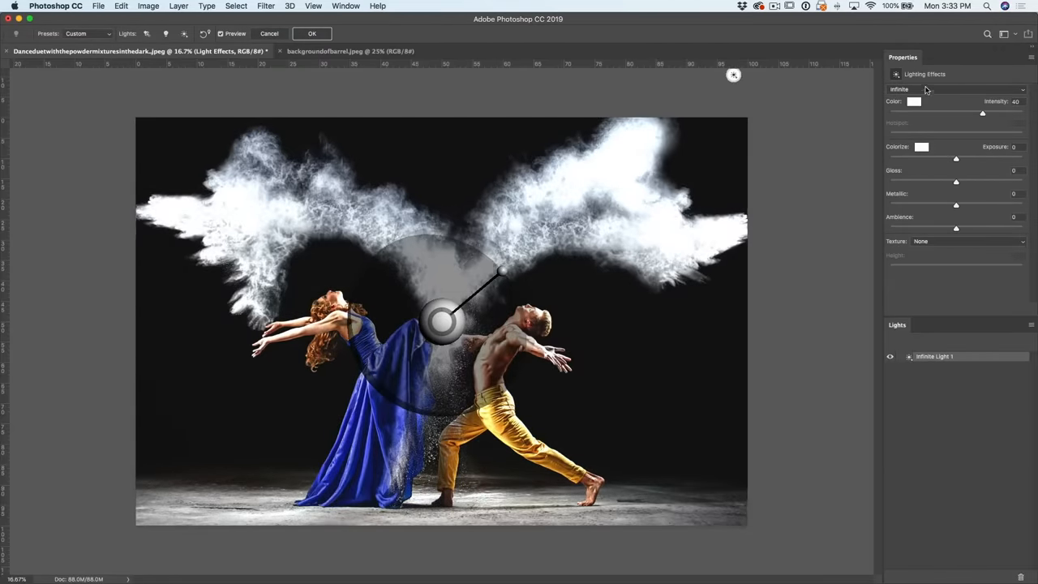
left_click_drag(983, 114, 964, 113)
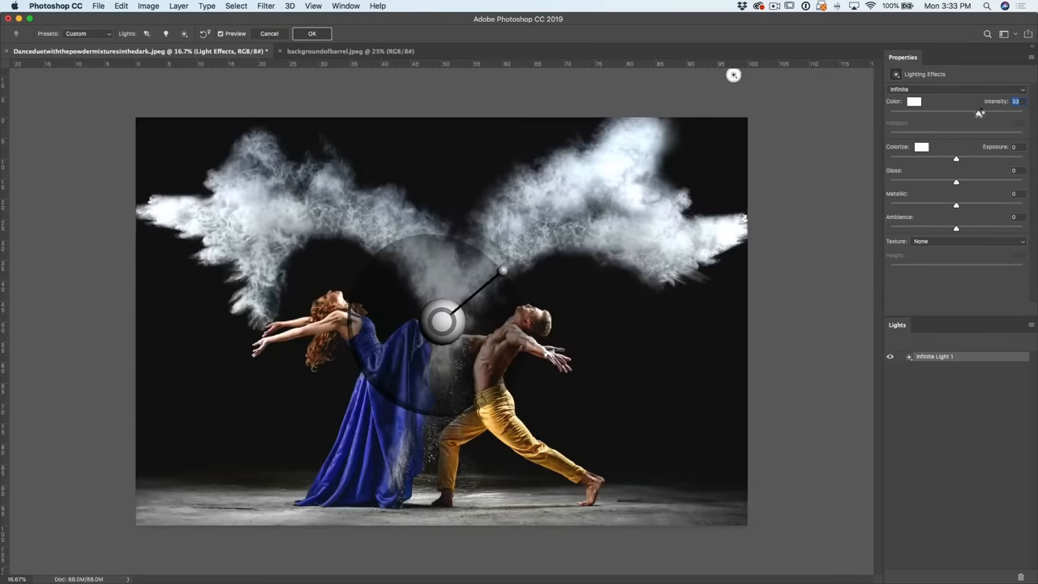
left_click_drag(980, 112, 1009, 112)
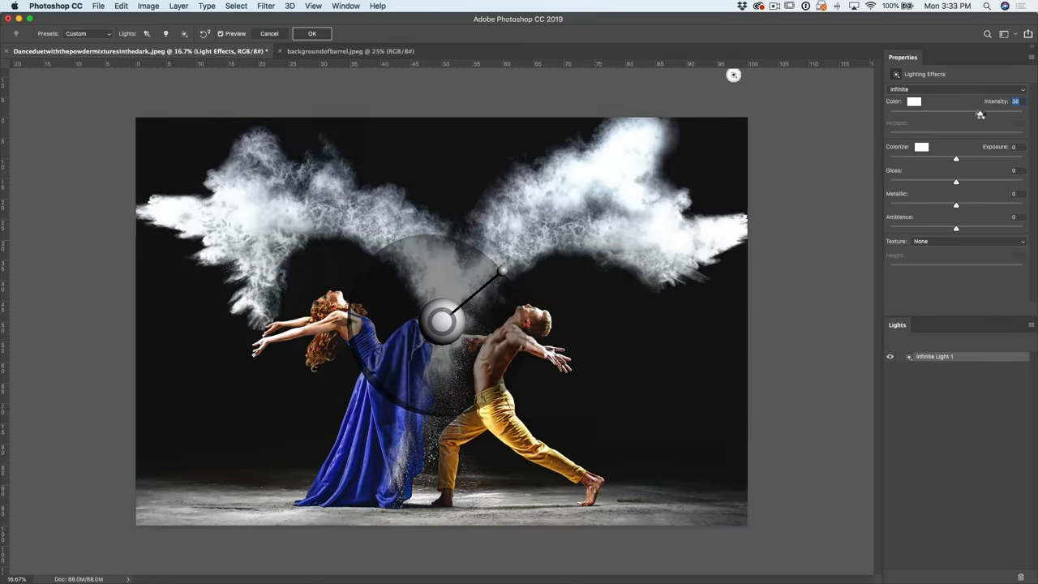
left_click_drag(980, 114, 983, 113)
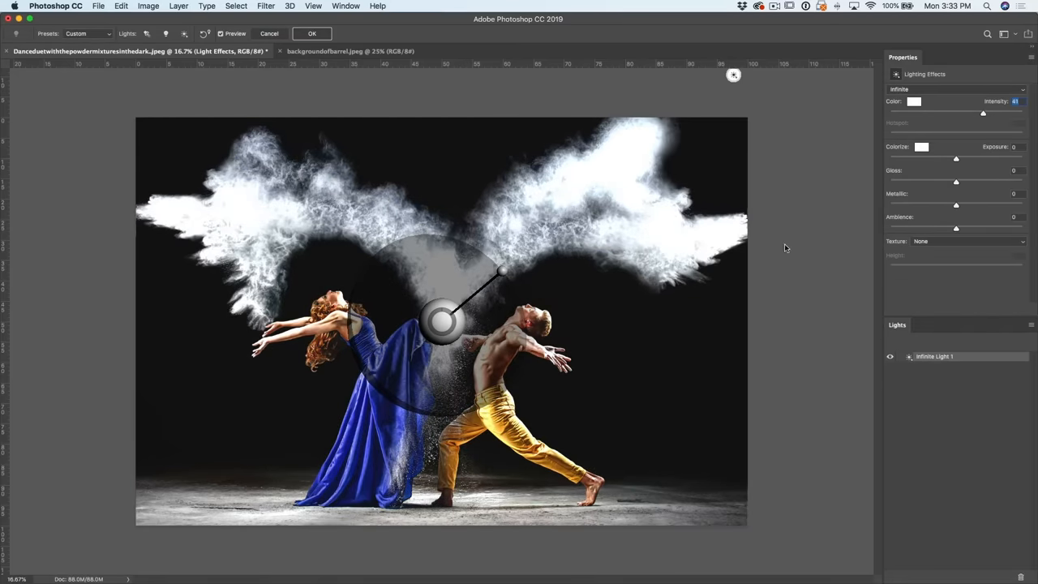
Give the infinite light a pale pink colour and raise its intensity to +1.00.
left_click(915, 100)
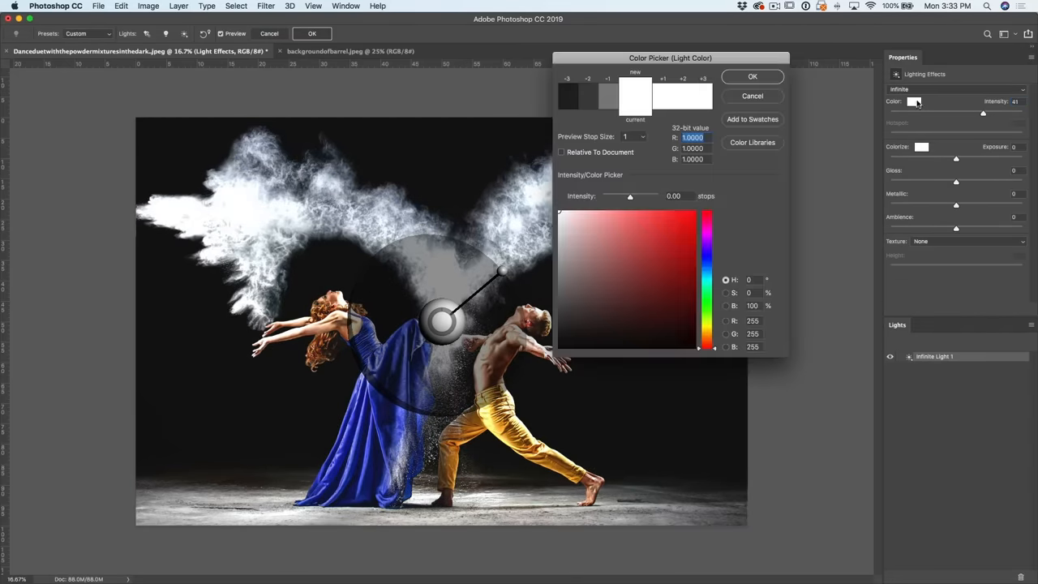
left_click(600, 234)
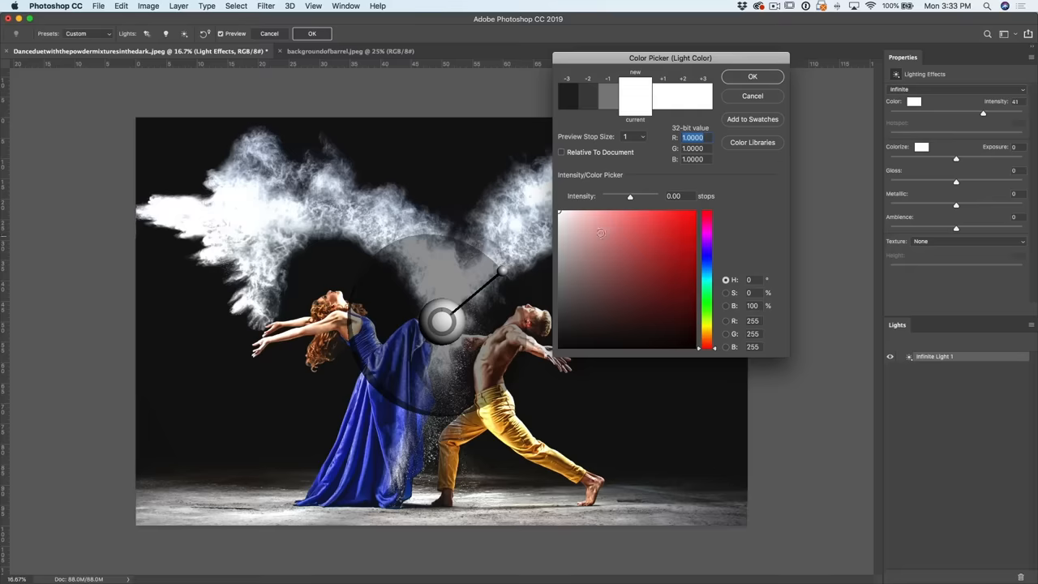
left_click(592, 214)
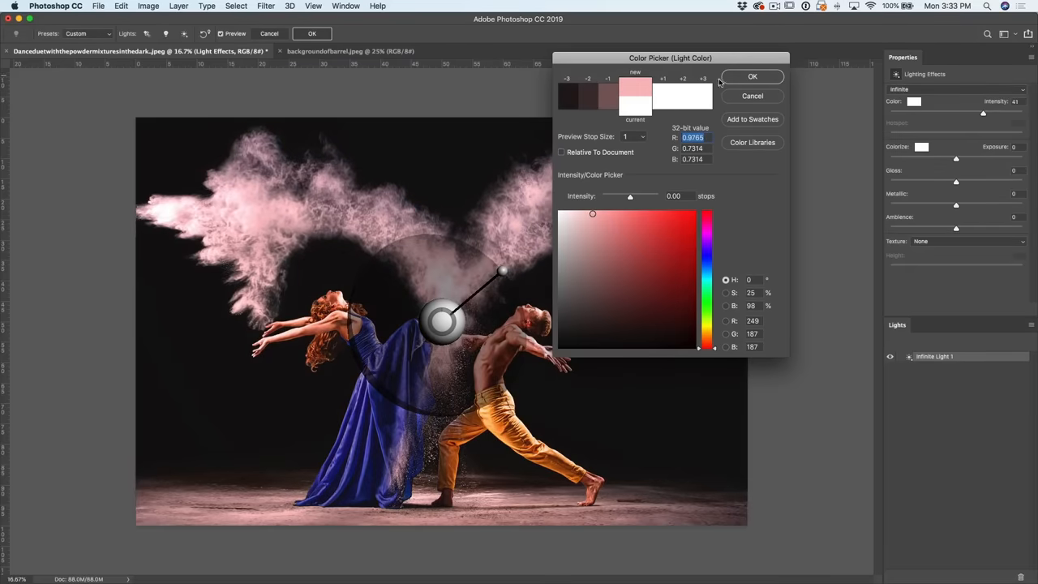
left_click(753, 76)
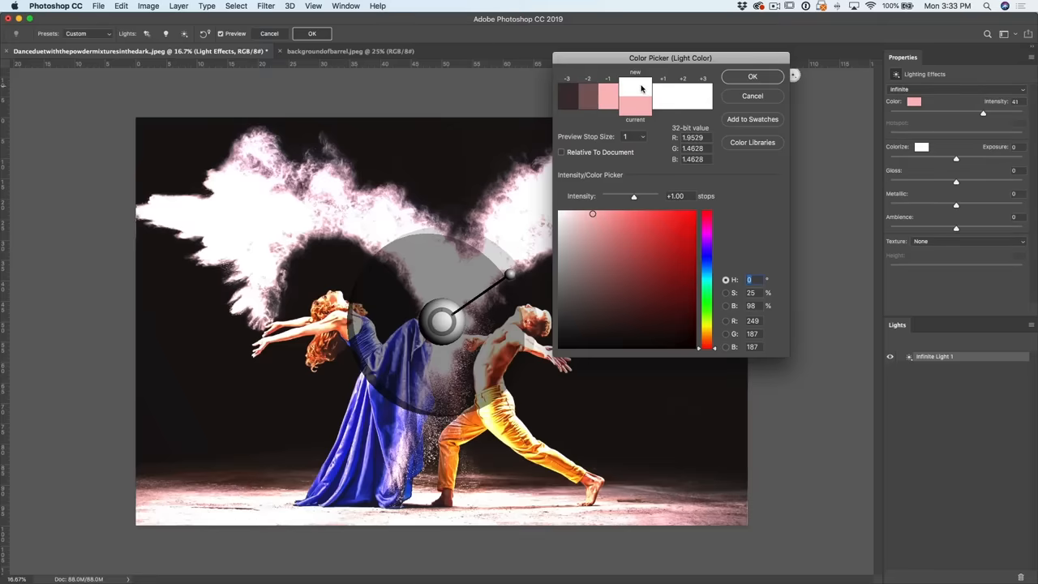
left_click(751, 76)
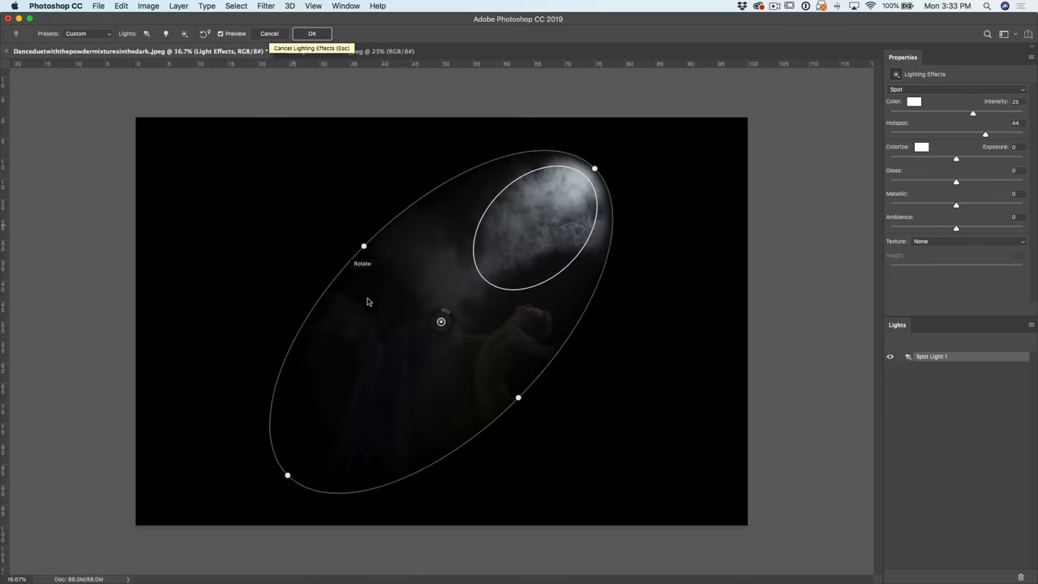
mouse_move(772, 199)
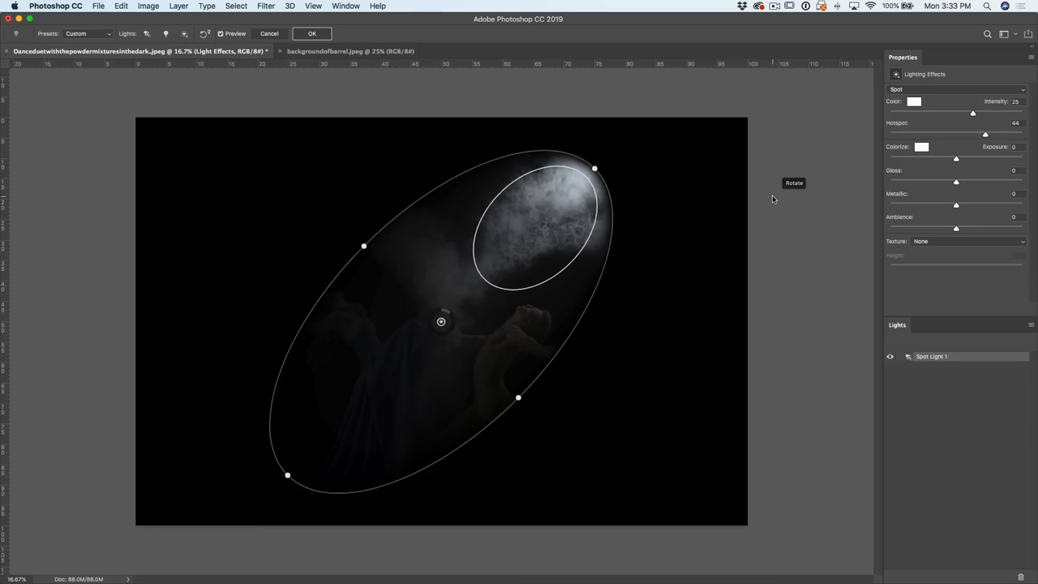
mouse_move(647, 133)
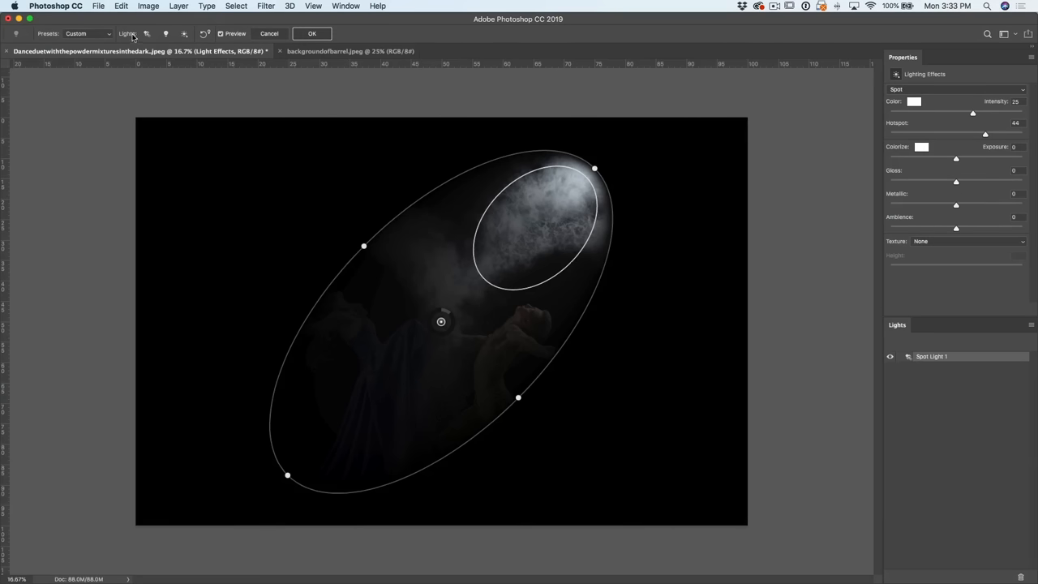
mouse_move(176, 36)
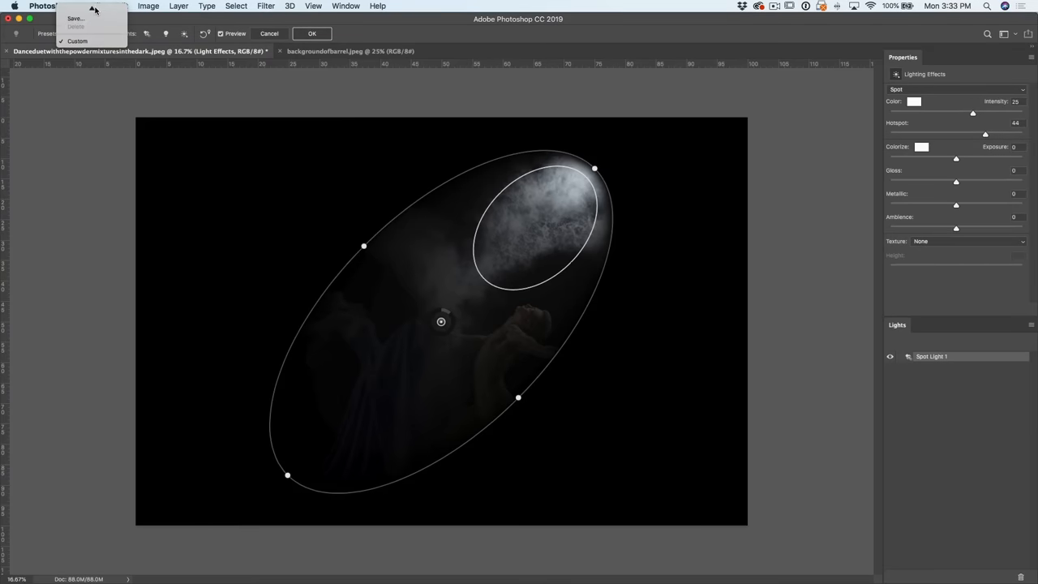
Apply the Three Down lighting preset and raise the first spotlight's intensity.
left_click(94, 19)
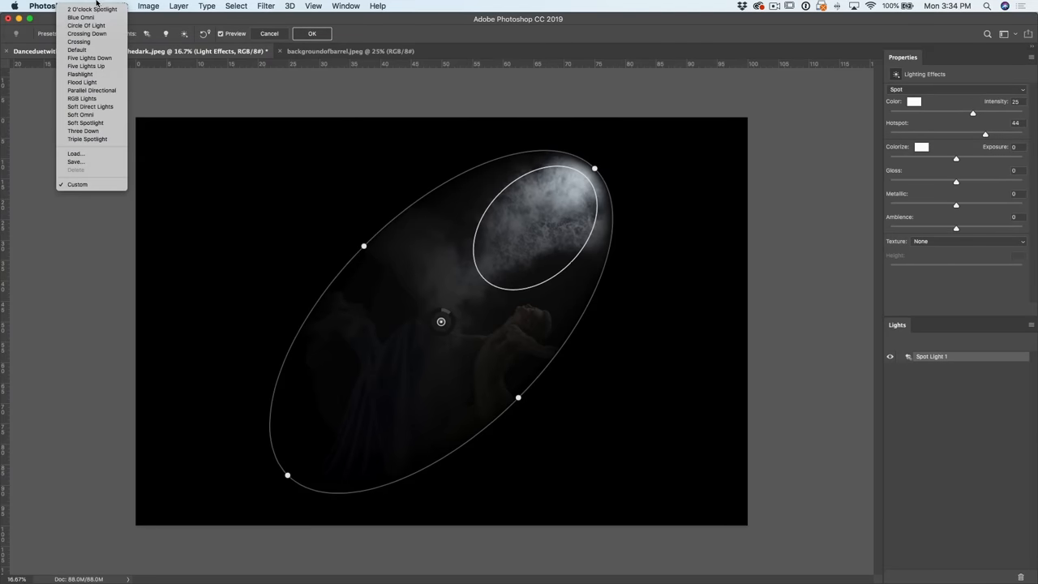
mouse_move(87, 33)
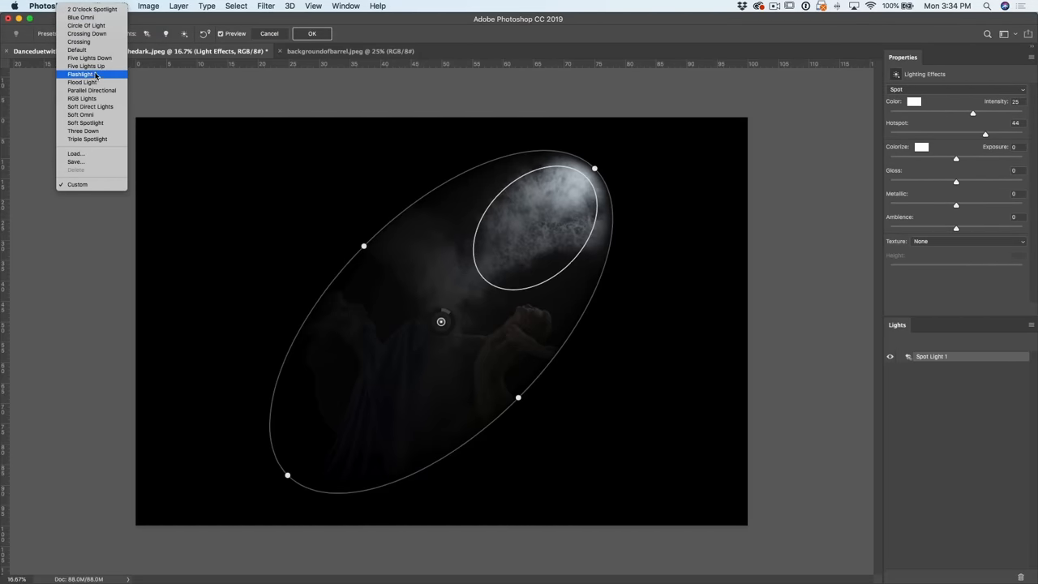
mouse_move(91, 130)
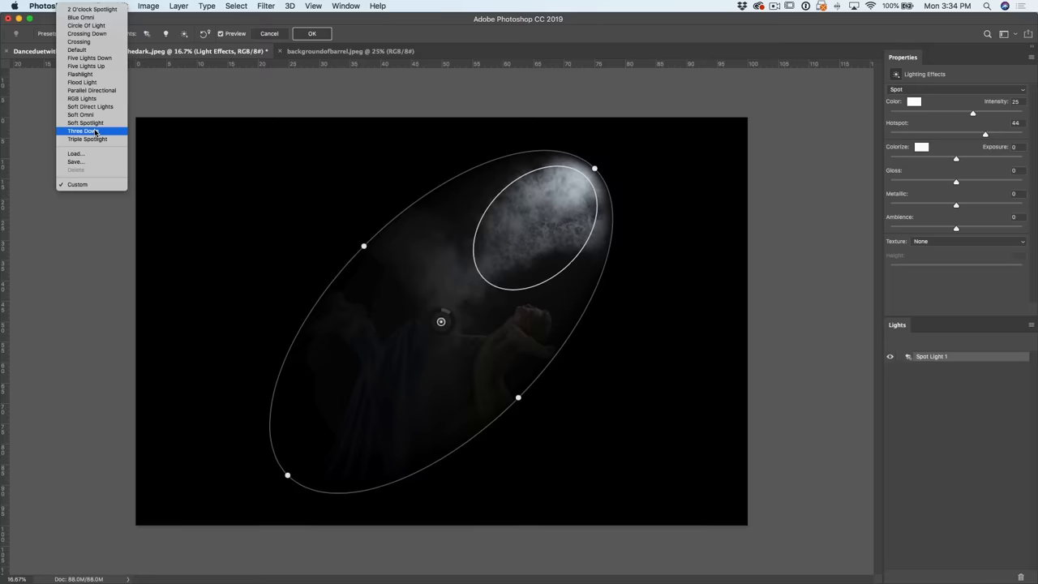
left_click(84, 130)
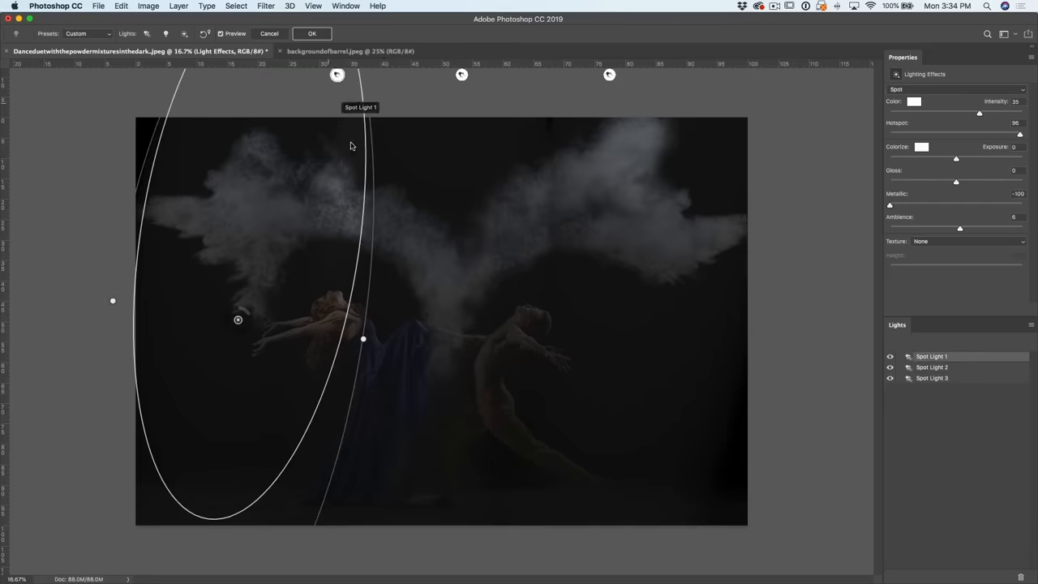
mouse_move(795, 164)
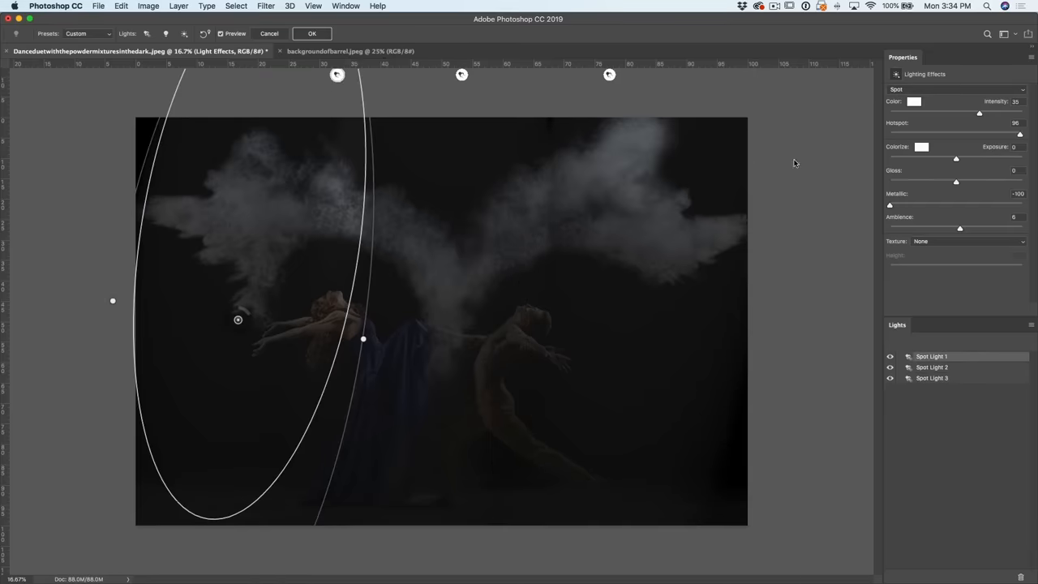
left_click_drag(237, 319, 247, 316)
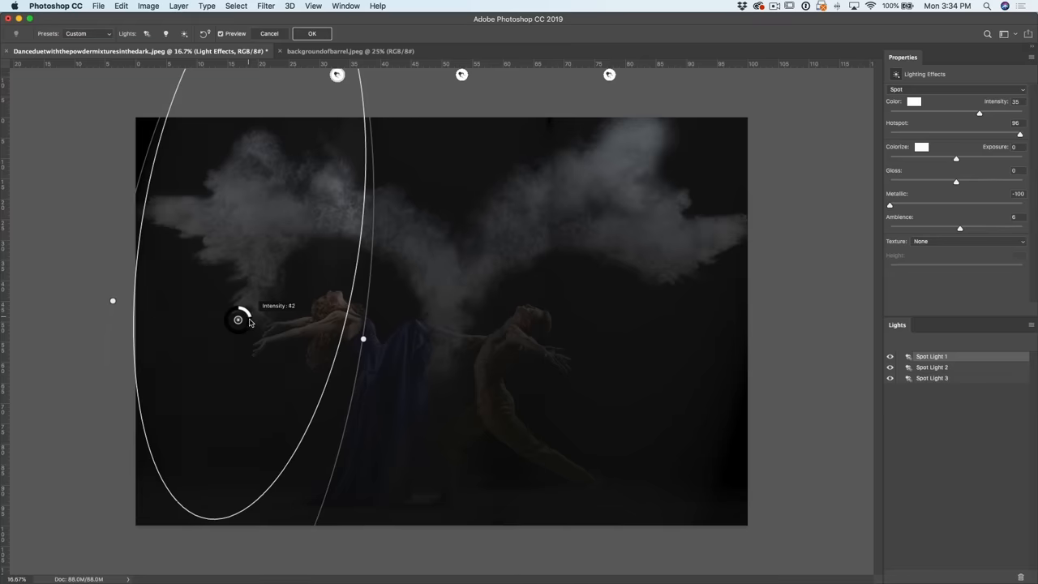
left_click_drag(243, 312, 236, 322)
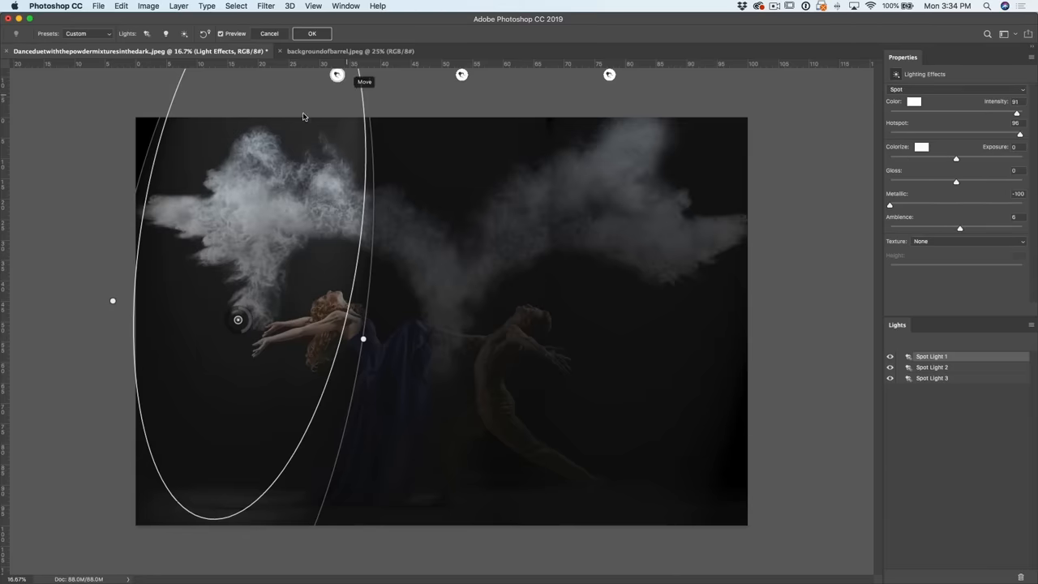
mouse_move(124, 300)
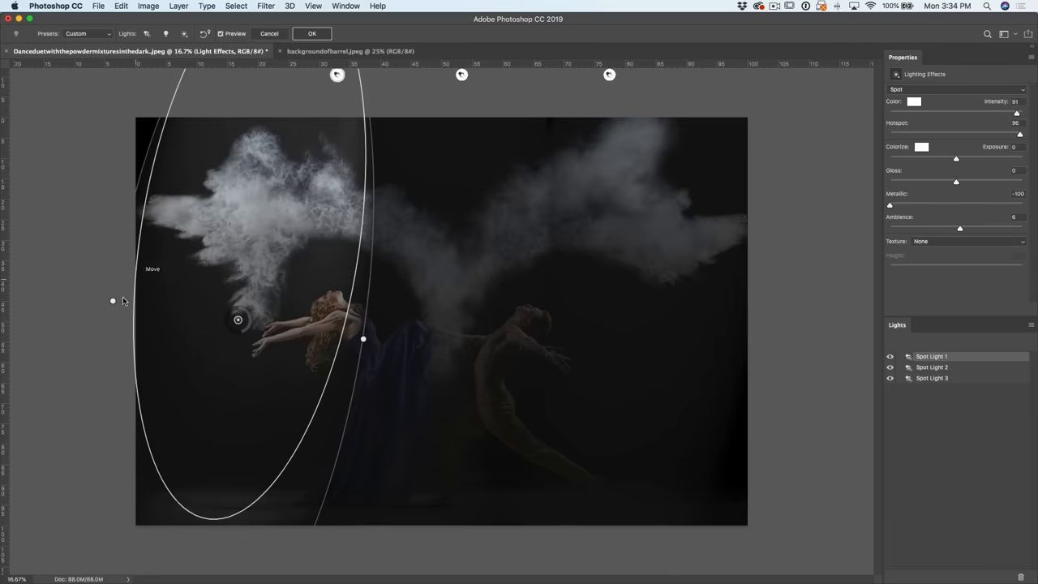
Move the first spotlight toward the left dancer, stretch its beam to the top edge and tighten the hotspot.
left_click_drag(237, 318, 236, 370)
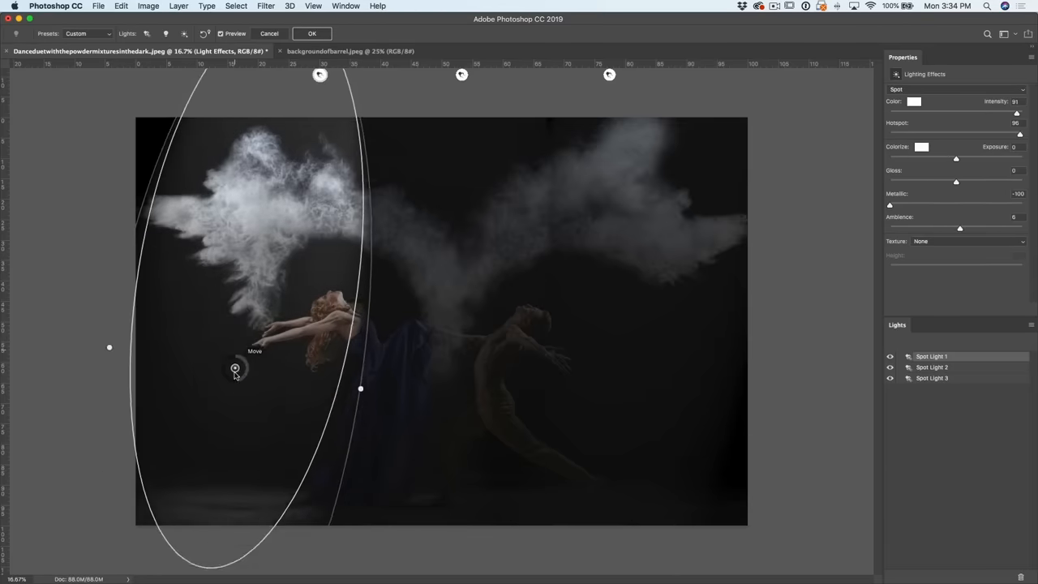
left_click_drag(235, 370, 254, 332)
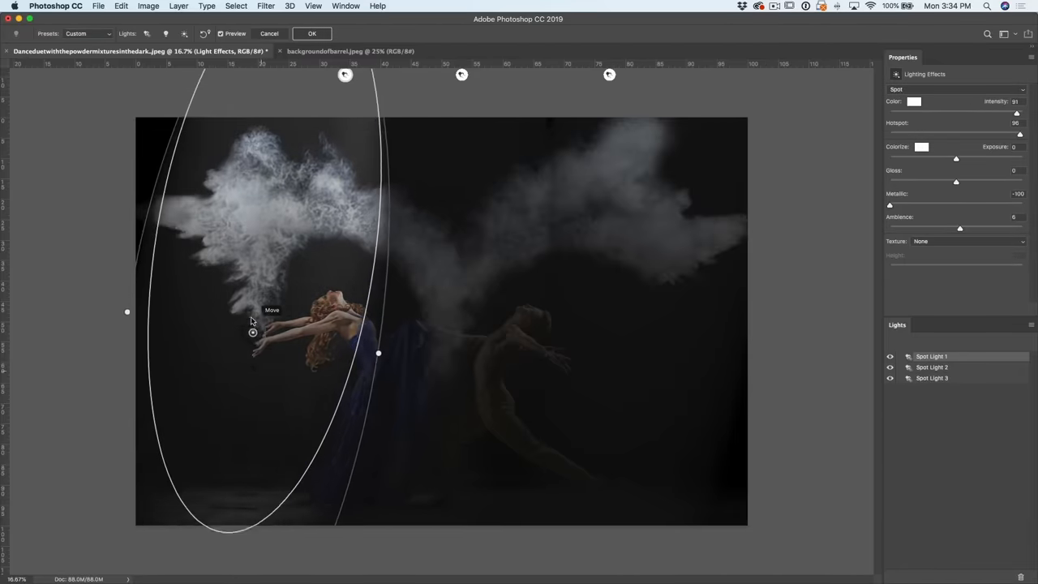
left_click_drag(253, 332, 272, 253)
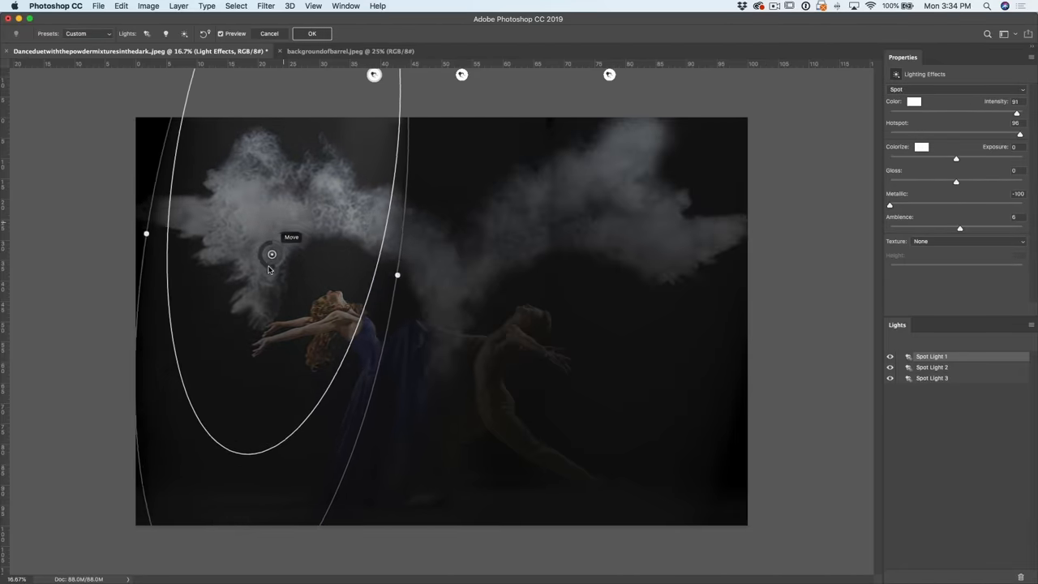
left_click_drag(272, 253, 245, 454)
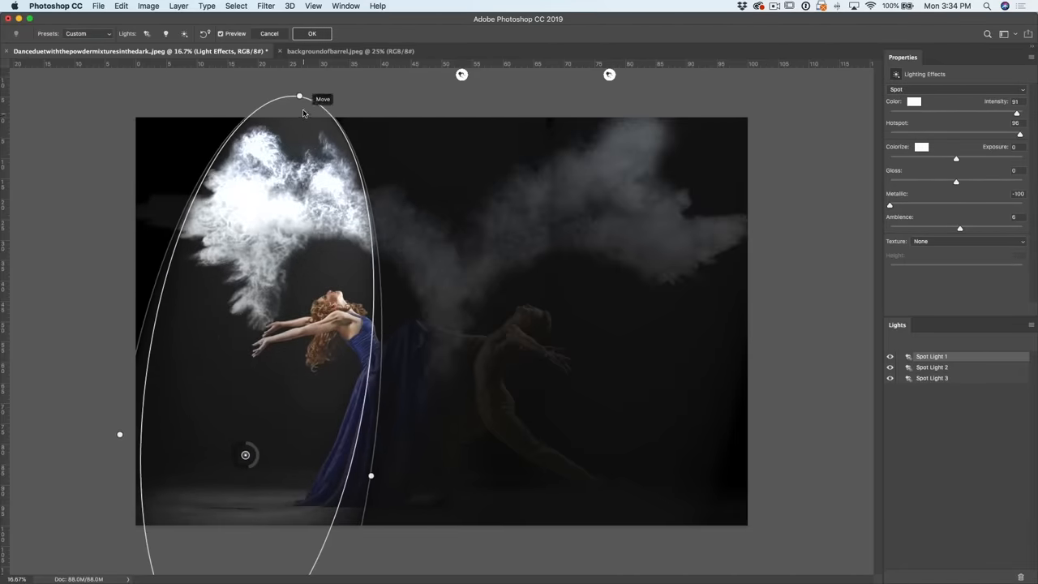
left_click_drag(300, 96, 300, 105)
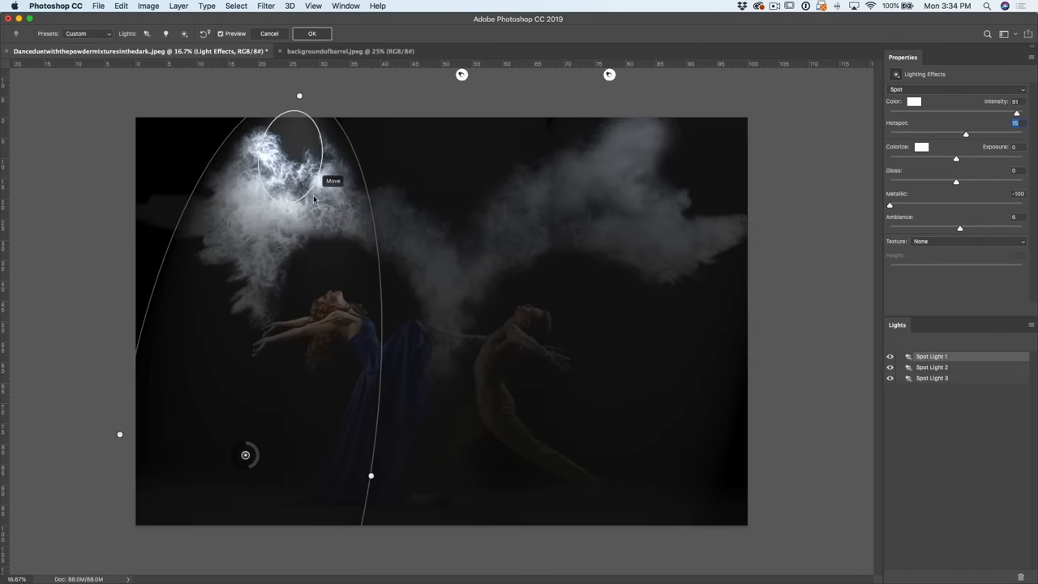
mouse_move(316, 274)
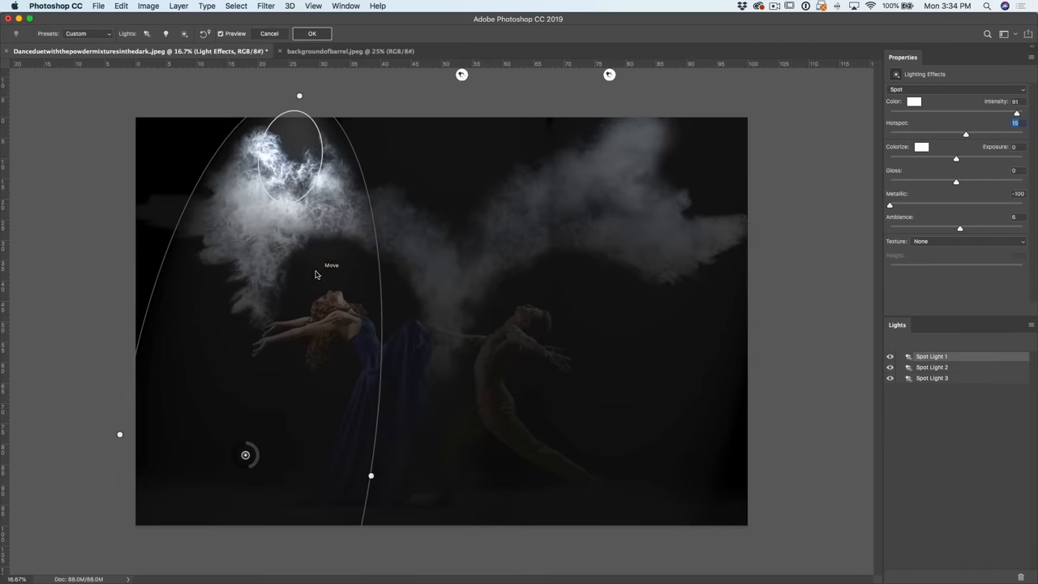
mouse_move(970, 140)
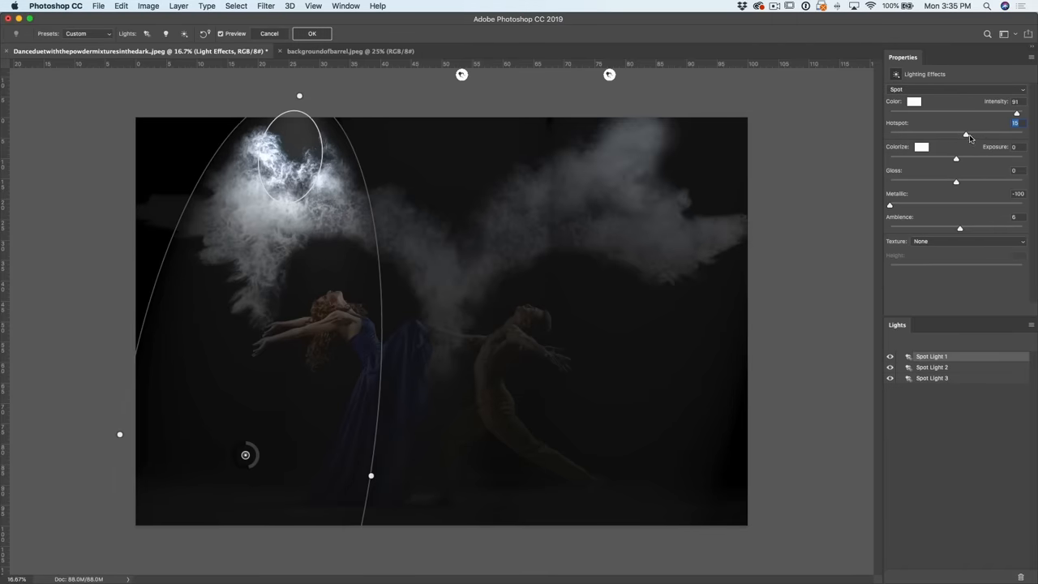
Widen the first spotlight's hotspot over the upper-left powder cloud.
left_click_drag(967, 133, 976, 133)
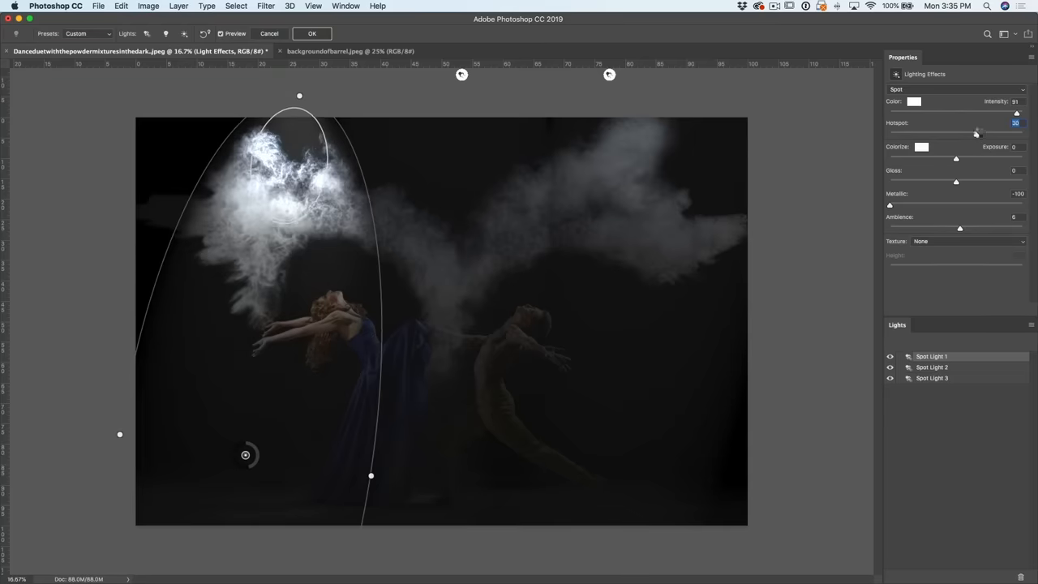
left_click_drag(976, 133, 983, 133)
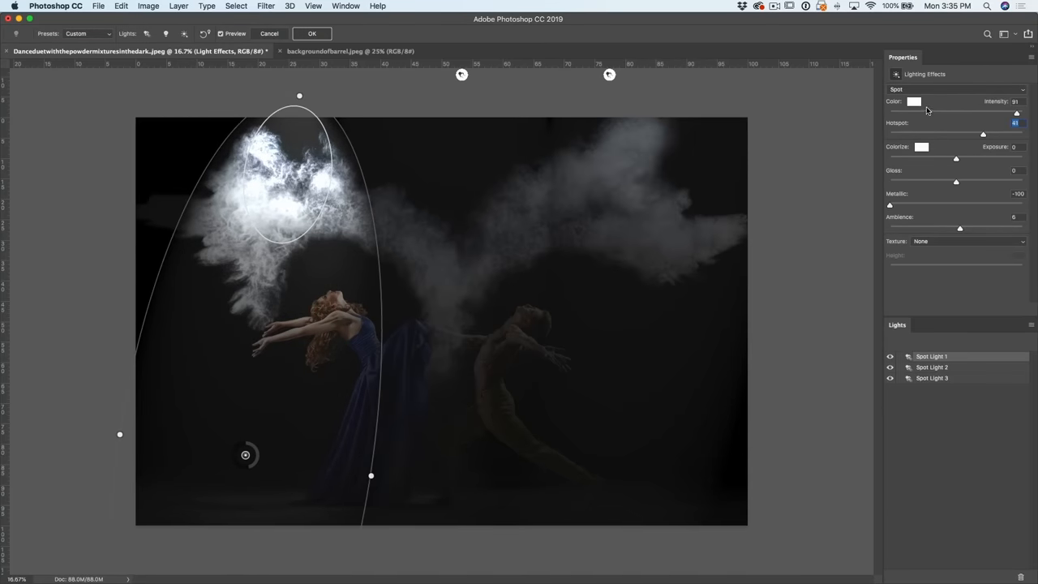
Set the first spotlight's colour to blue in the Color Picker and confirm it.
left_click(915, 100)
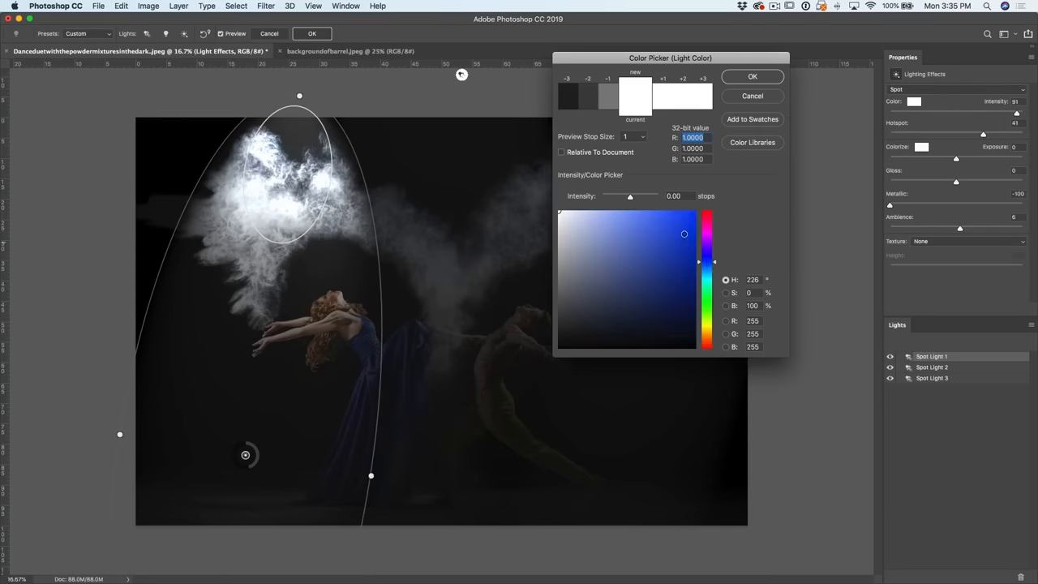
left_click(684, 218)
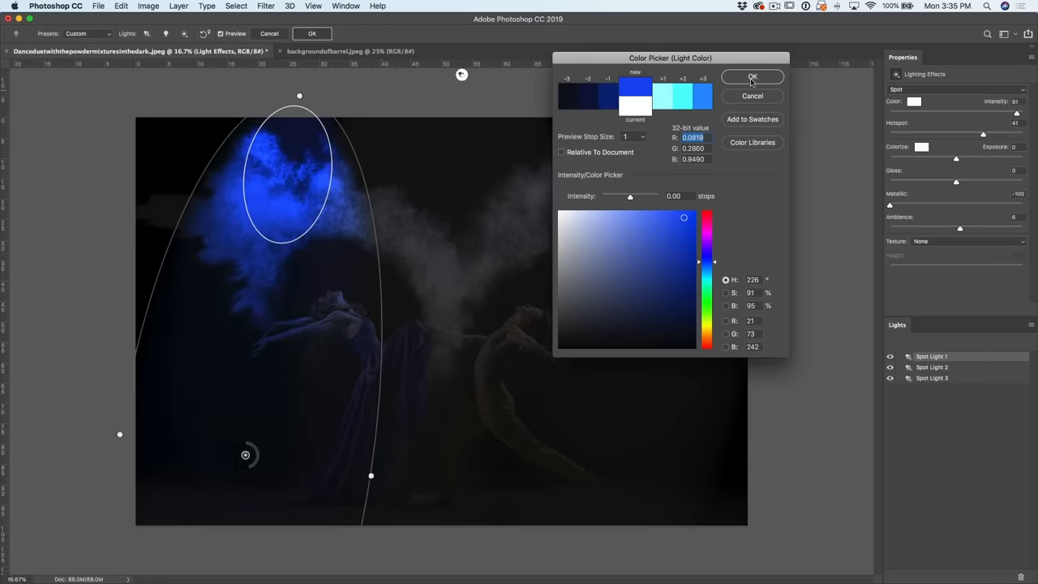
left_click(753, 78)
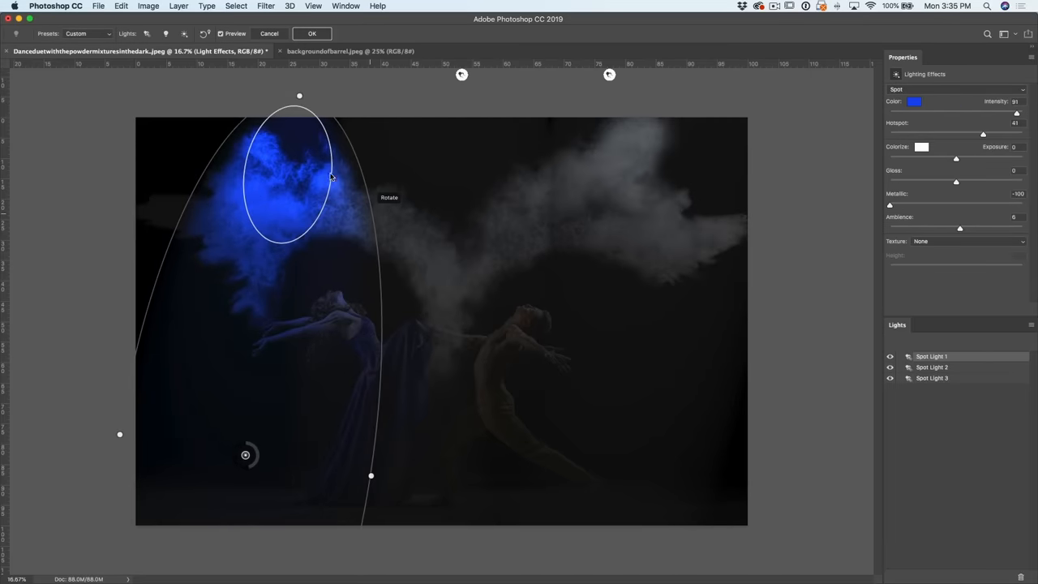
mouse_move(120, 435)
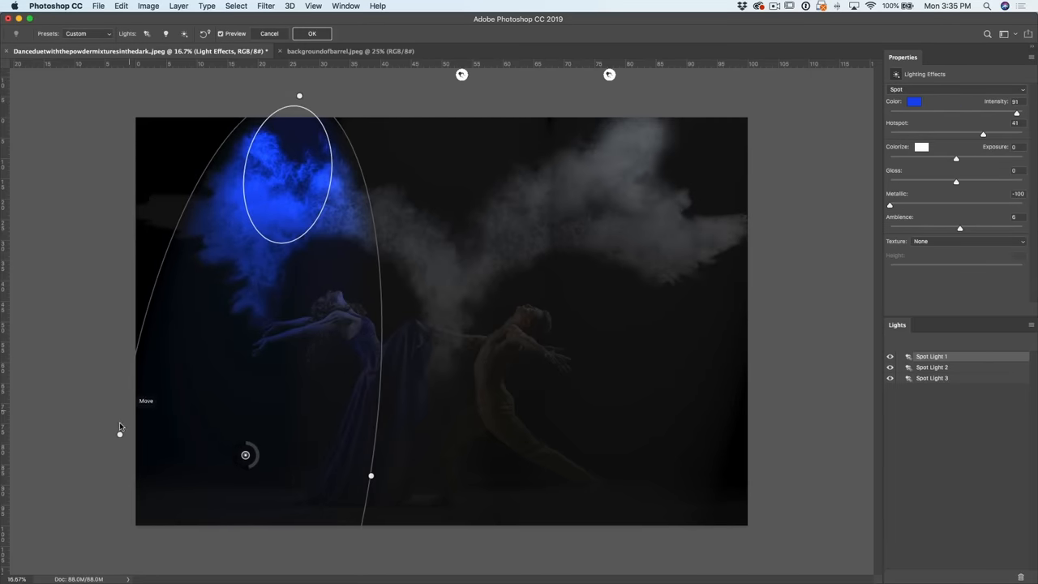
mouse_move(120, 434)
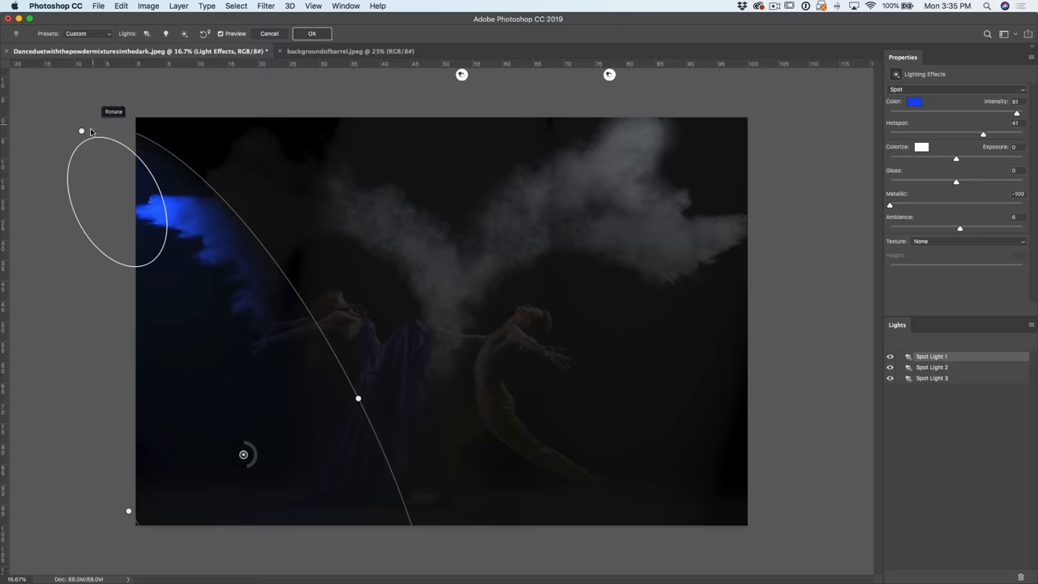
Move the blue spotlight to the top-left corner and lengthen, widen and rotate its beam across the dancers.
left_click_drag(81, 129, 126, 221)
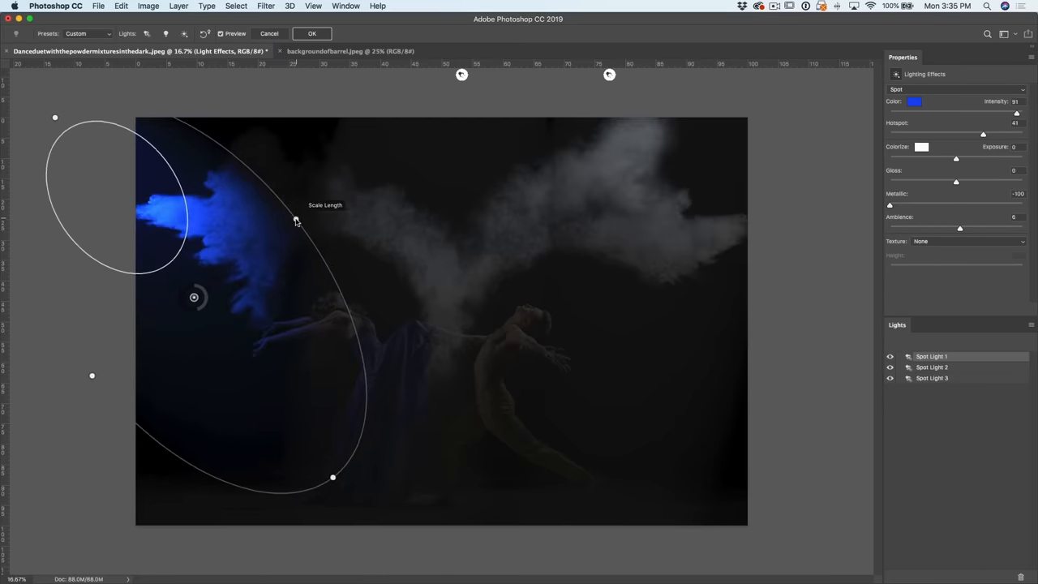
left_click_drag(333, 477, 360, 506)
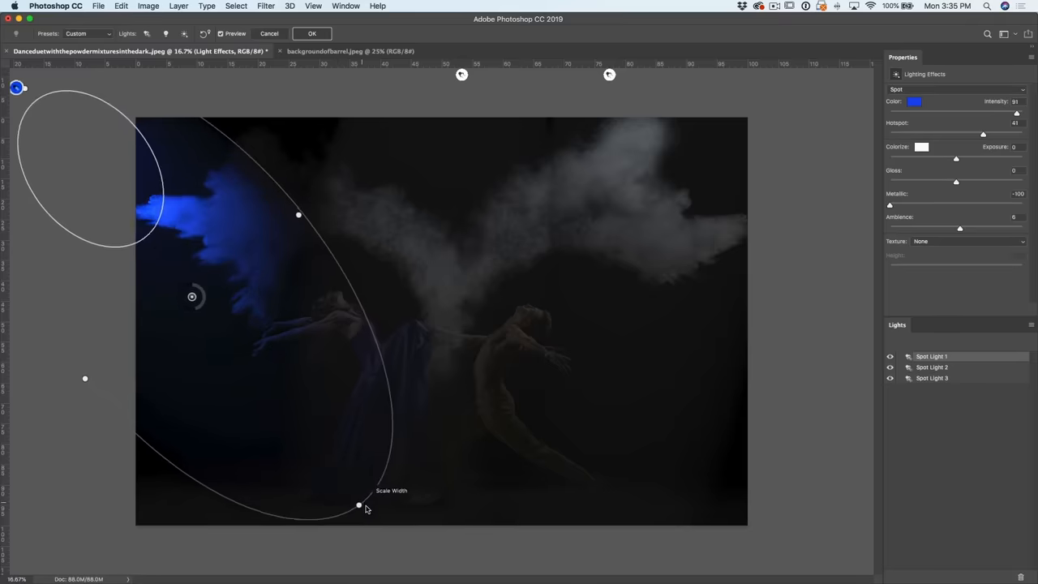
left_click_drag(360, 506, 337, 478)
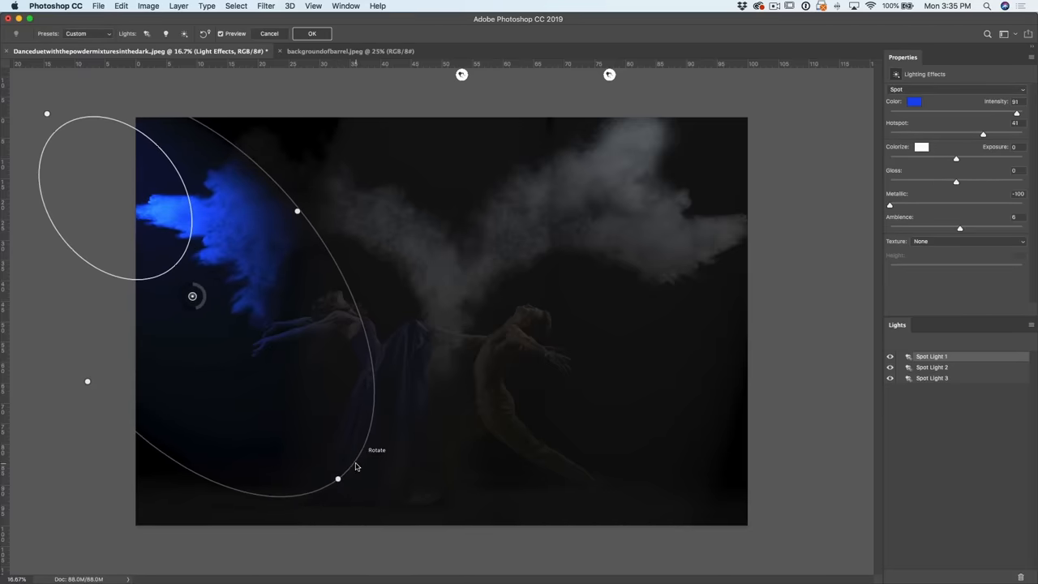
left_click_drag(337, 479, 395, 416)
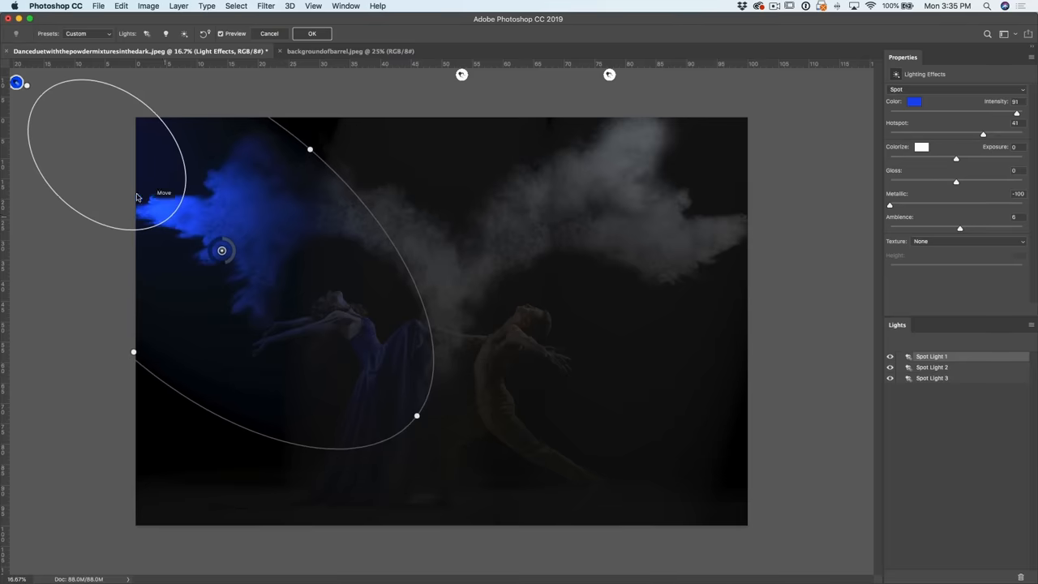
Shift the blue spotlight's aim onto the powder and left dancer and raise its intensity.
left_click_drag(221, 250, 252, 273)
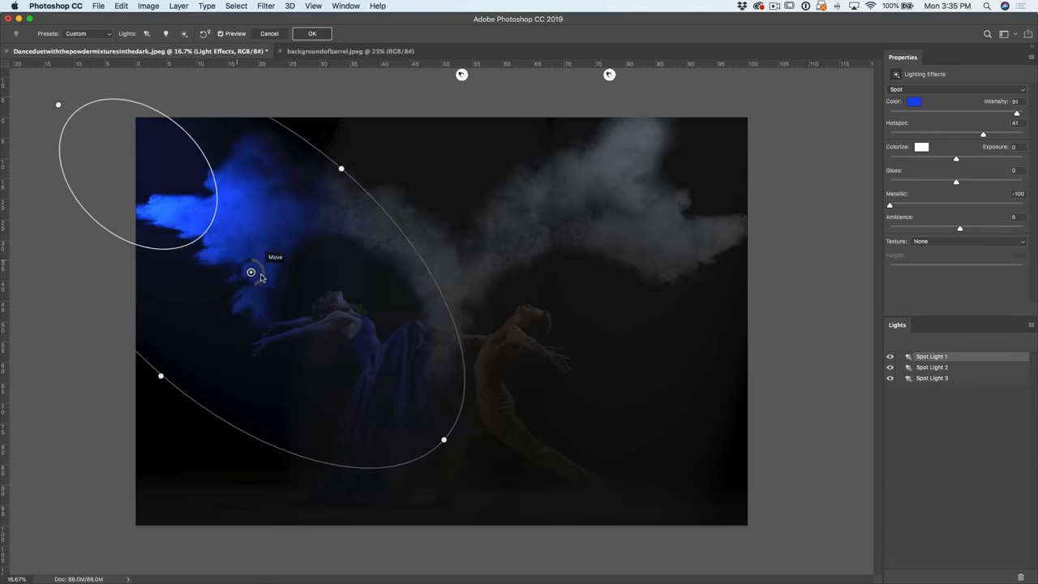
left_click_drag(252, 273, 279, 269)
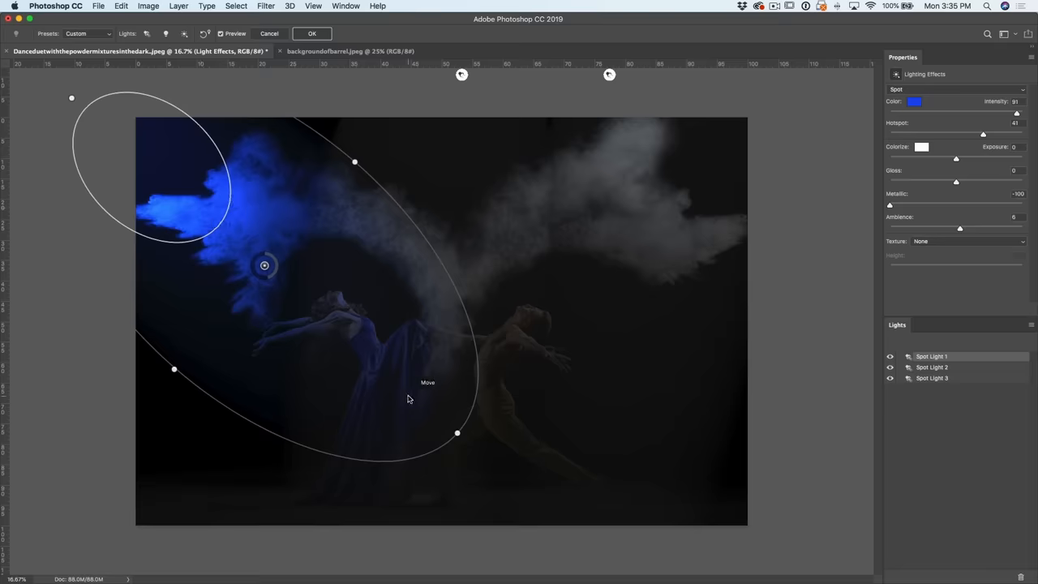
mouse_move(1023, 114)
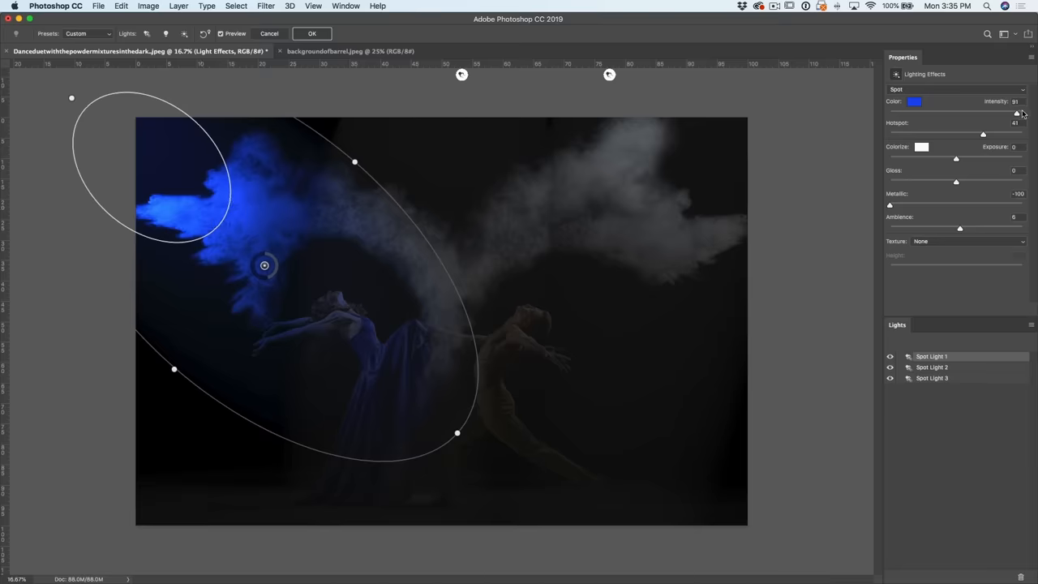
left_click_drag(1015, 112, 1021, 112)
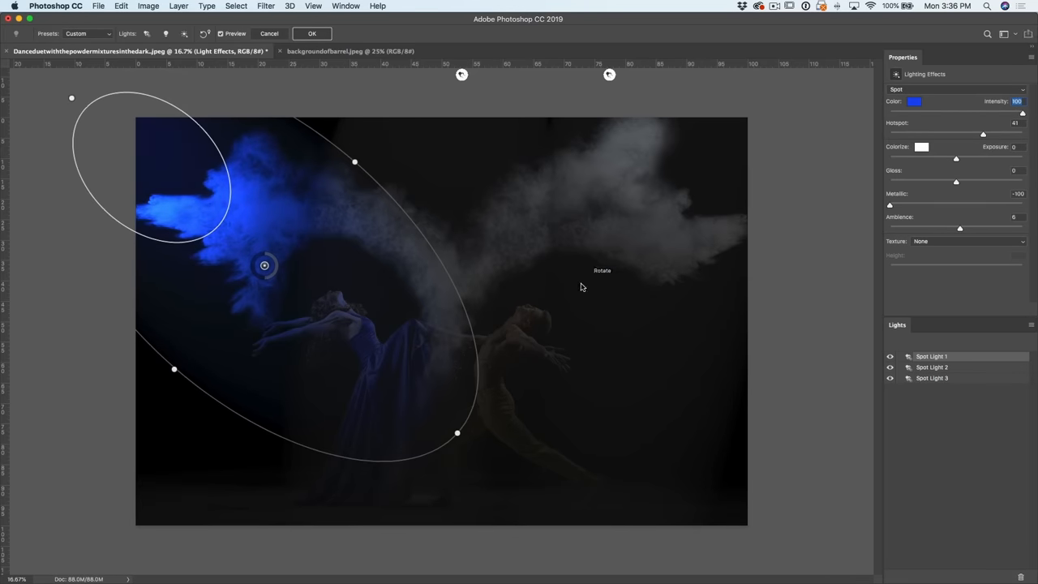
mouse_move(217, 247)
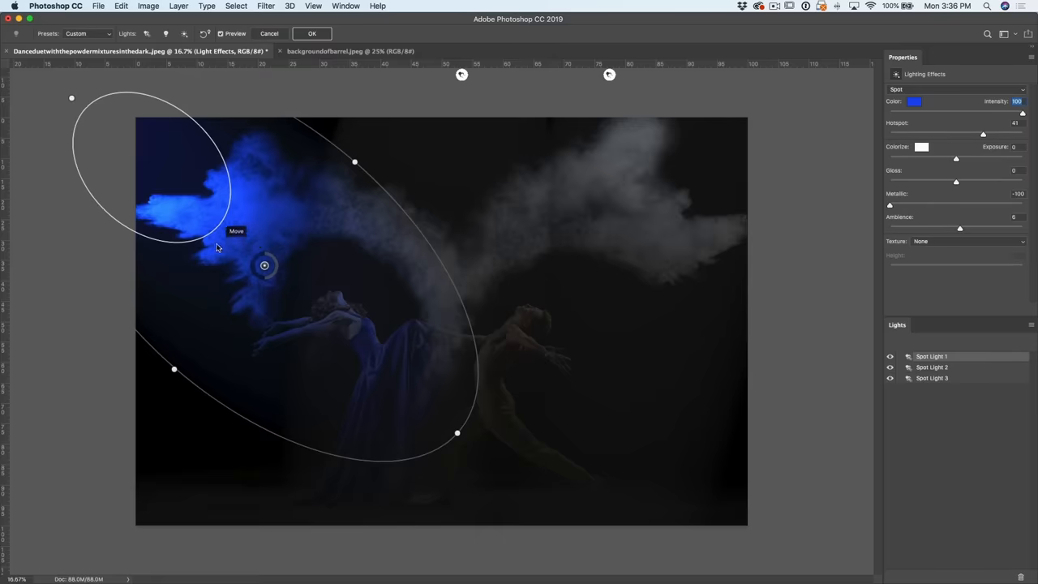
mouse_move(634, 267)
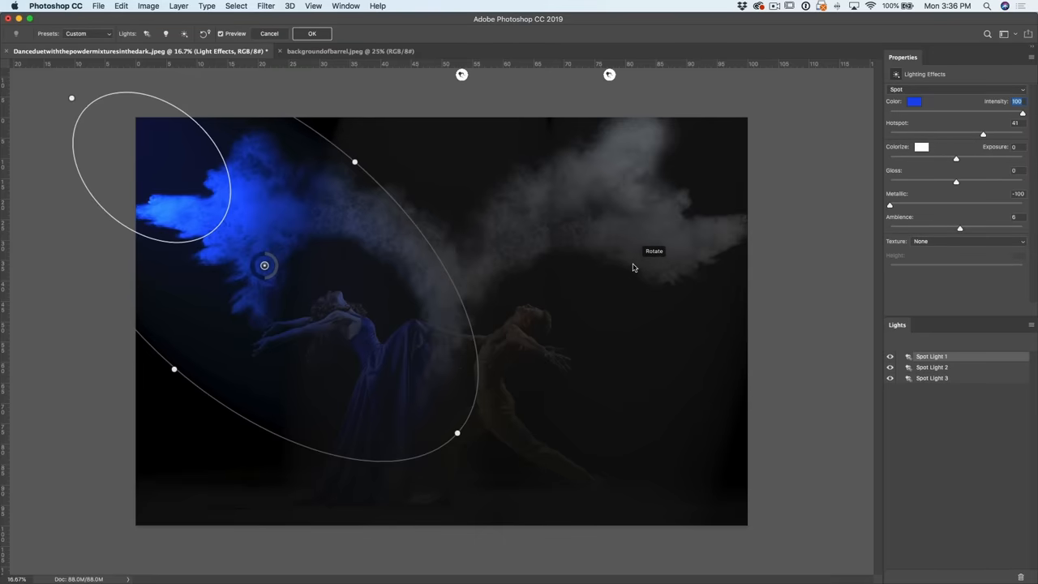
mouse_move(462, 75)
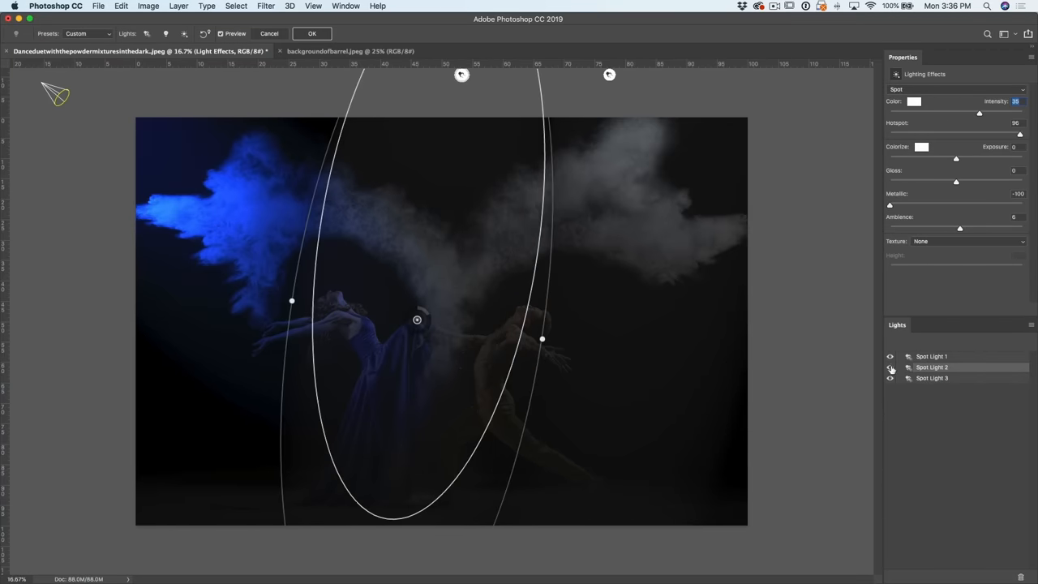
Delete one extra spotlight and angle the white one diagonally over the right dancer and powder.
left_click(888, 366)
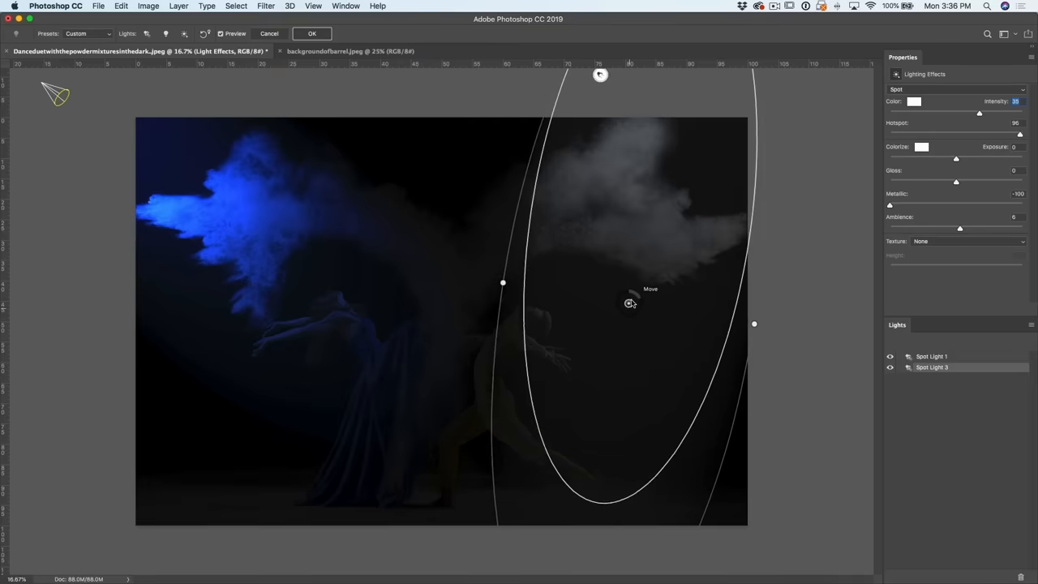
left_click_drag(629, 304, 607, 314)
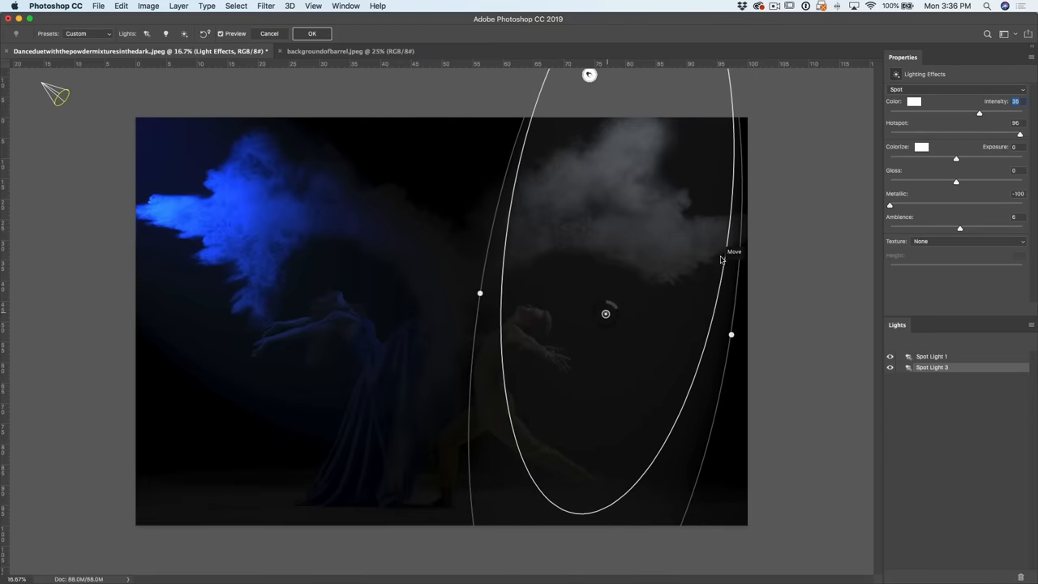
left_click_drag(730, 334, 712, 383)
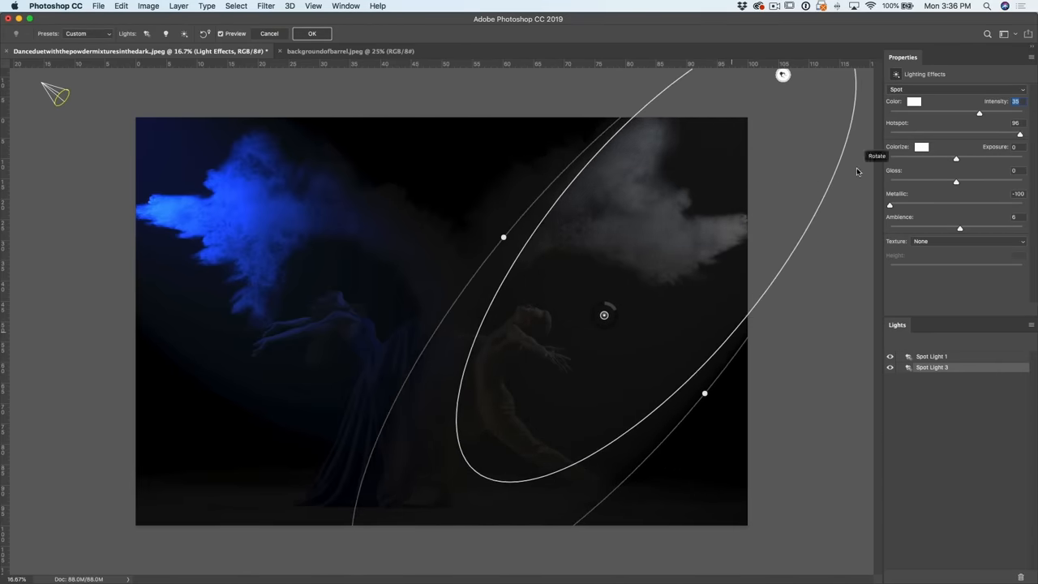
Change the white spotlight to an orange hue and apply it.
left_click(915, 100)
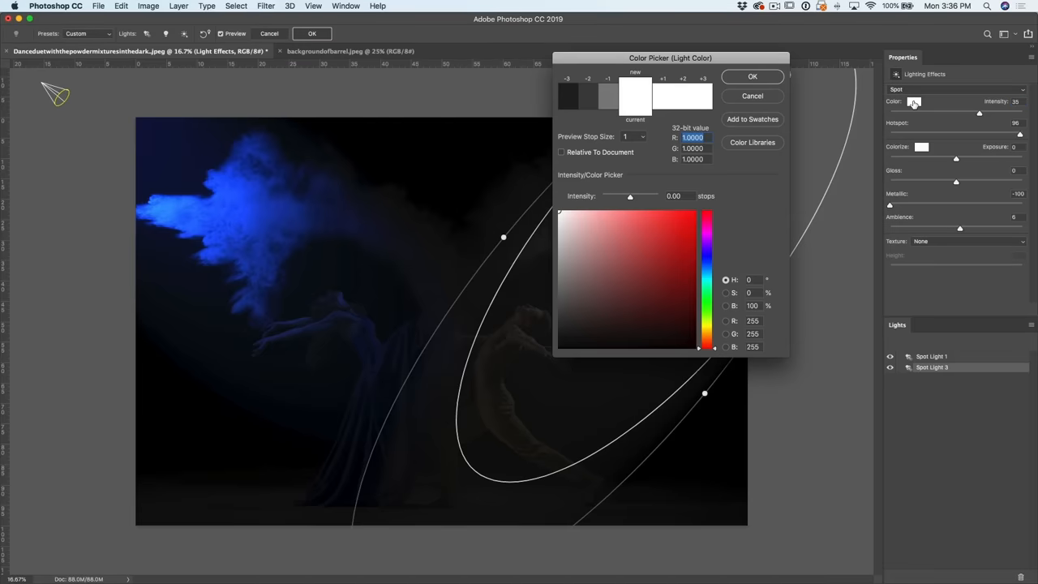
left_click(707, 341)
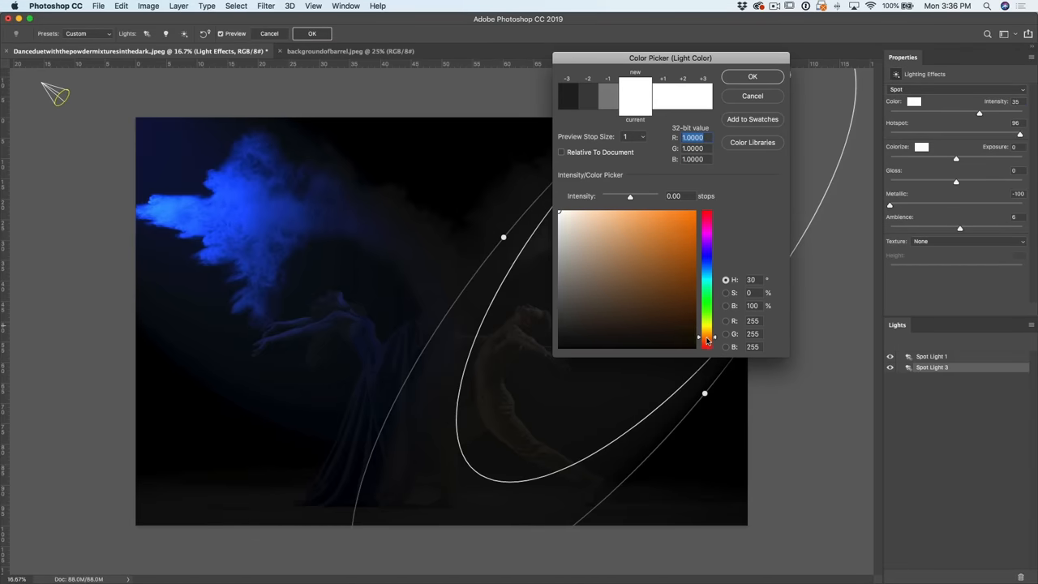
left_click(753, 76)
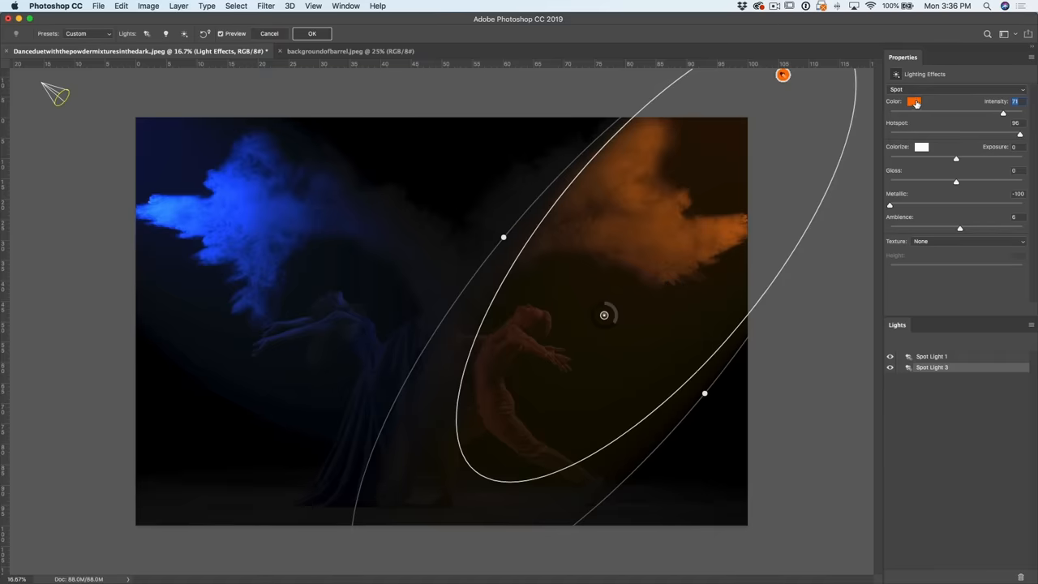
Refine the light to a lighter saturated orange and confirm the colour.
left_click(915, 101)
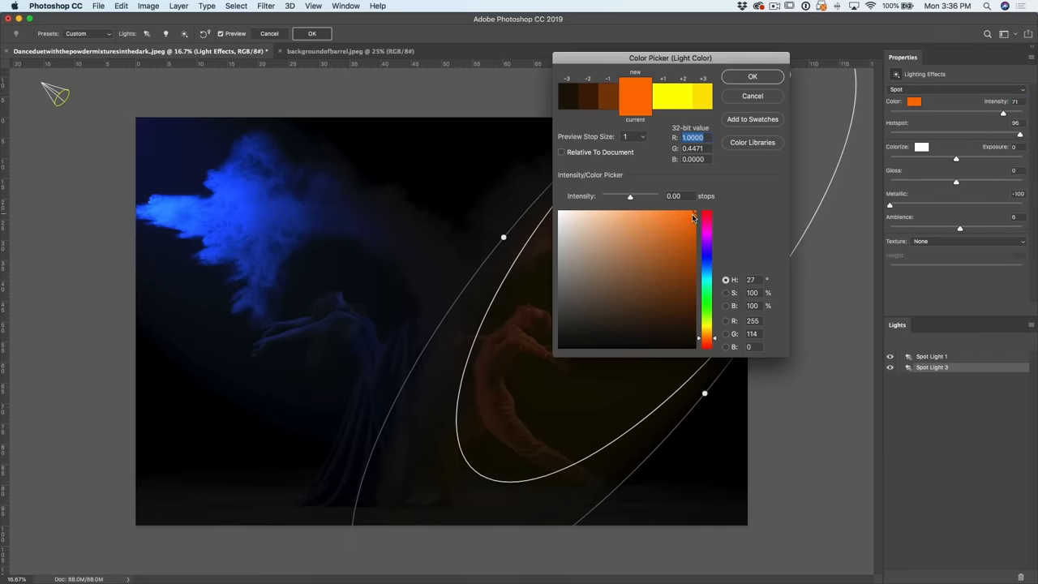
left_click(666, 214)
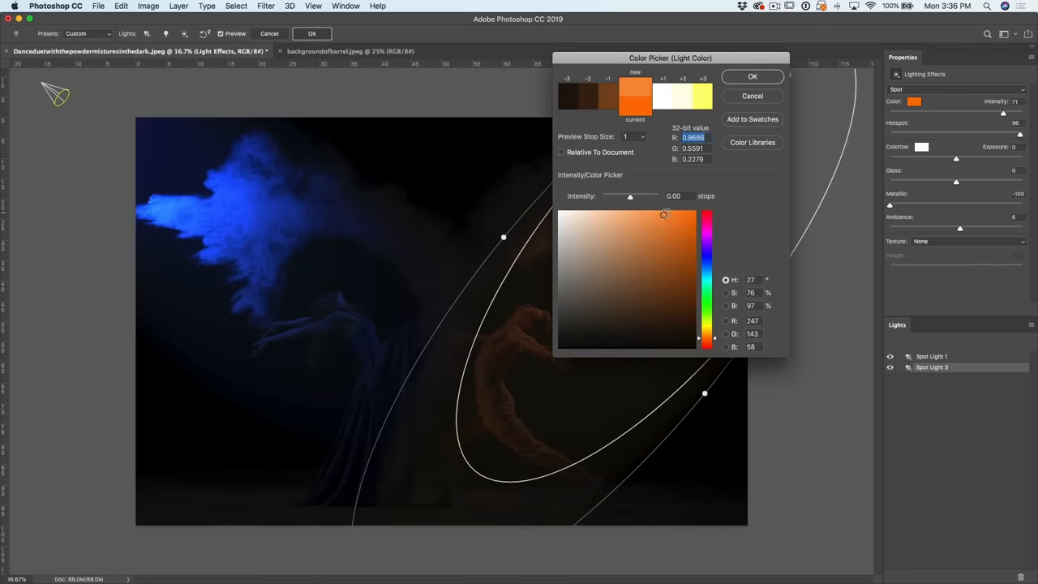
left_click(659, 211)
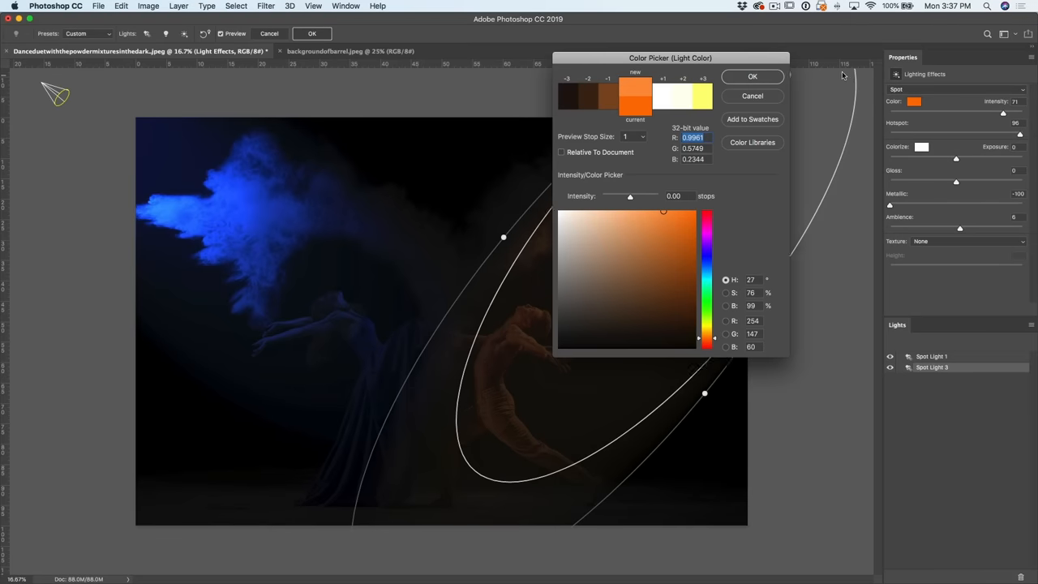
left_click(752, 76)
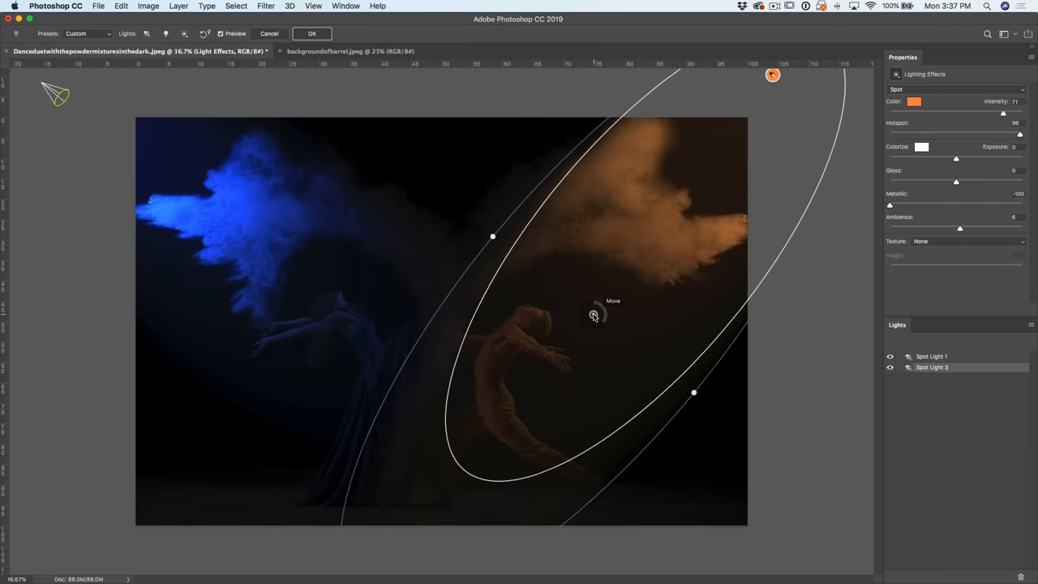
Move the orange spotlight onto the male dancer and raise its intensity.
left_click_drag(594, 315, 548, 353)
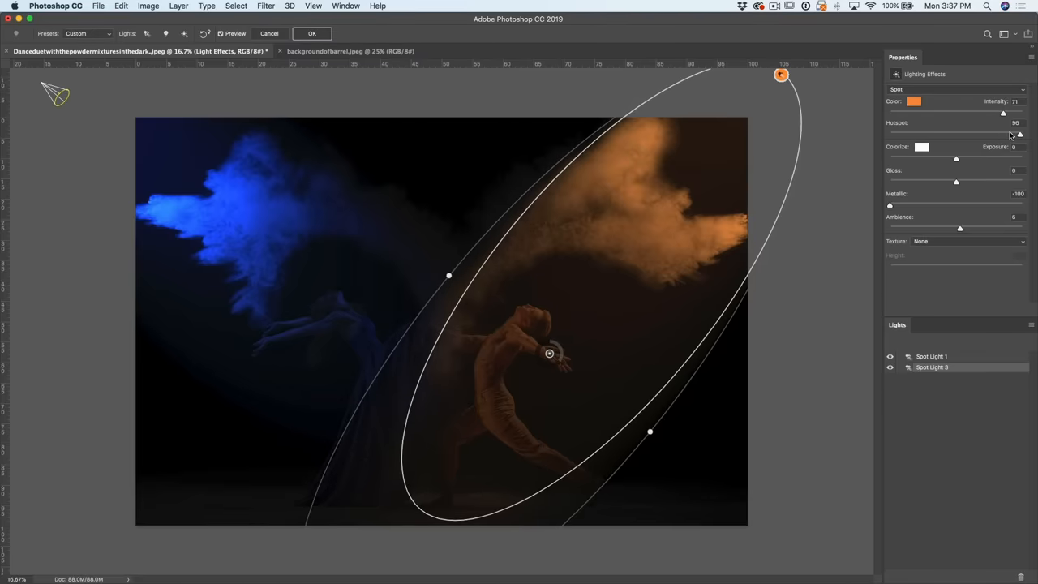
left_click_drag(1018, 129, 1009, 129)
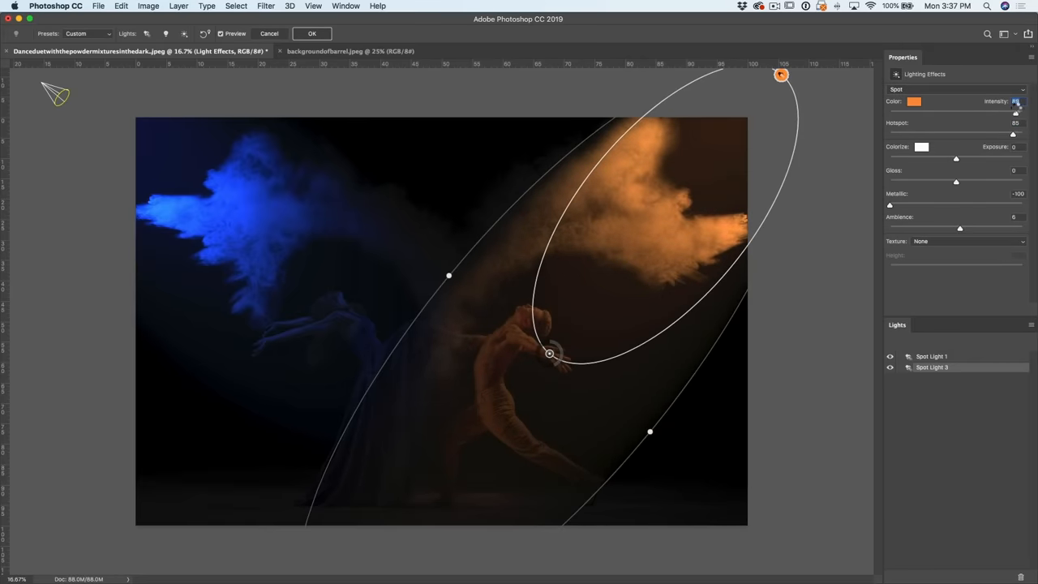
mouse_move(710, 219)
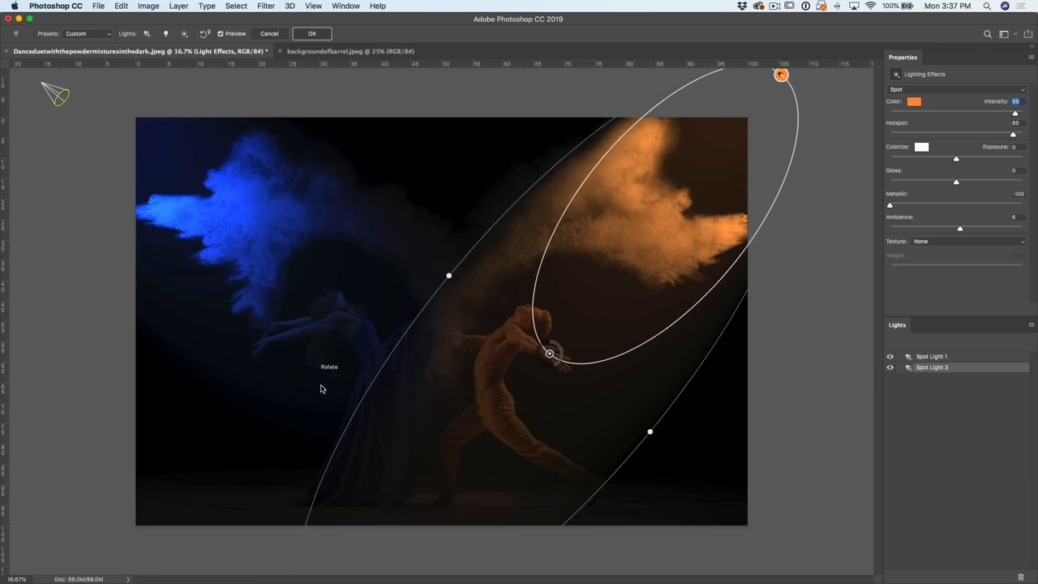
mouse_move(305, 359)
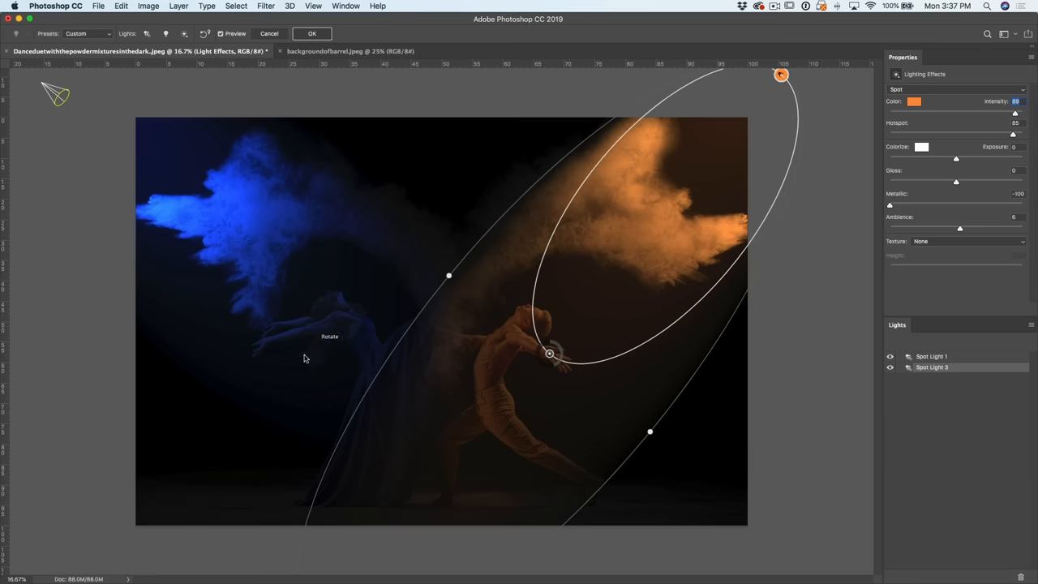
mouse_move(954, 228)
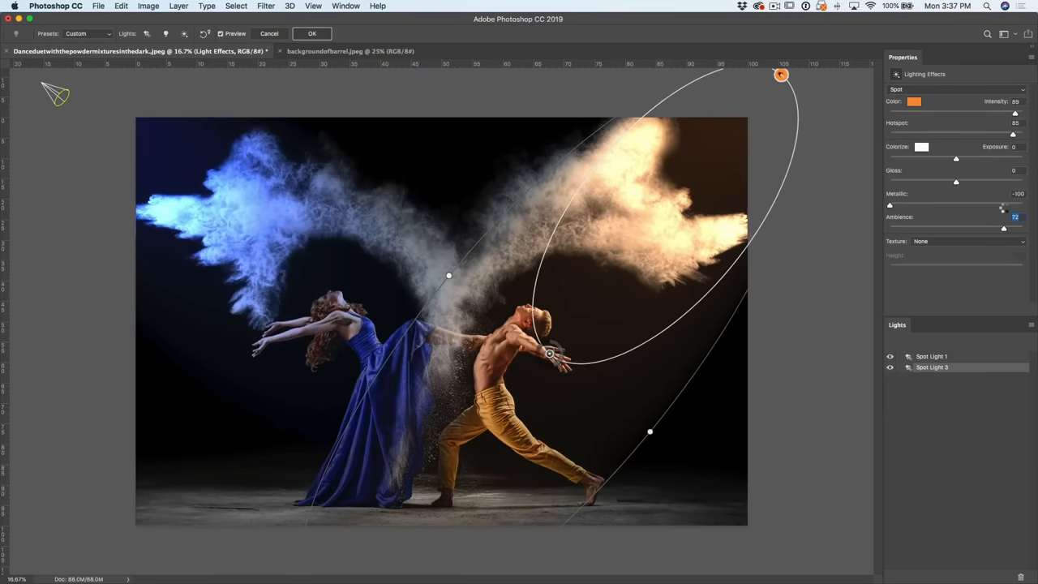
Fine-tune Ambience and Hotspot, then commit Lighting Effects to the dancers photo.
left_click_drag(1002, 227, 1009, 228)
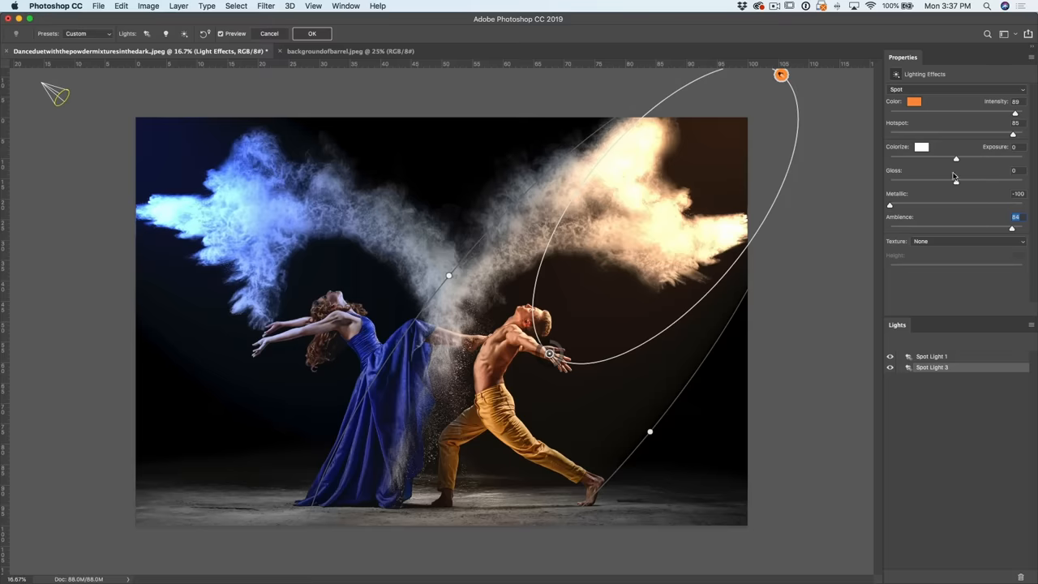
left_click_drag(1012, 113, 1001, 114)
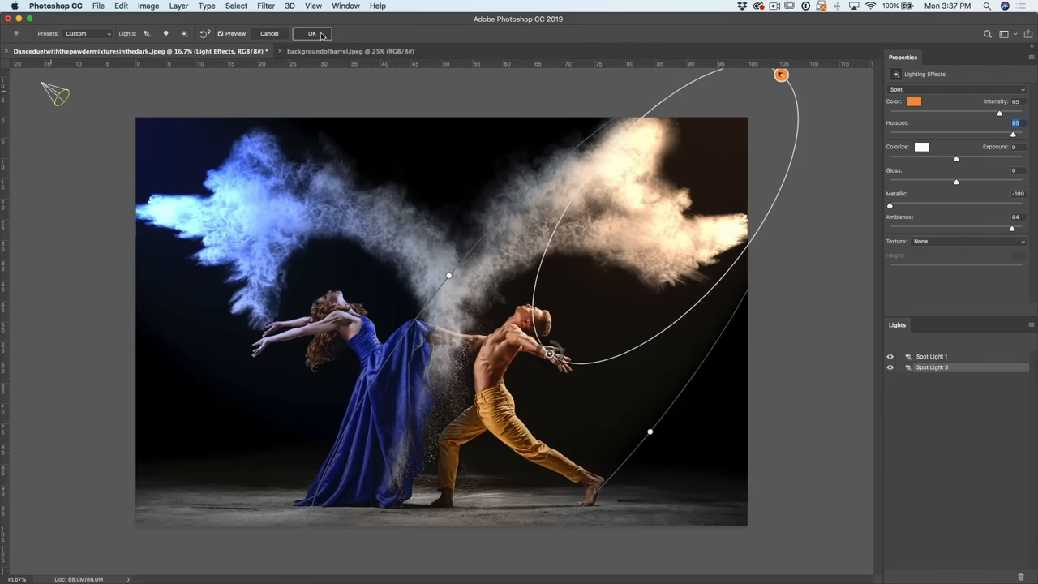
left_click(311, 33)
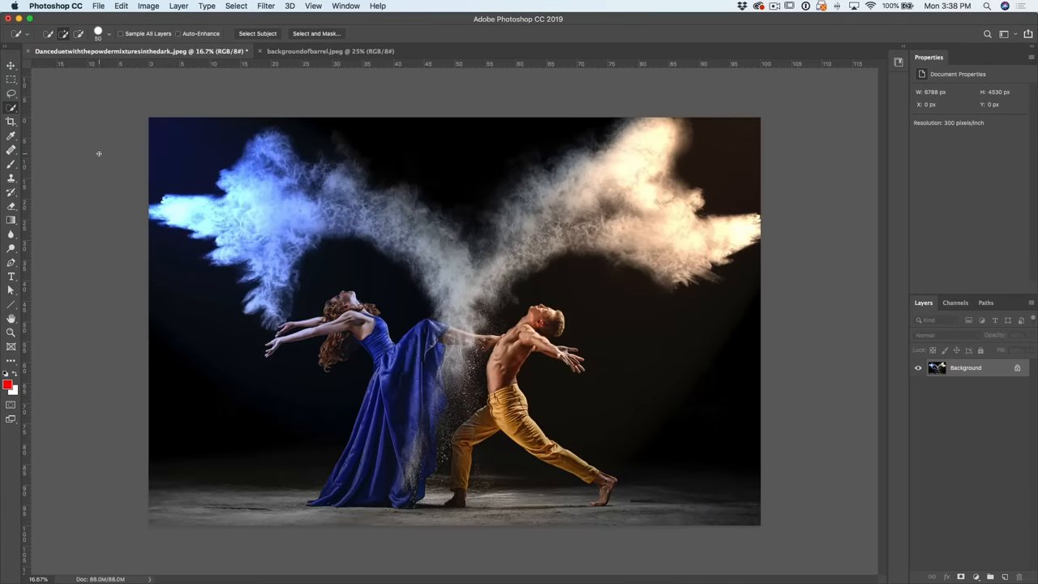
mouse_move(284, 166)
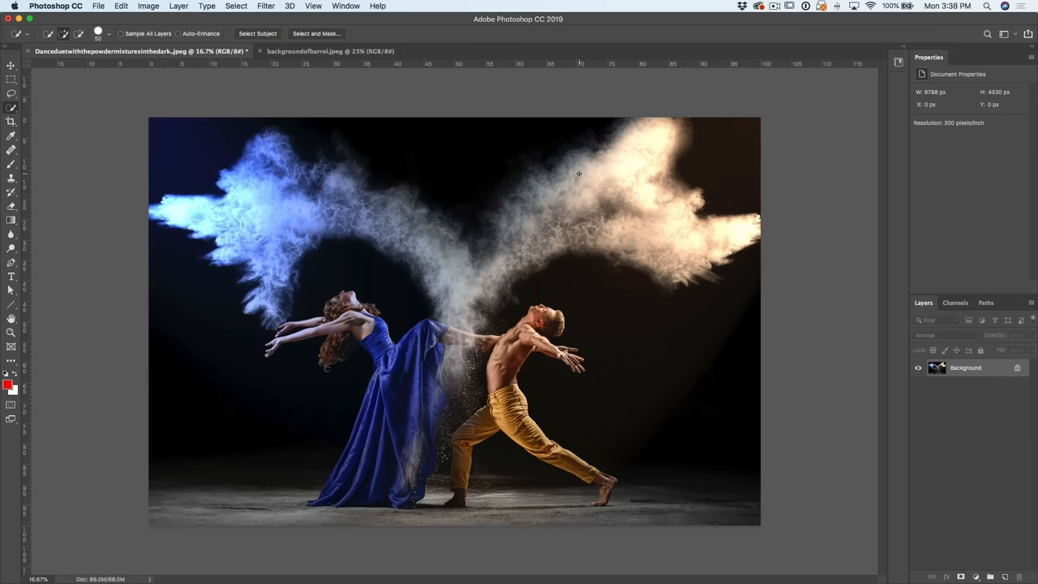
mouse_move(639, 168)
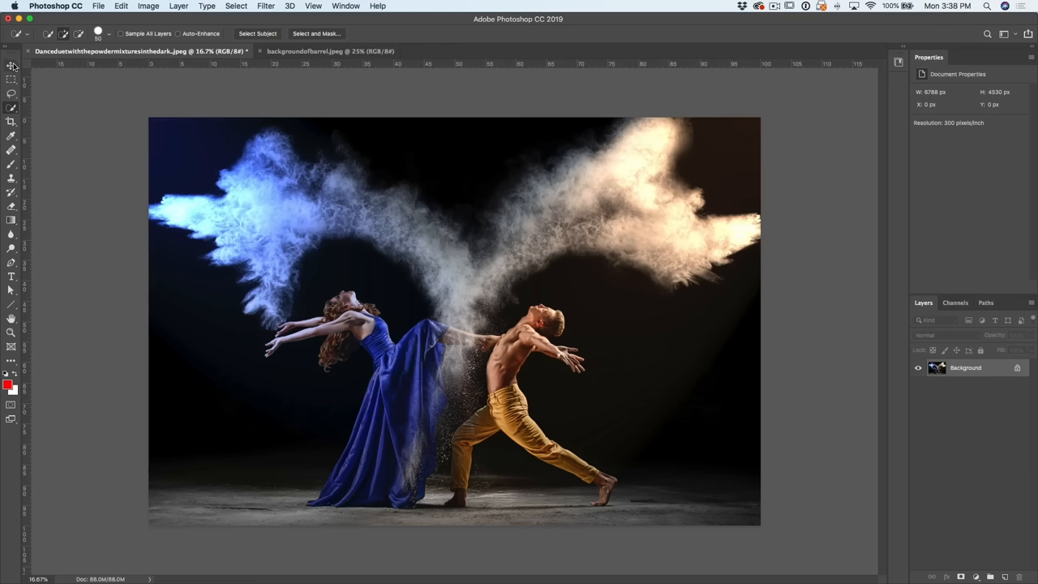
Switch to backgroundofbarrel.jpeg and start Filter > Render > Lighting Effects.
left_click(331, 51)
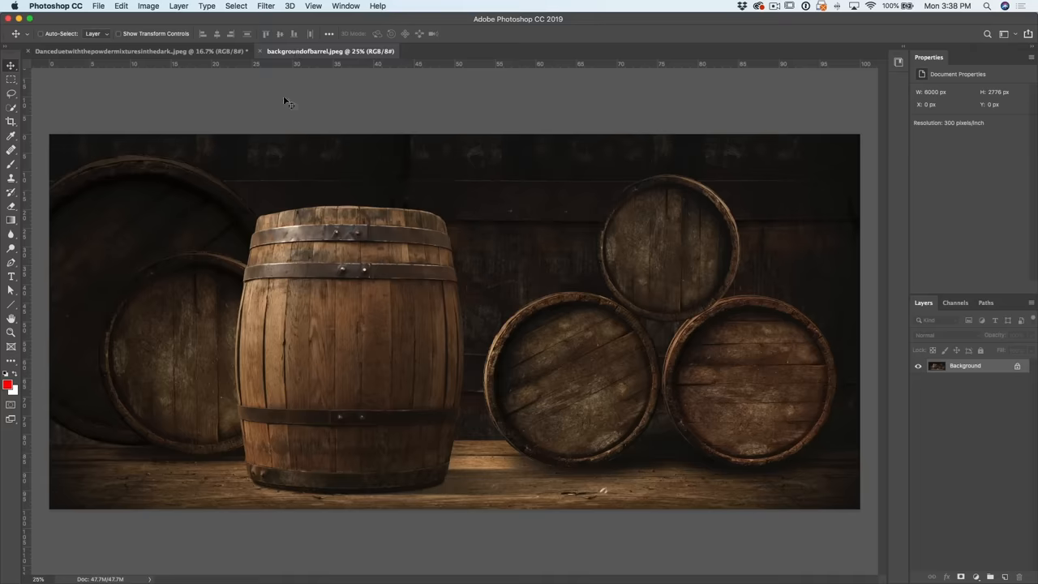
mouse_move(365, 295)
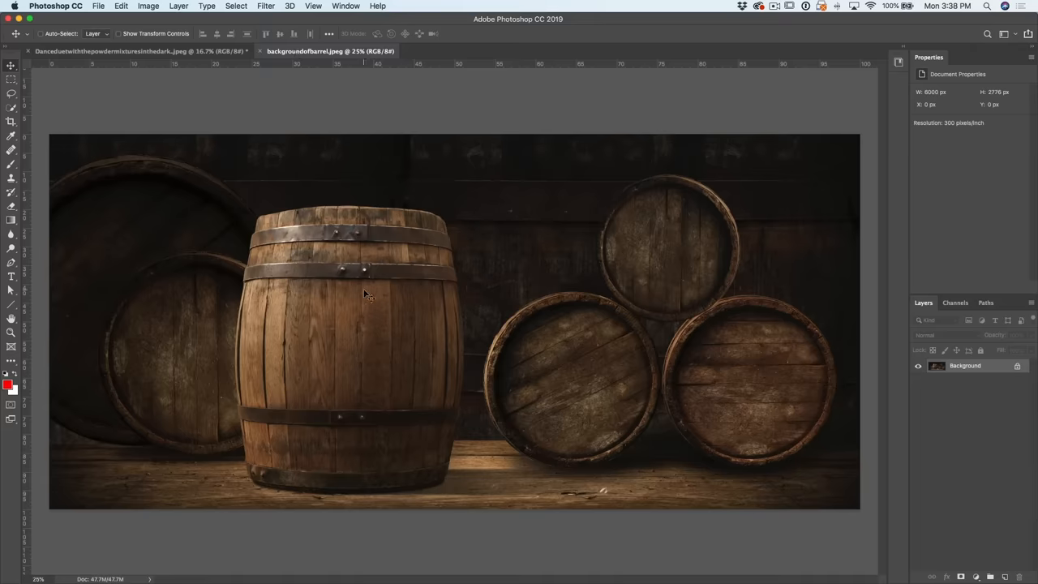
mouse_move(398, 256)
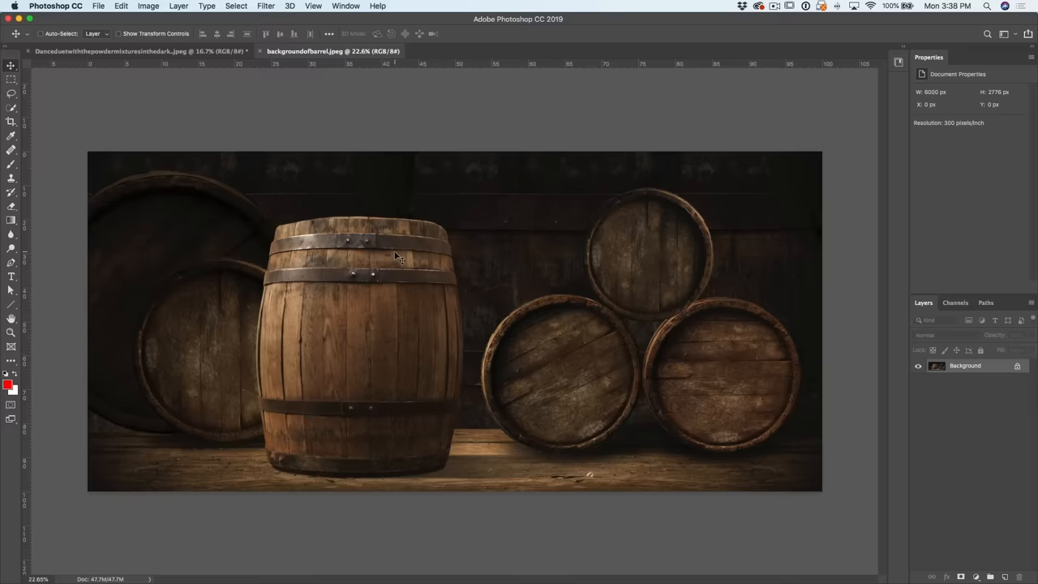
mouse_move(323, 123)
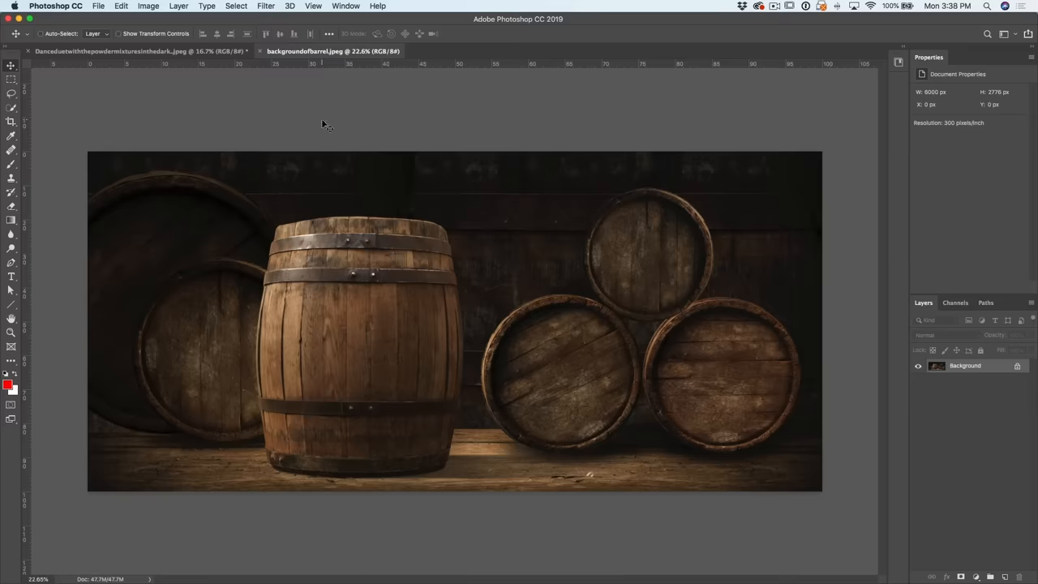
left_click(267, 7)
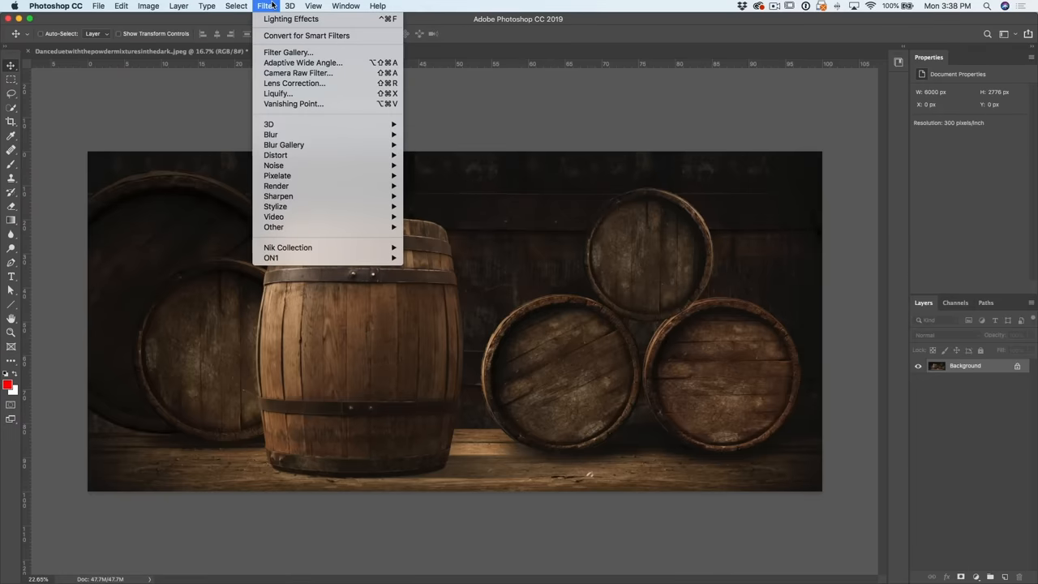
mouse_move(278, 93)
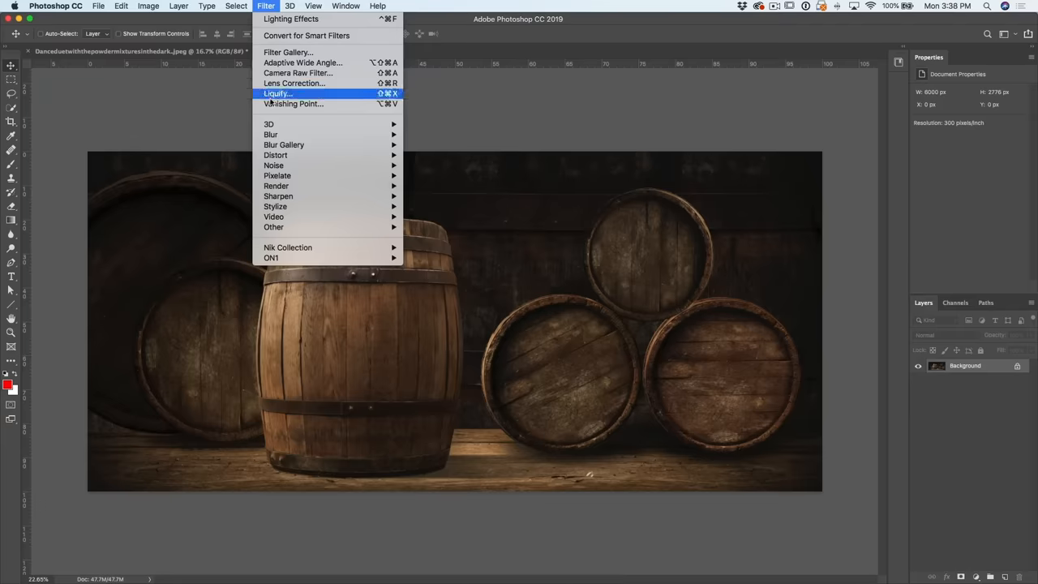
mouse_move(276, 185)
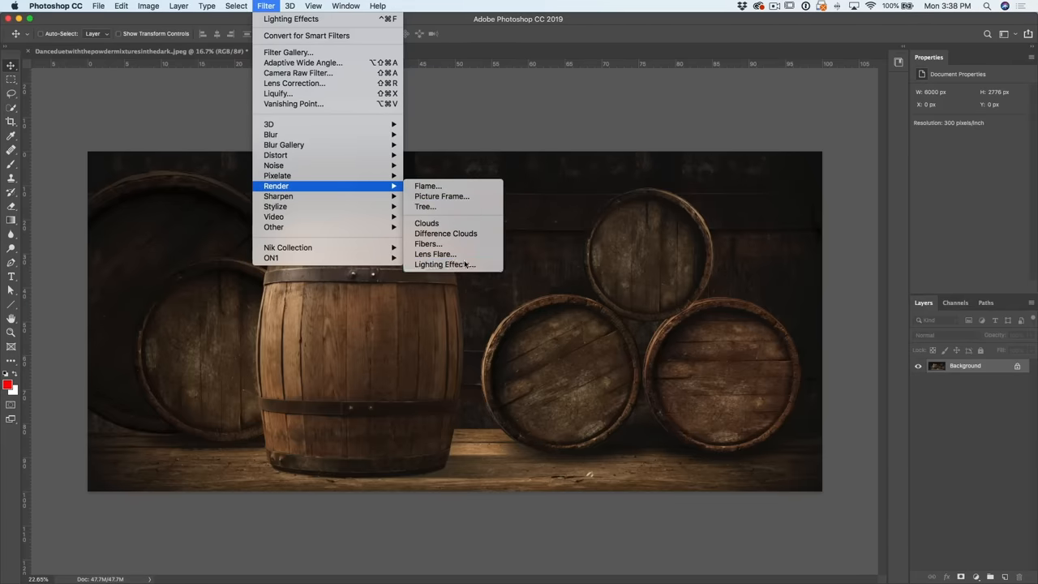
left_click(444, 264)
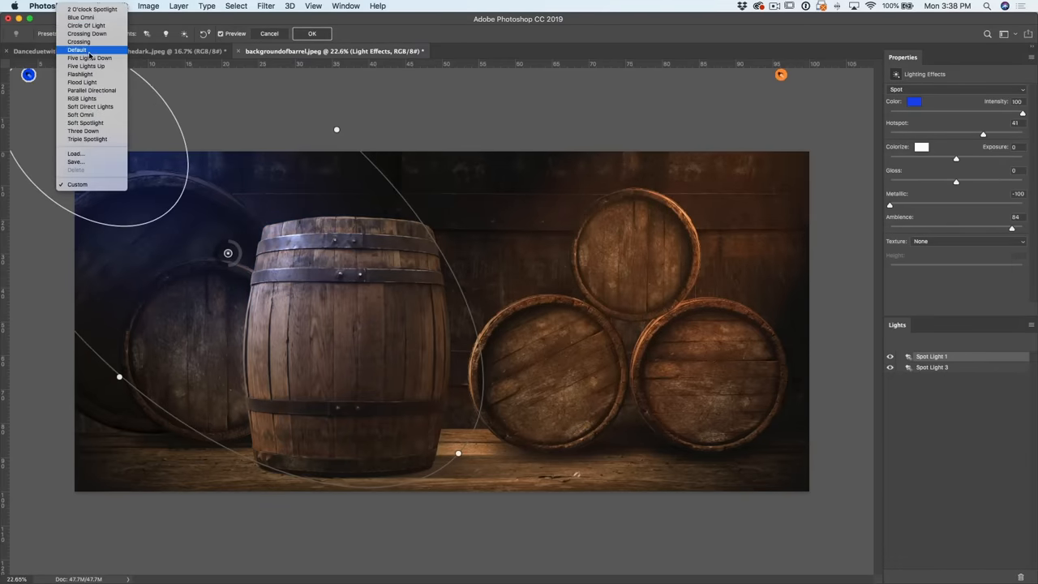
Reset to the default single spotlight and drag it onto the large barrel at left.
left_click(76, 49)
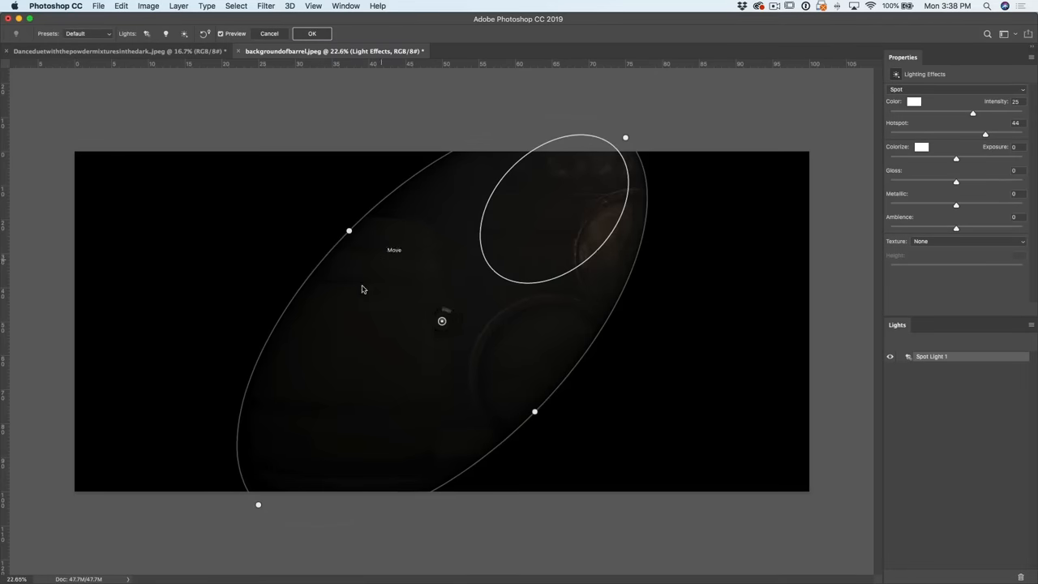
mouse_move(461, 294)
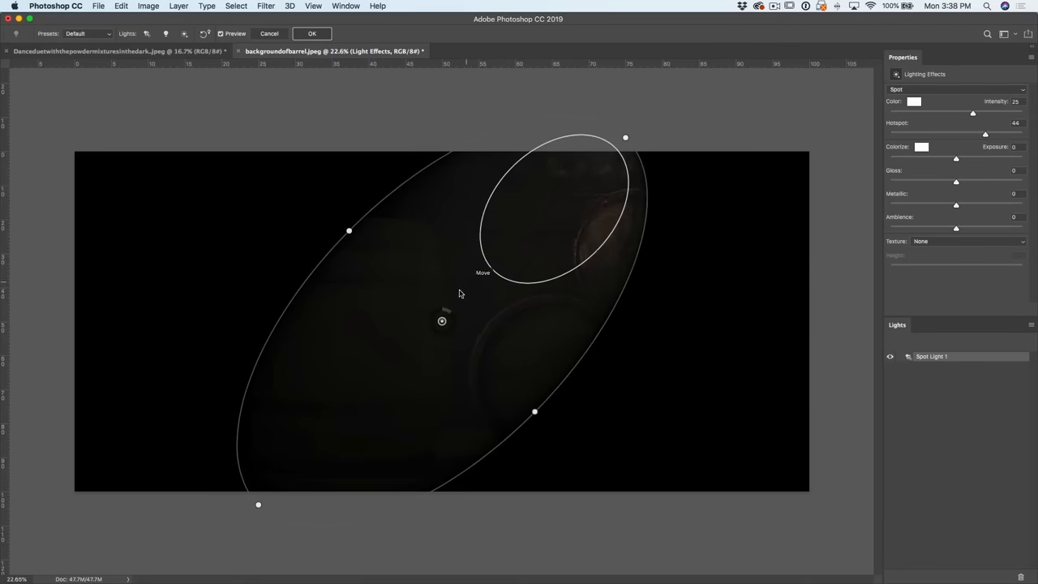
mouse_move(550, 152)
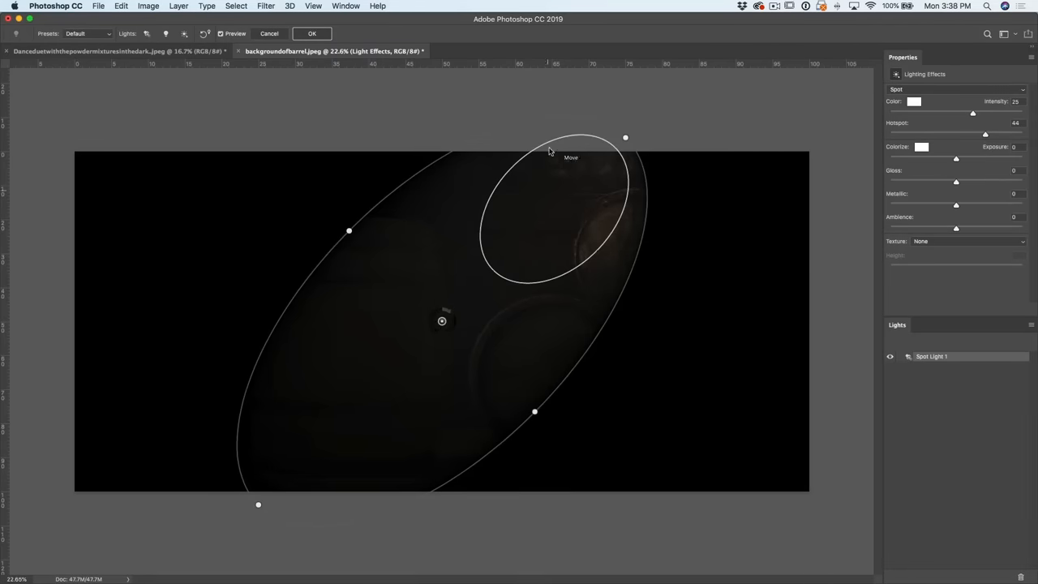
left_click_drag(625, 137, 464, 75)
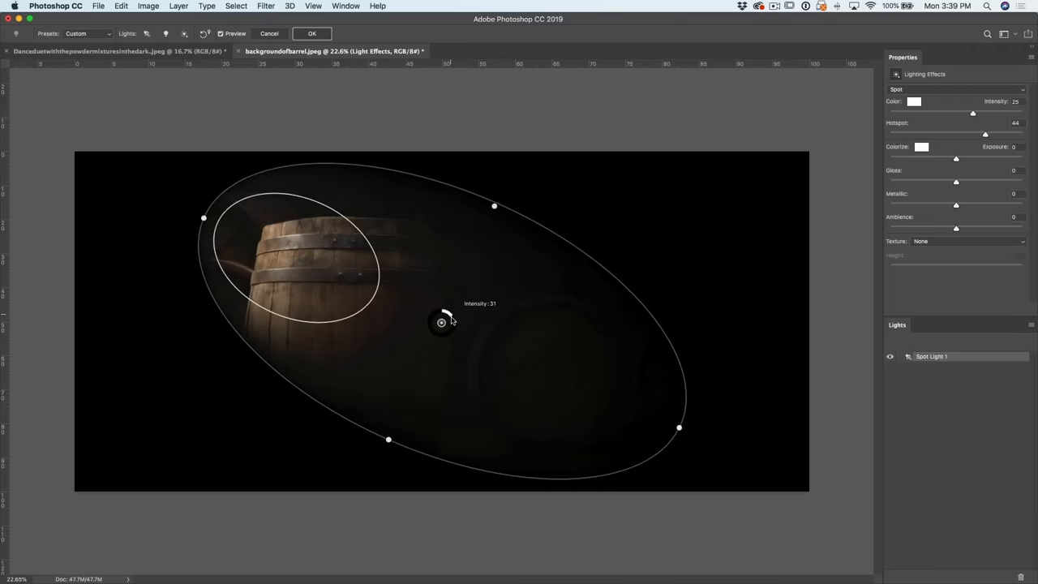
left_click_drag(445, 318, 454, 324)
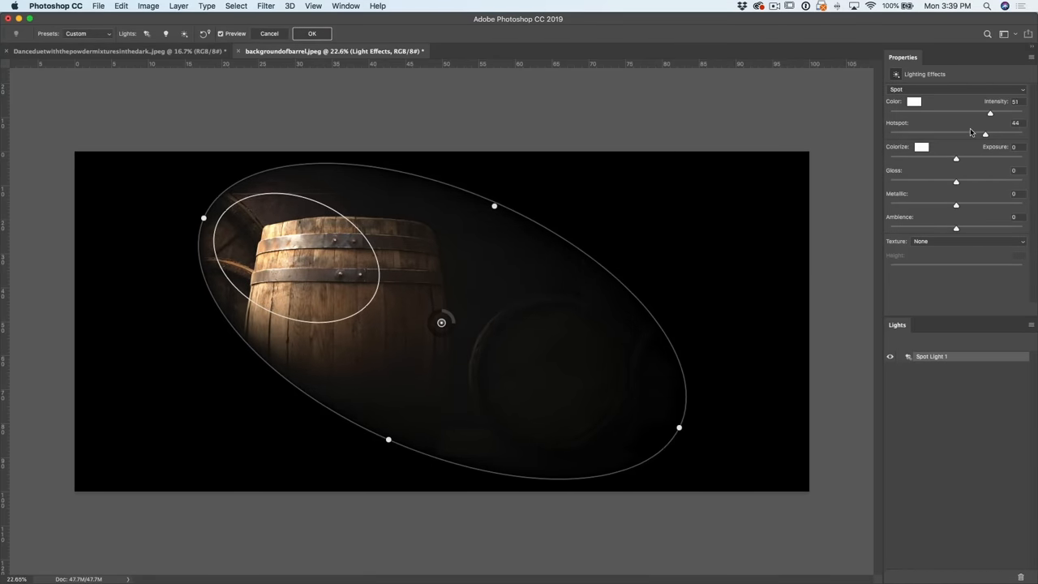
Widen the hotspot and adjust exposure and intensity so the barrel is dimly lit.
left_click_drag(984, 133, 1009, 133)
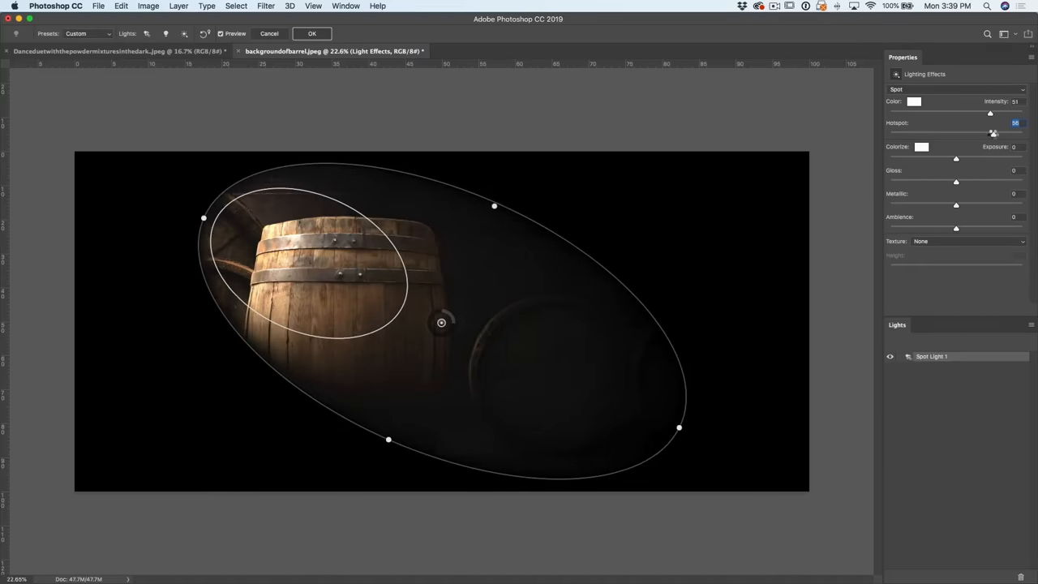
left_click_drag(993, 132, 997, 131)
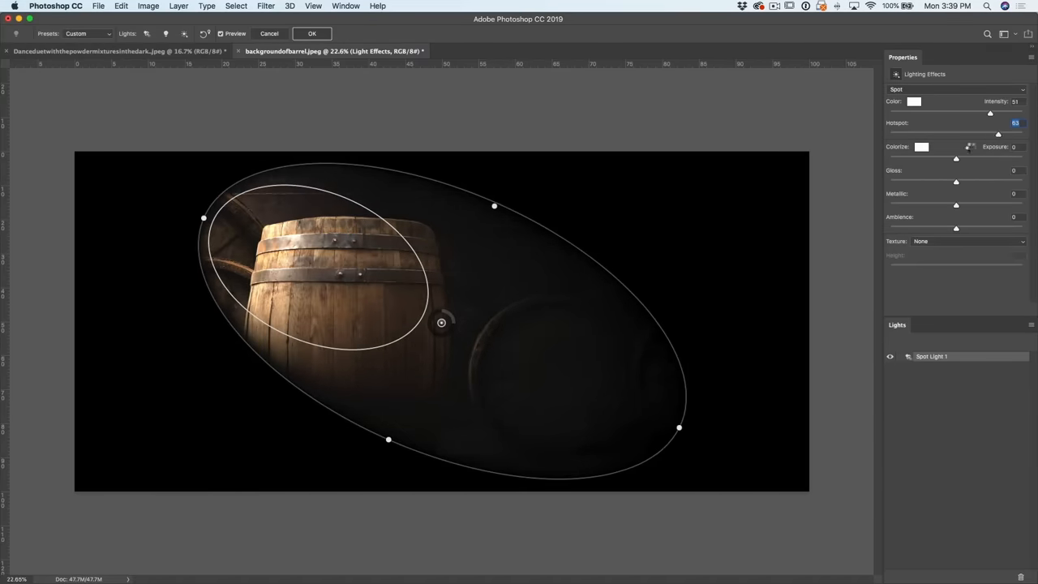
left_click_drag(441, 321, 348, 289)
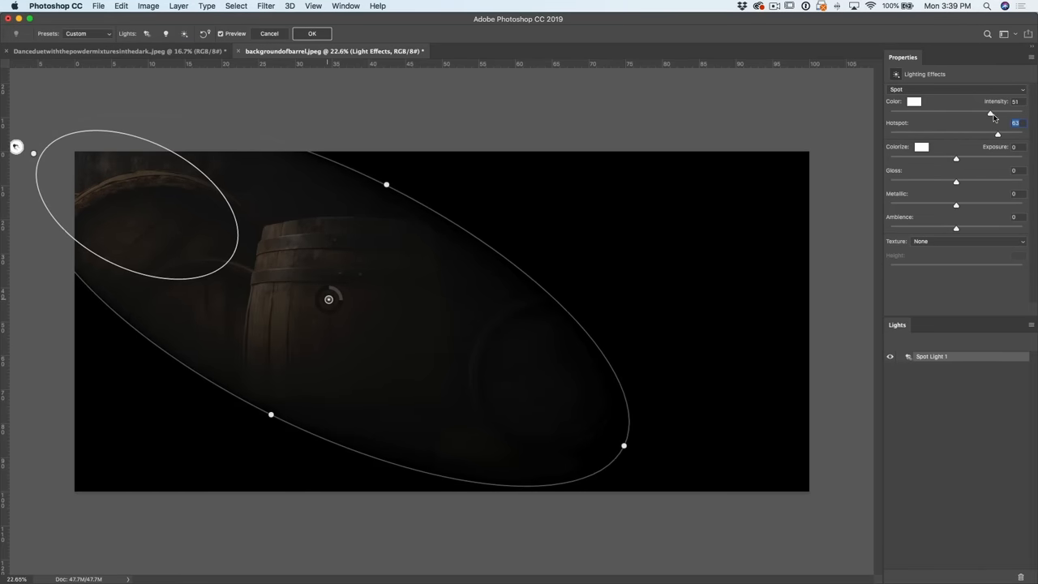
left_click_drag(989, 110, 996, 111)
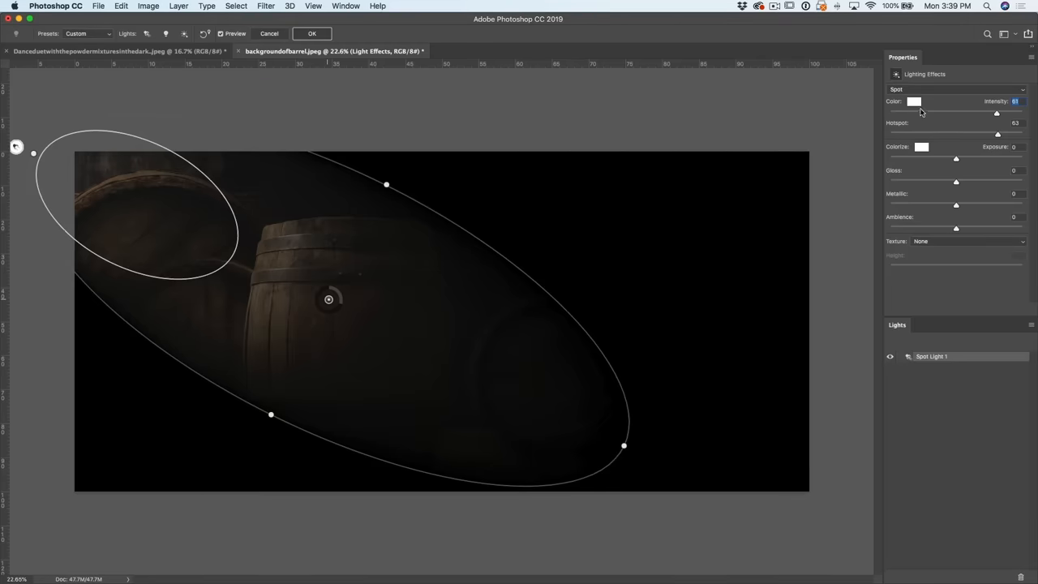
Set the spotlight colour to a bright warm cream in the Color Picker and confirm.
left_click(915, 100)
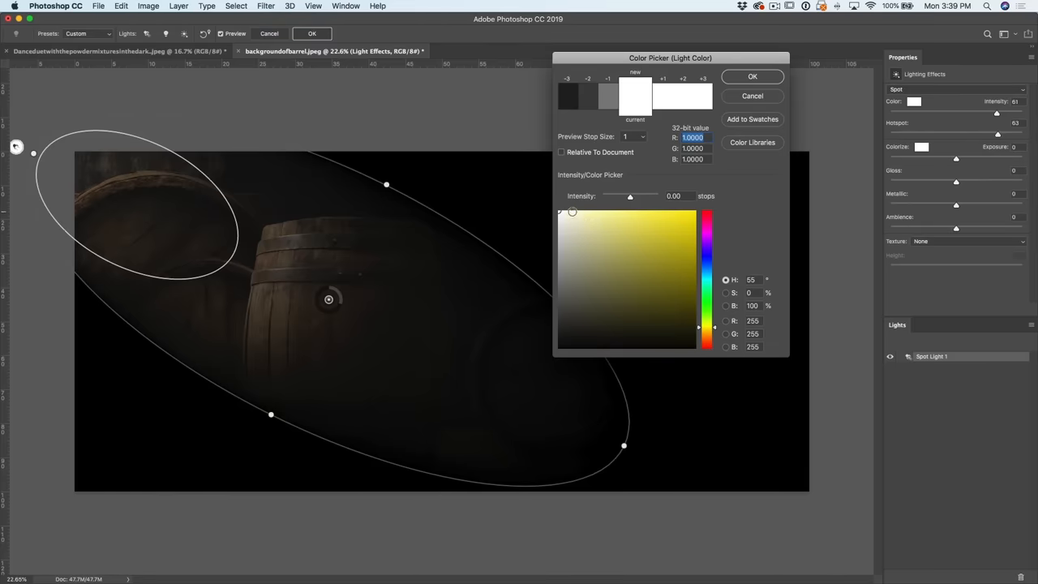
left_click(574, 214)
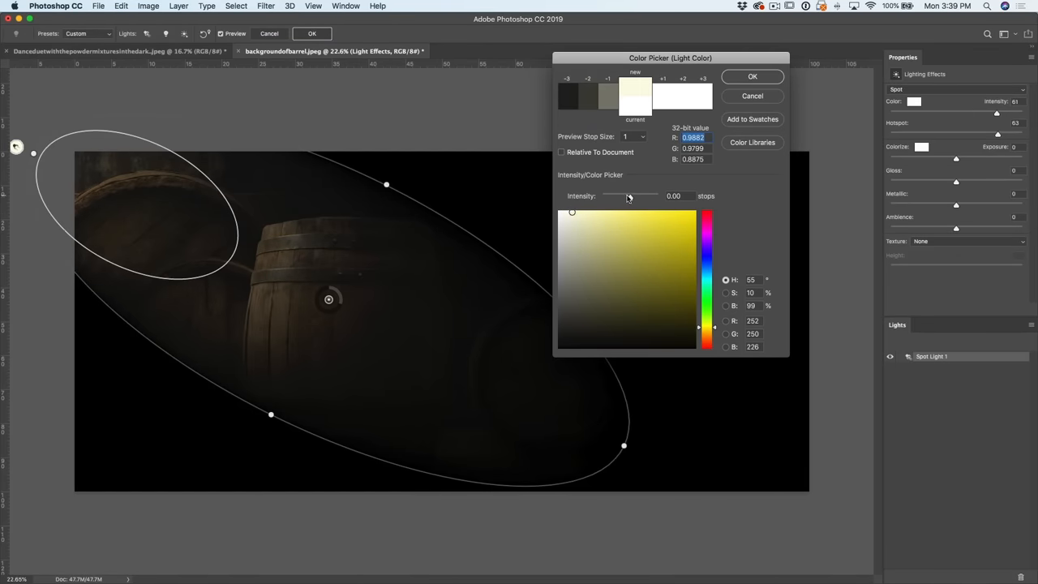
left_click_drag(630, 195, 636, 195)
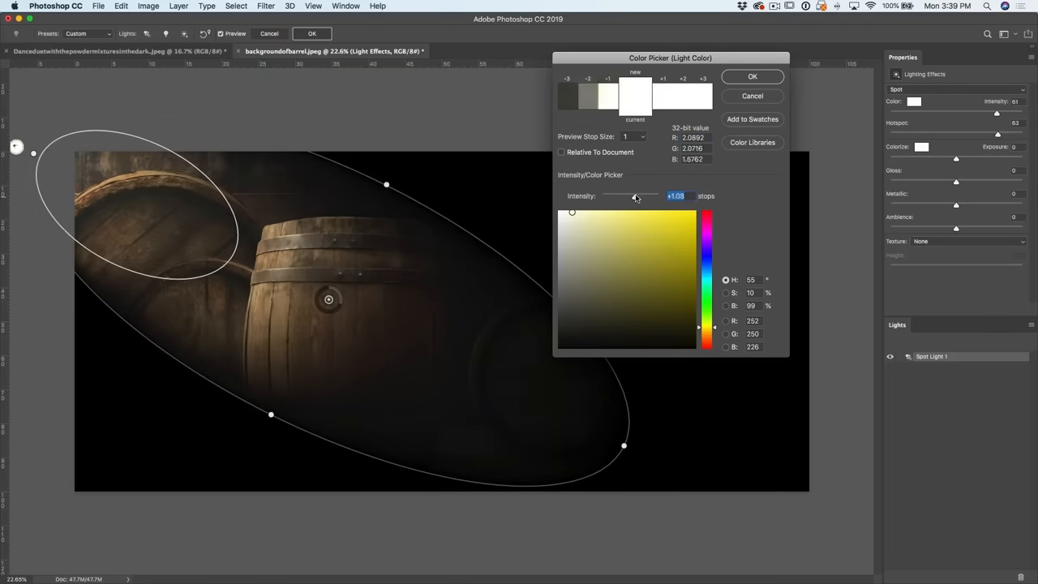
left_click_drag(633, 195, 641, 194)
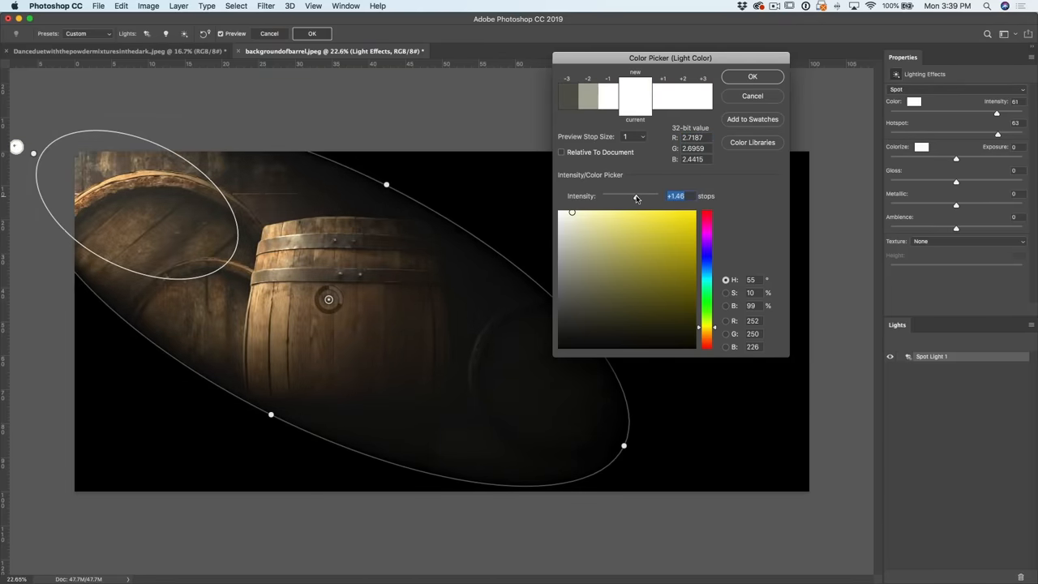
left_click_drag(643, 195, 632, 195)
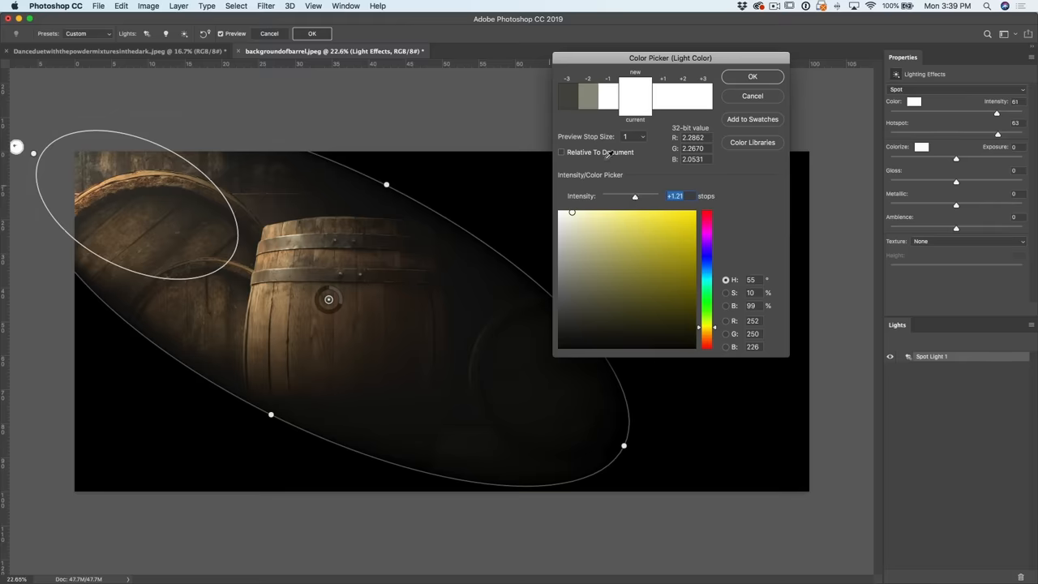
left_click(753, 76)
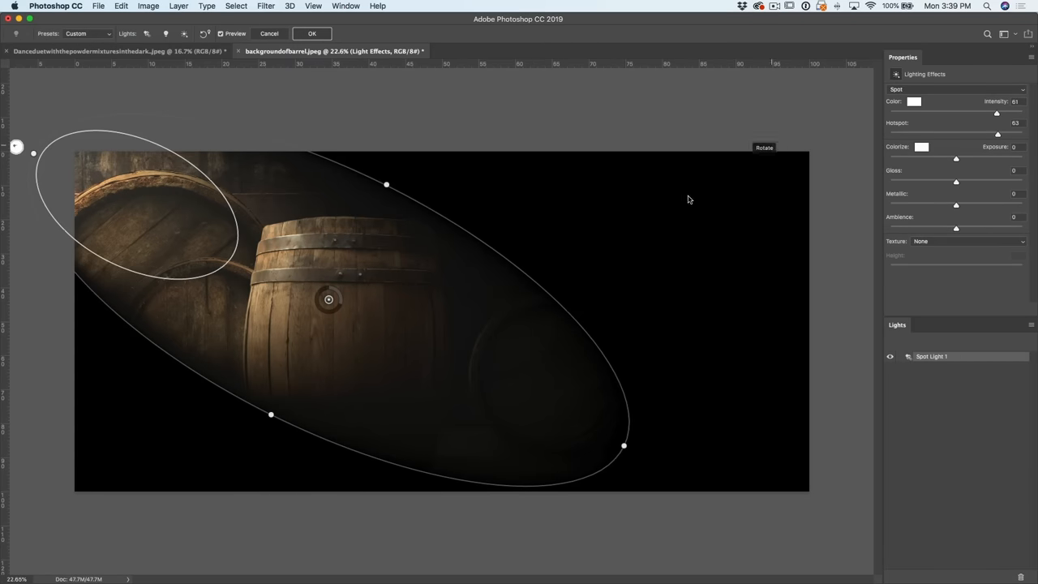
mouse_move(632, 260)
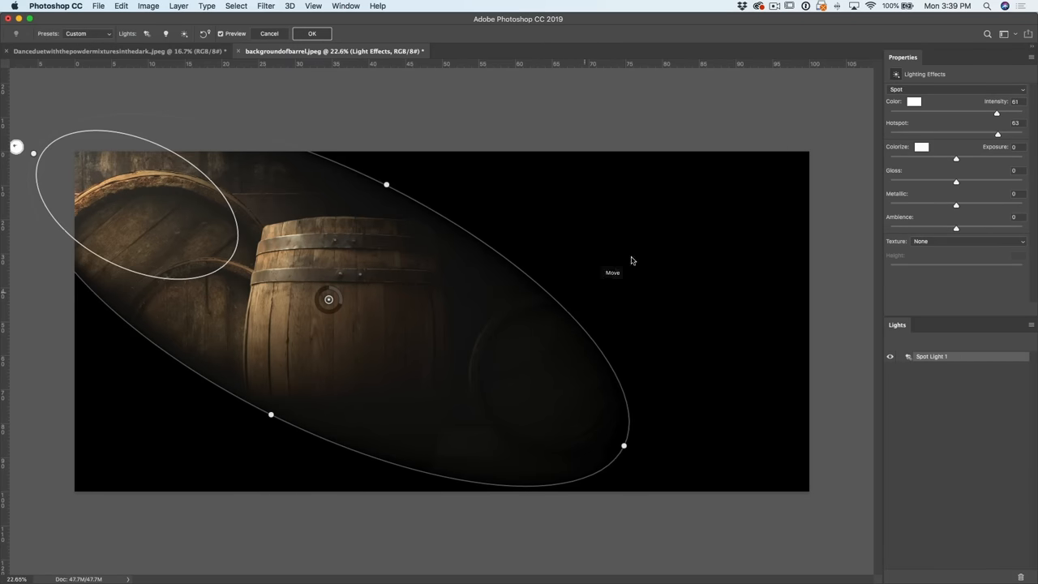
mouse_move(749, 224)
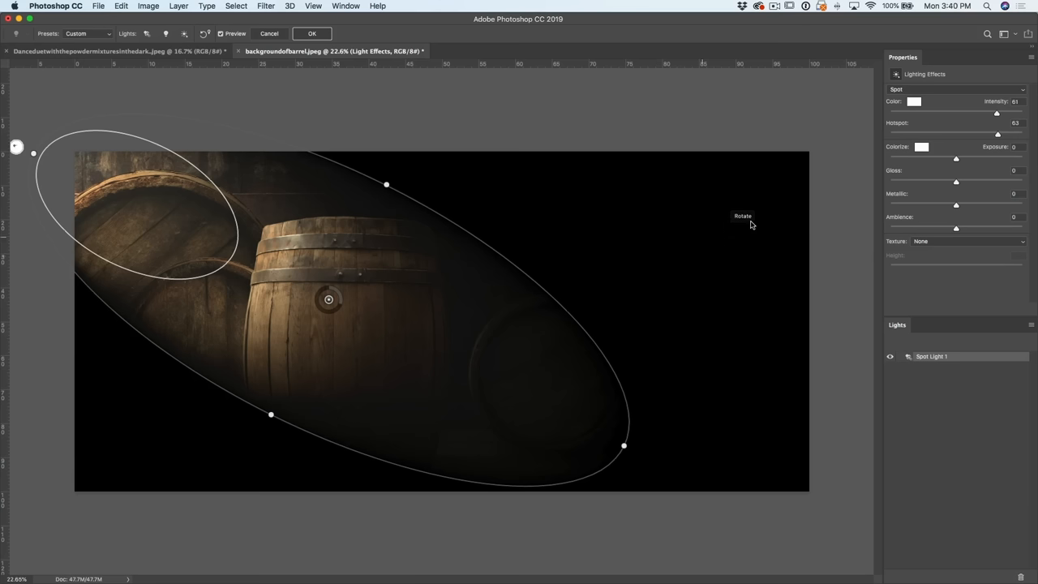
mouse_move(961, 234)
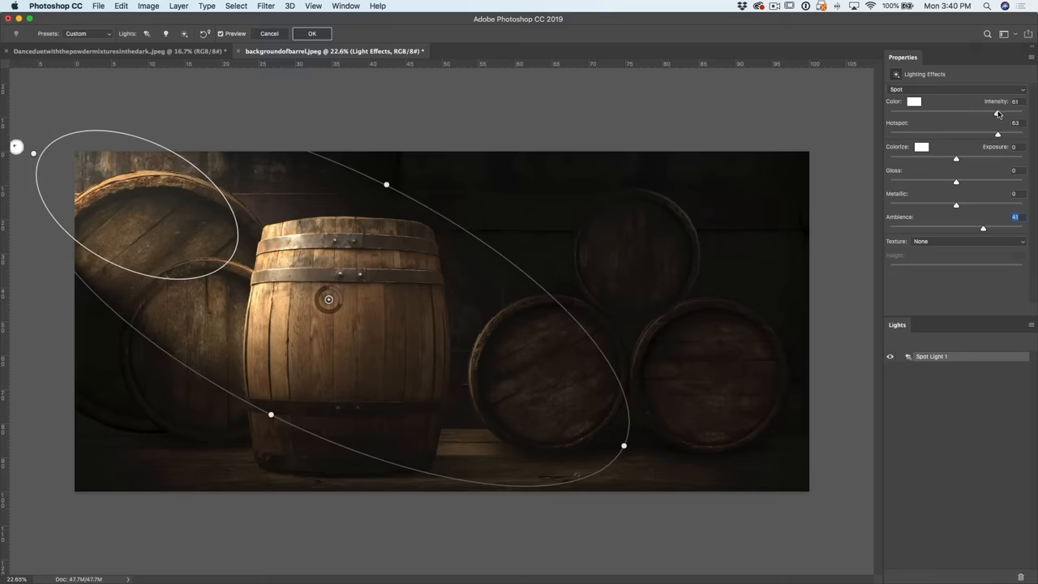
mouse_move(999, 115)
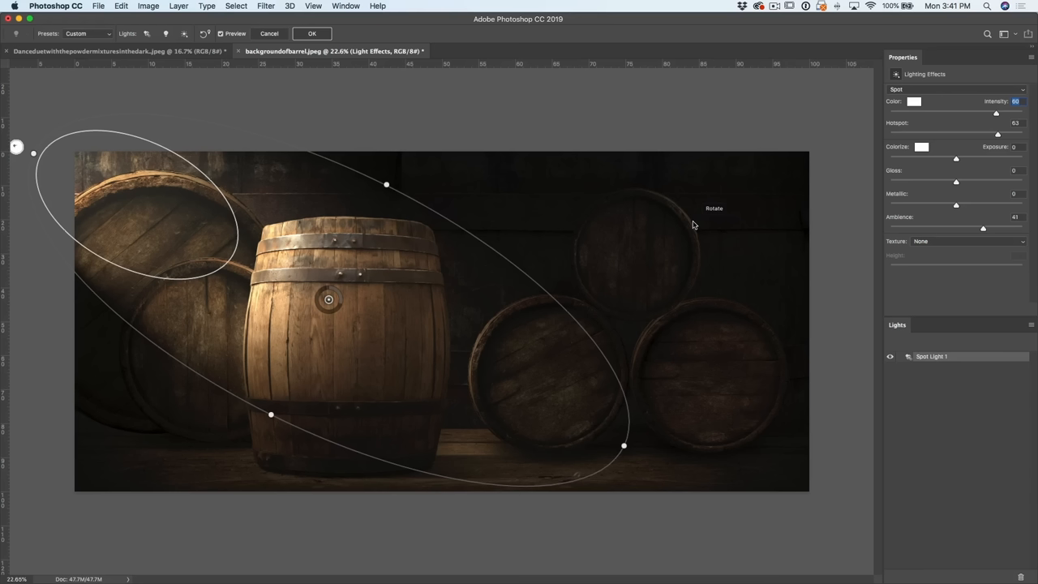
mouse_move(954, 249)
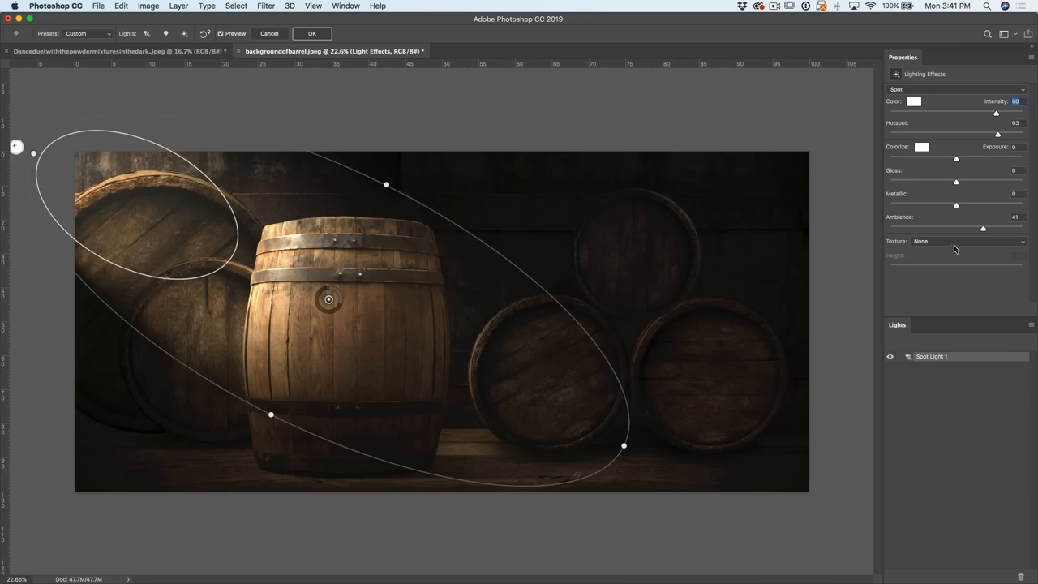
Choose Red as the Texture channel to raise the barrels' wood grain.
left_click(967, 240)
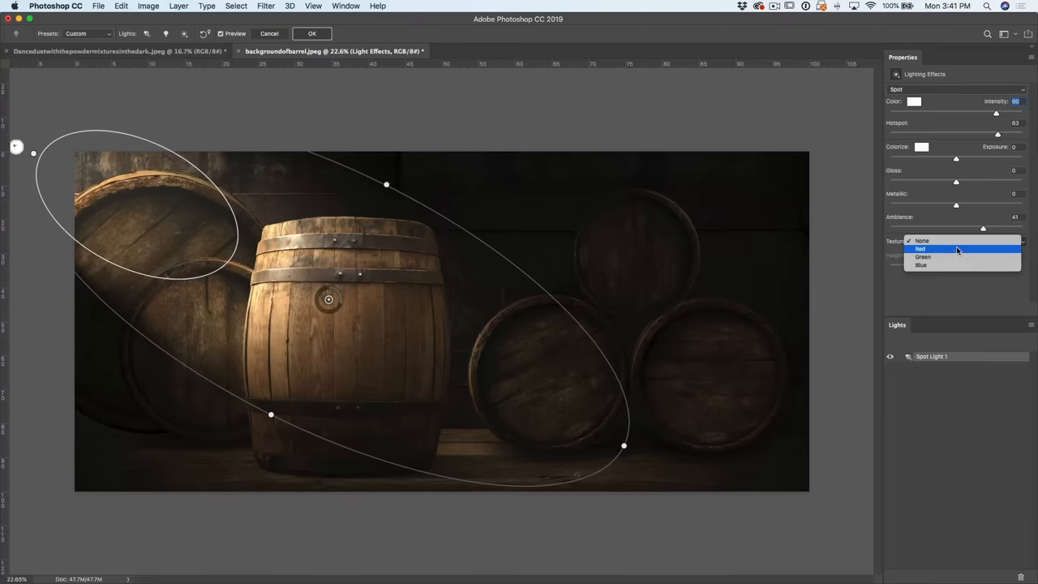
left_click(921, 249)
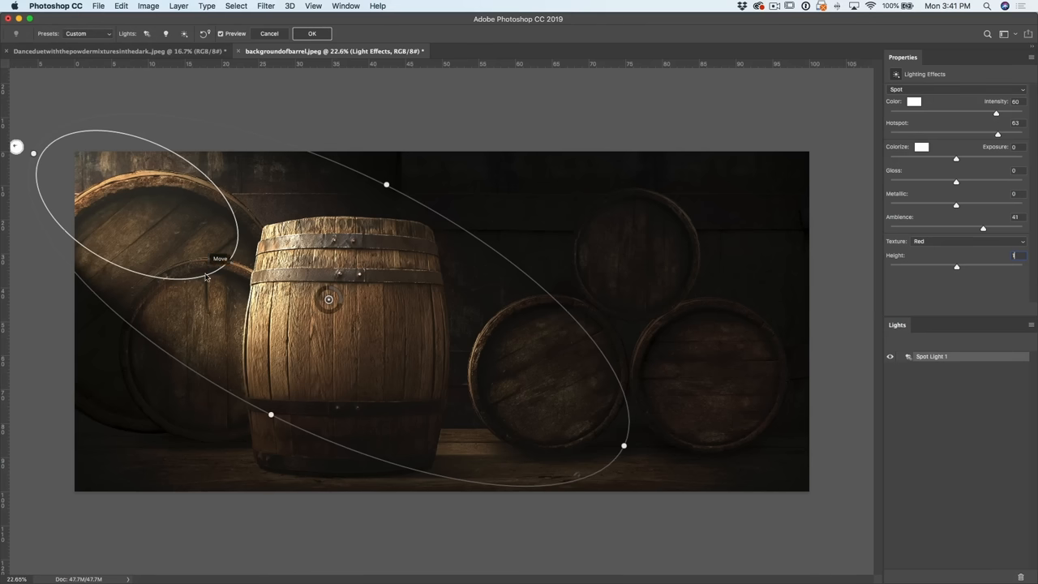
mouse_move(305, 331)
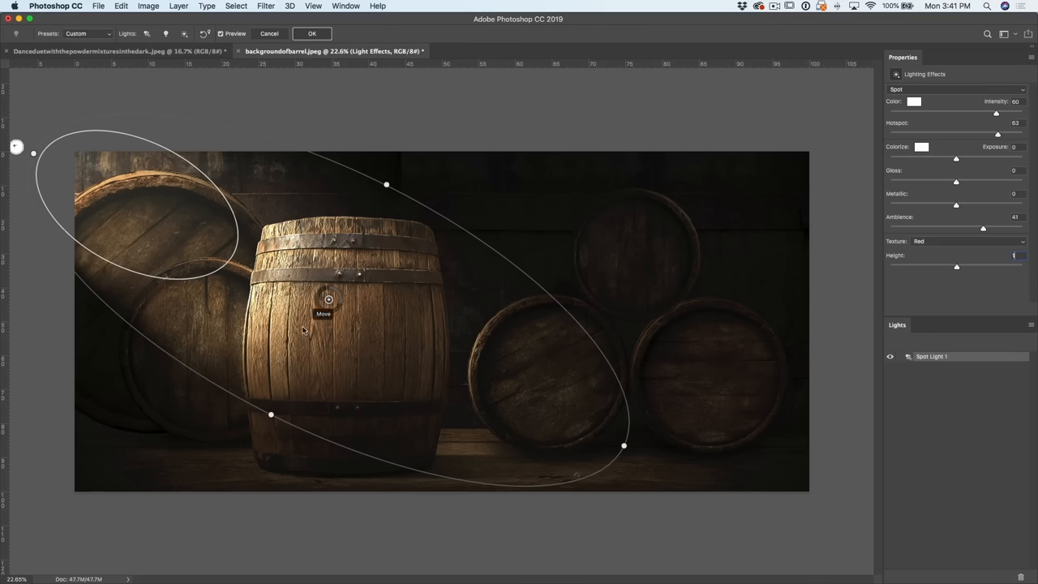
mouse_move(253, 305)
type("-1")
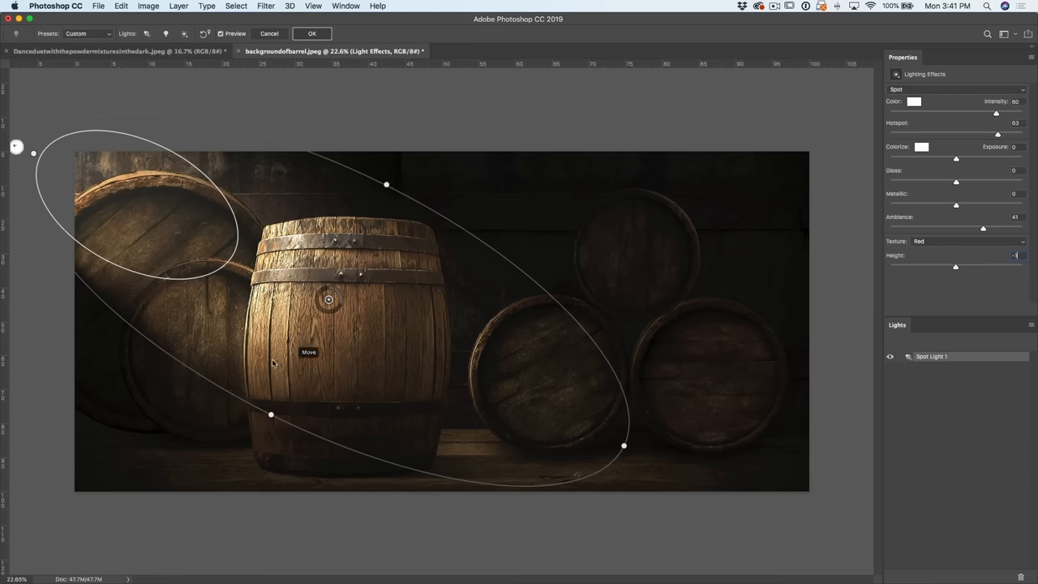
mouse_move(332, 357)
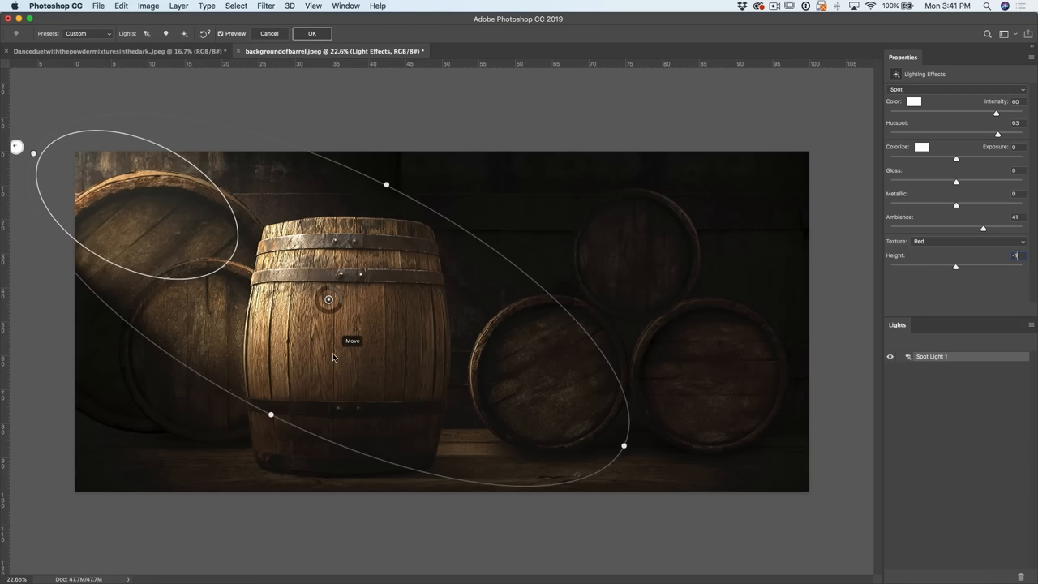
mouse_move(451, 335)
type("1")
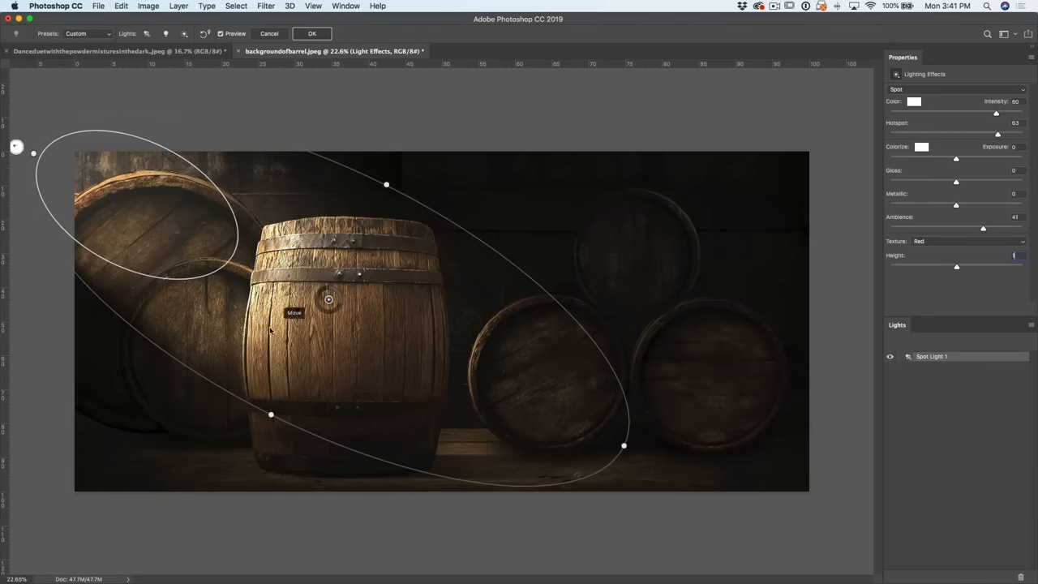
mouse_move(639, 300)
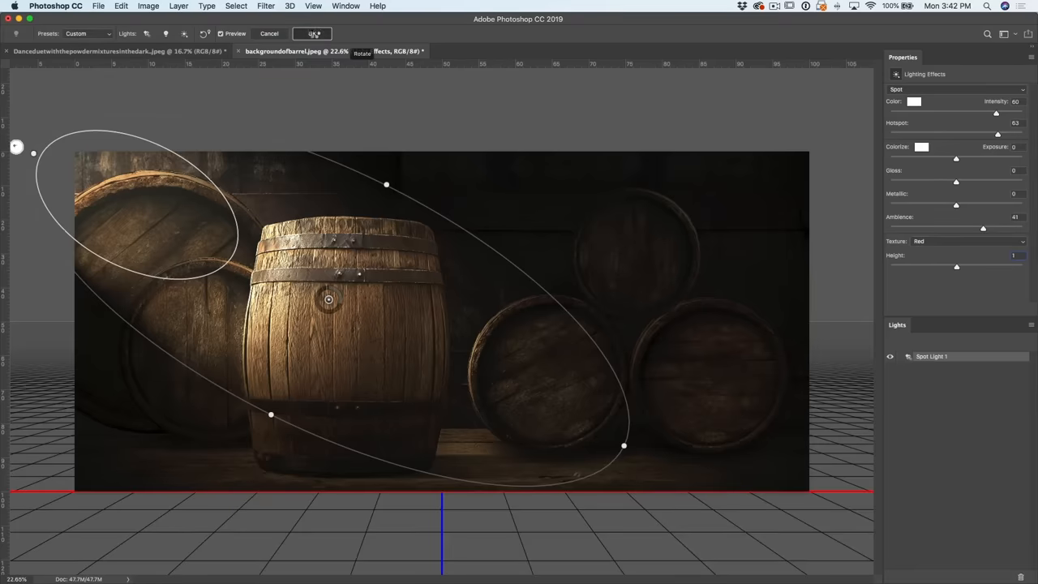
Commit Lighting Effects, then Edit > Undo it to compare with the unlit original.
left_click(311, 33)
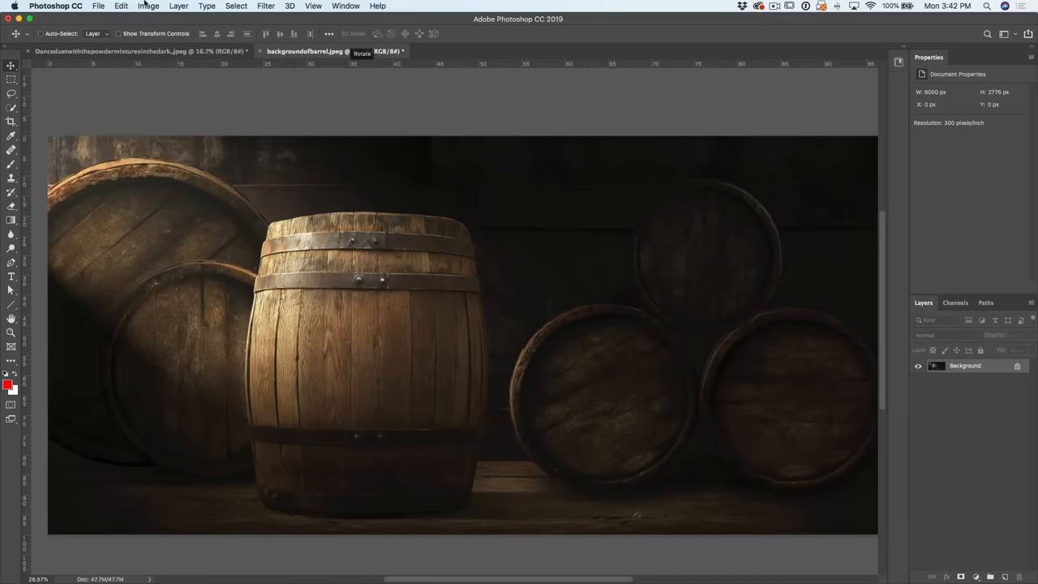
left_click(120, 7)
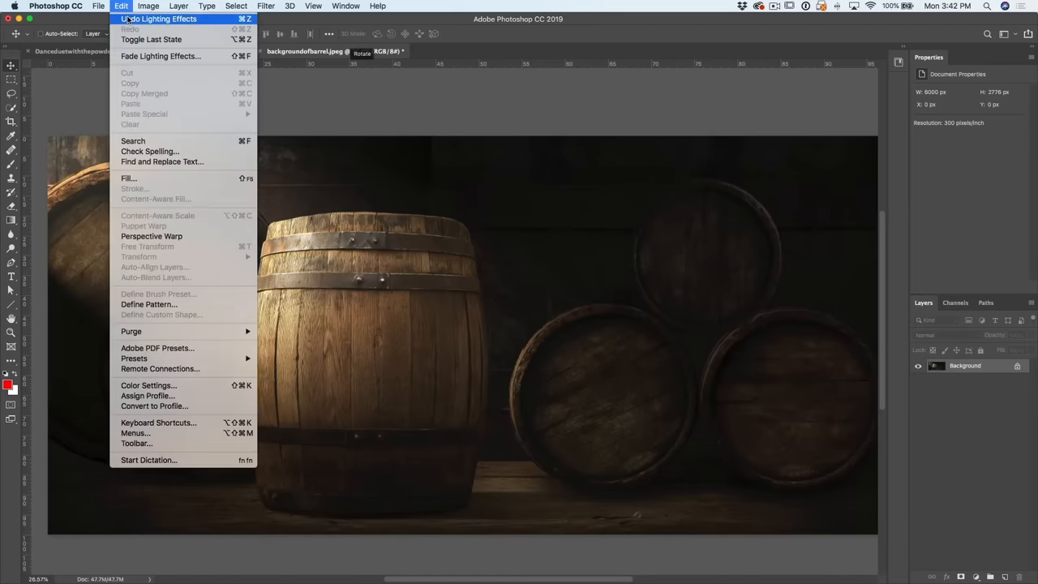
left_click(159, 19)
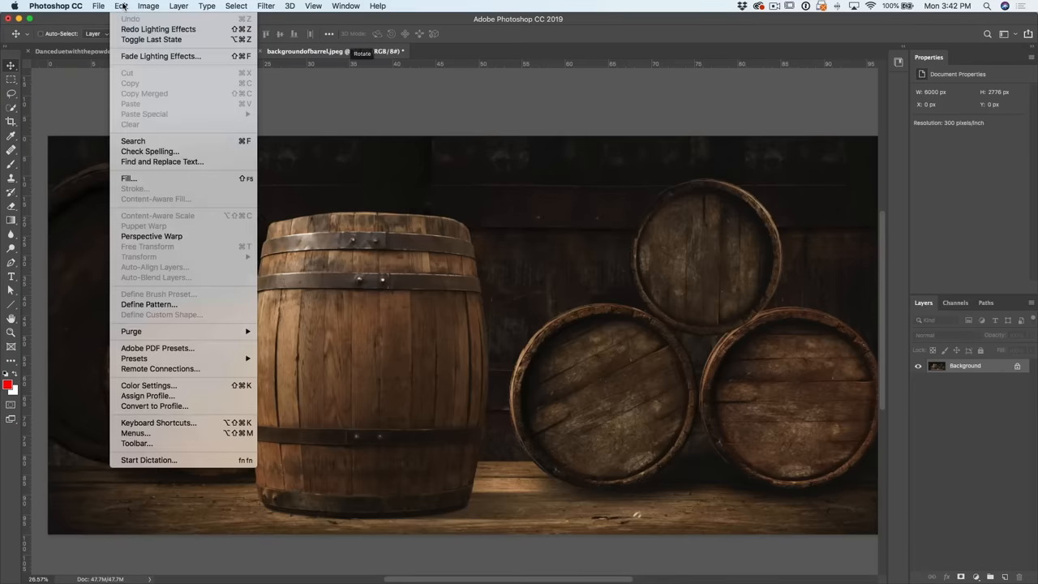
mouse_move(159, 29)
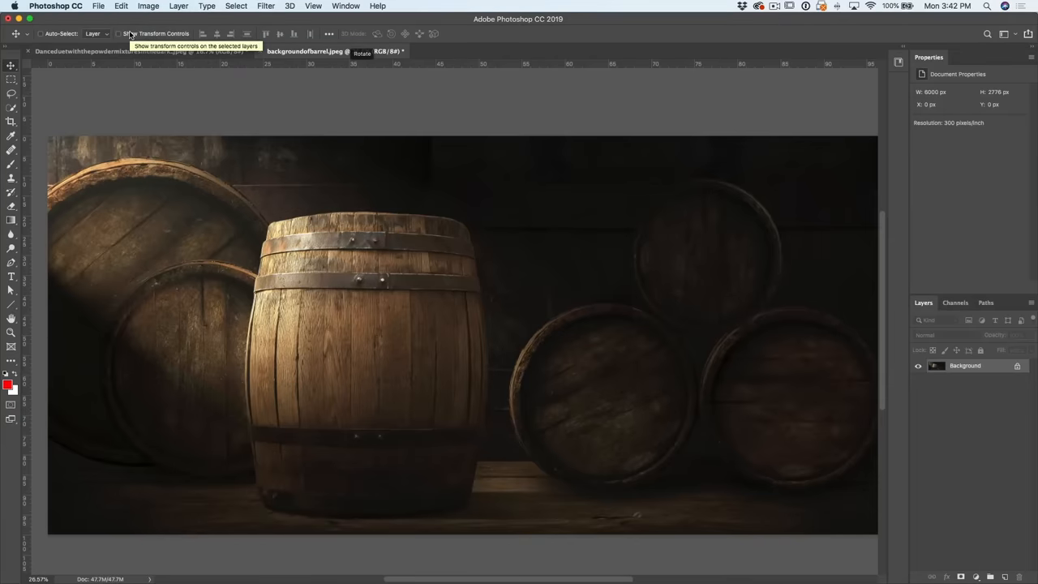
mouse_move(372, 110)
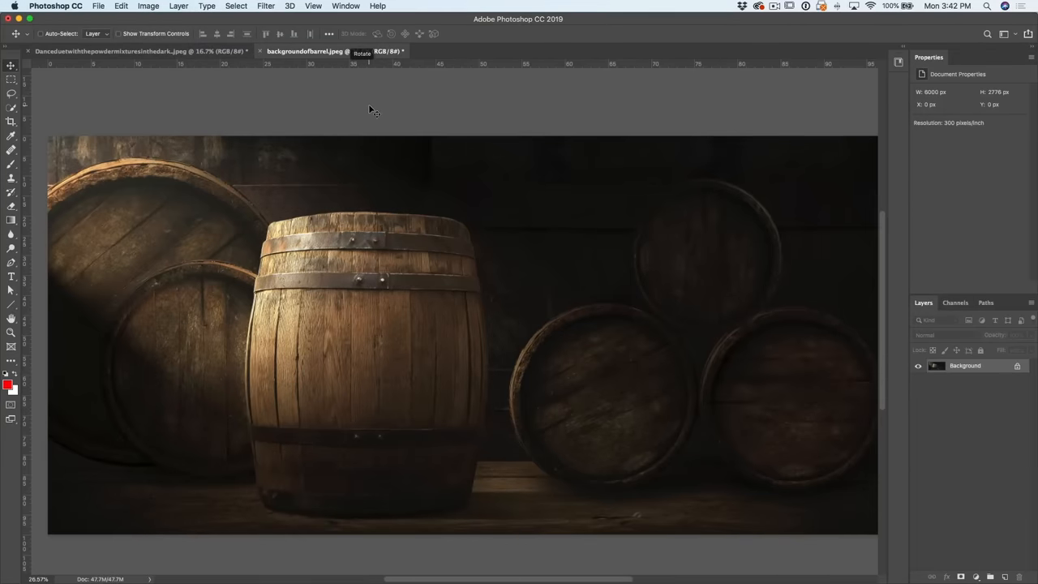